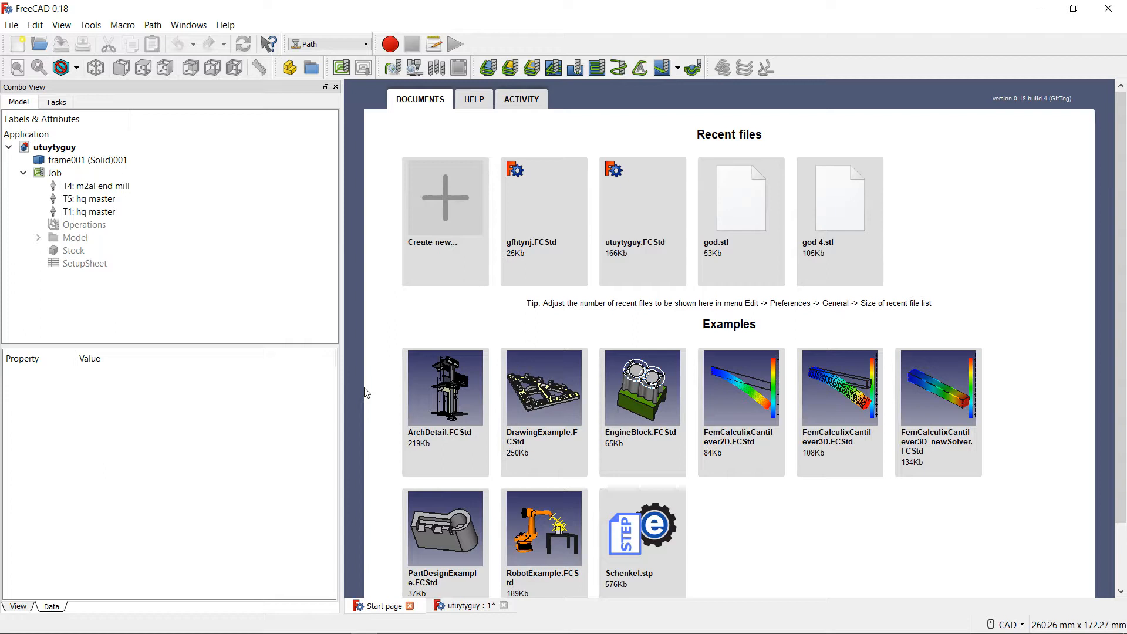
{"action": "mouse_move", "coordinate": [387, 211]}
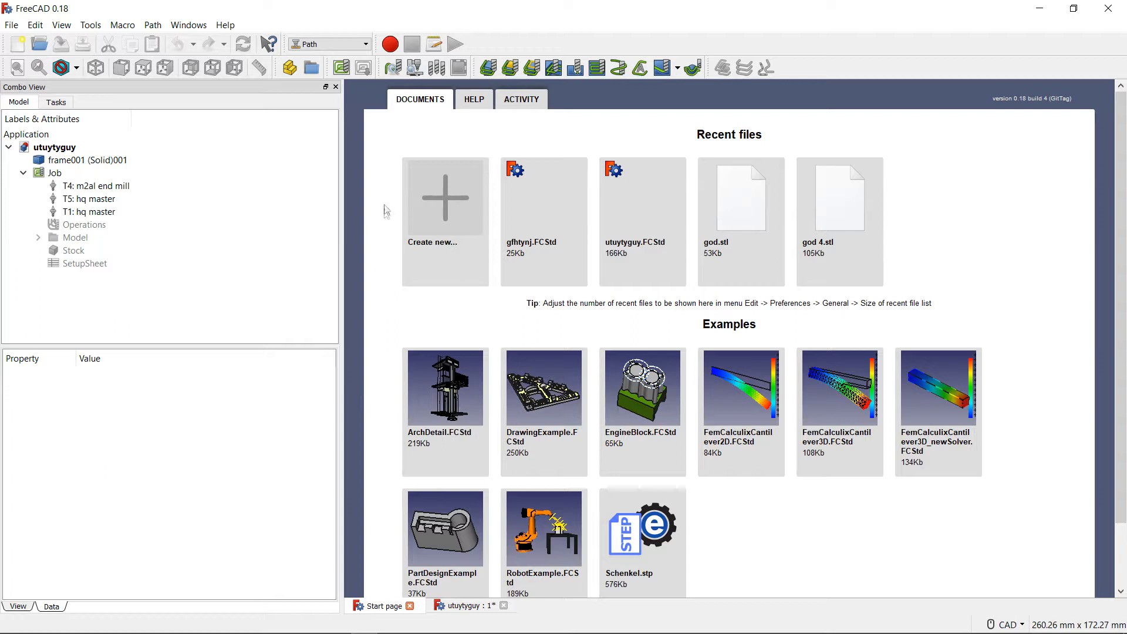
{"action": "mouse_move", "coordinate": [370, 110]}
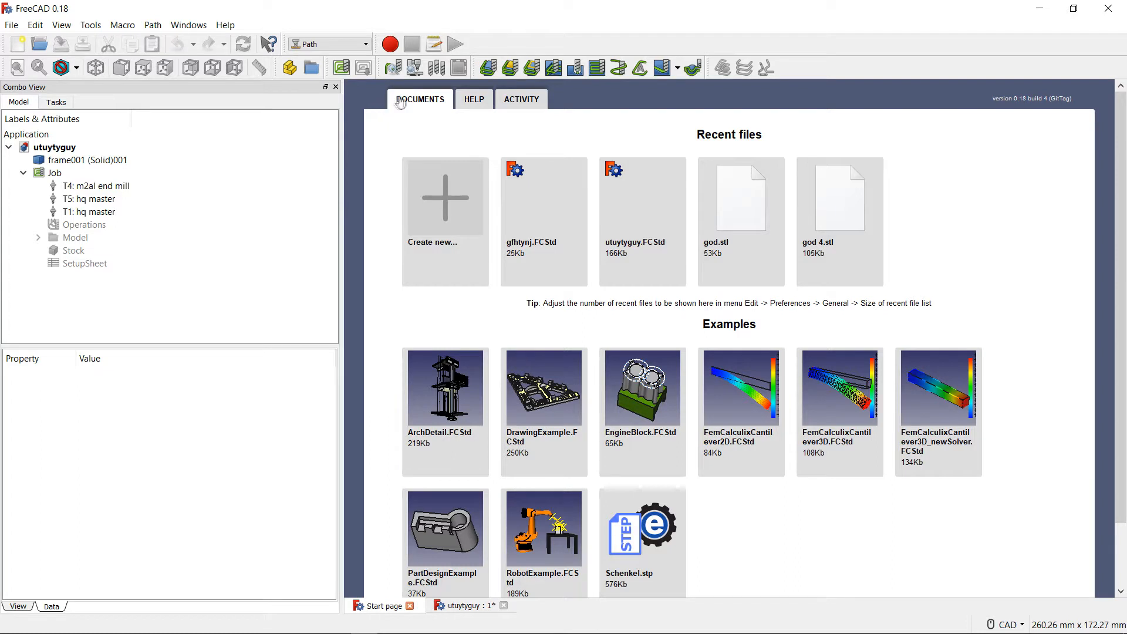
{"action": "mouse_move", "coordinate": [564, 144]}
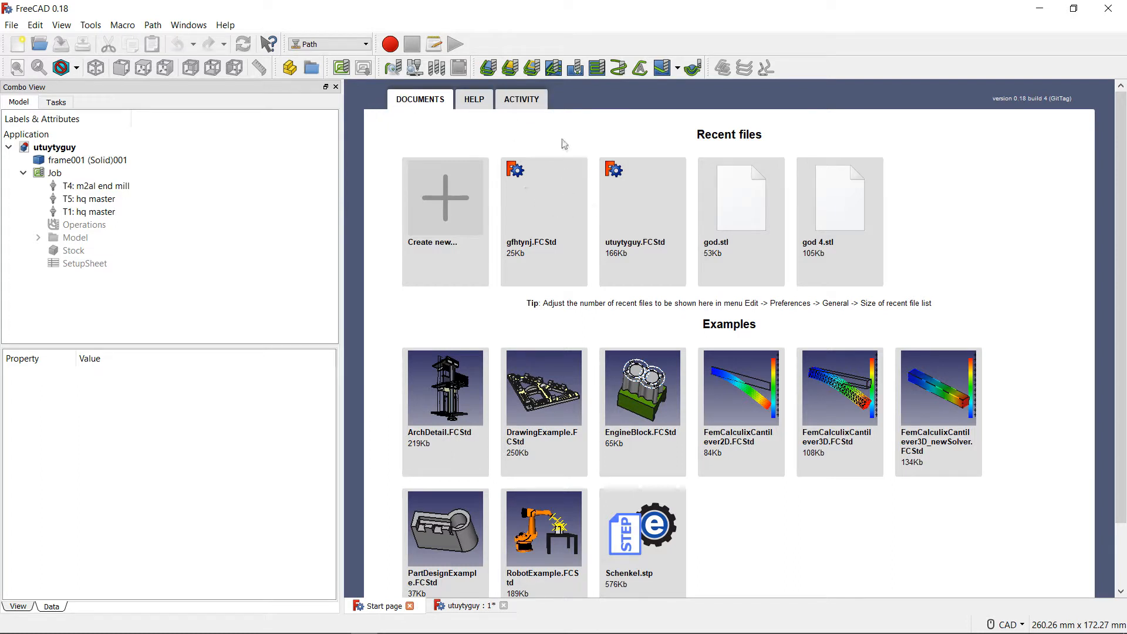
{"action": "mouse_move", "coordinate": [576, 173]}
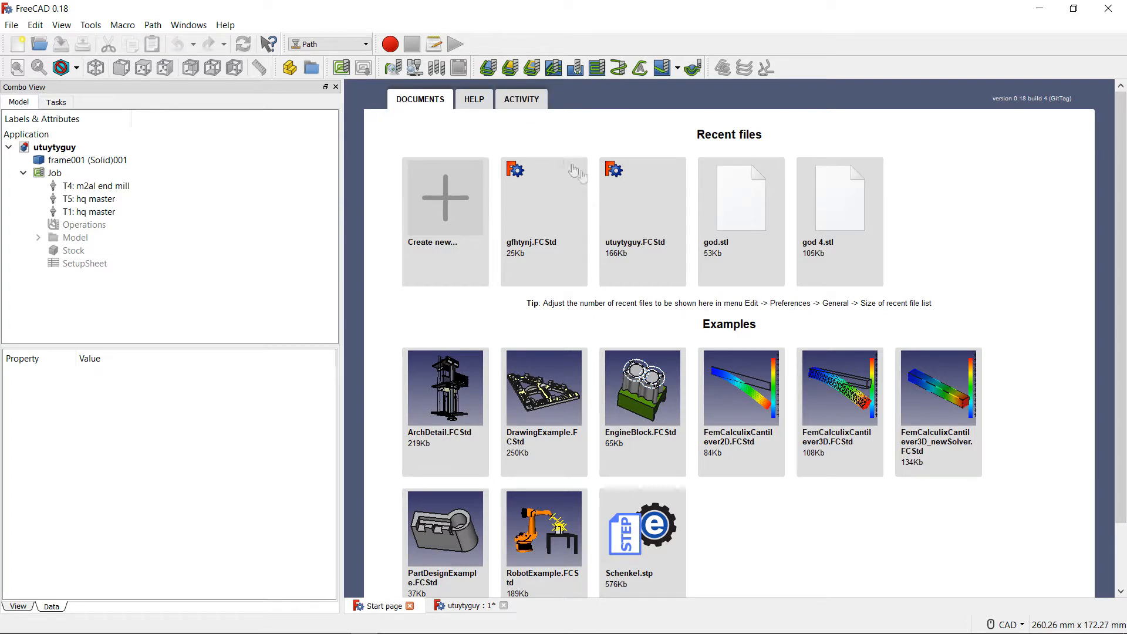
{"action": "mouse_move", "coordinate": [815, 313]}
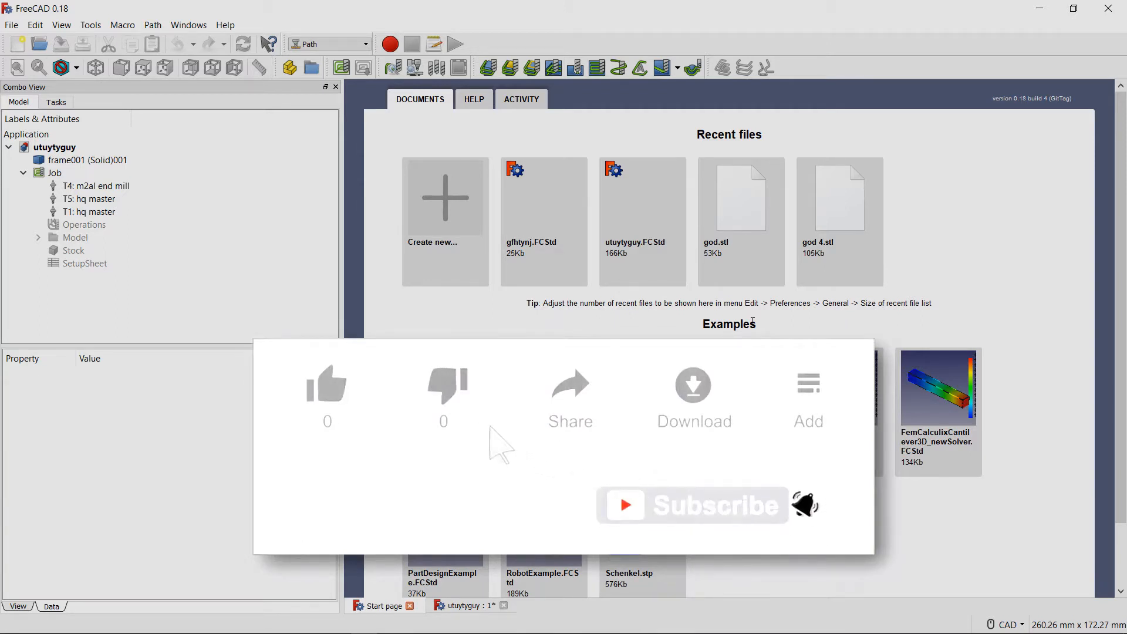
Show the utuytyguy document's frame part with the Path workbench still active.
{"action": "left_click", "coordinate": [326, 387]}
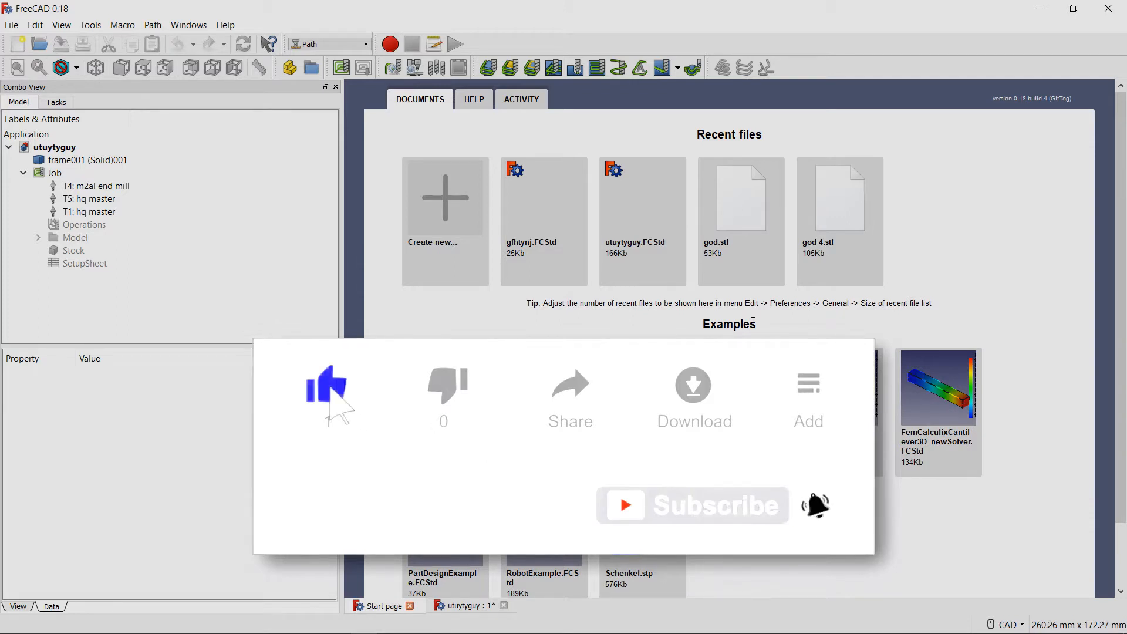
{"action": "left_click", "coordinate": [327, 383]}
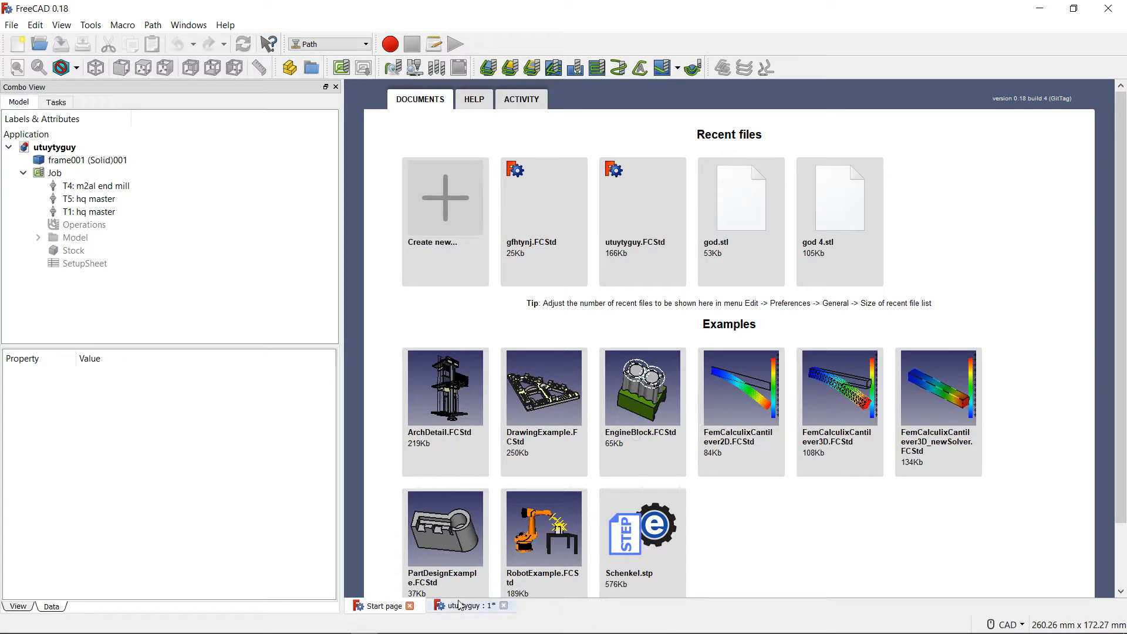
{"action": "left_click", "coordinate": [470, 605]}
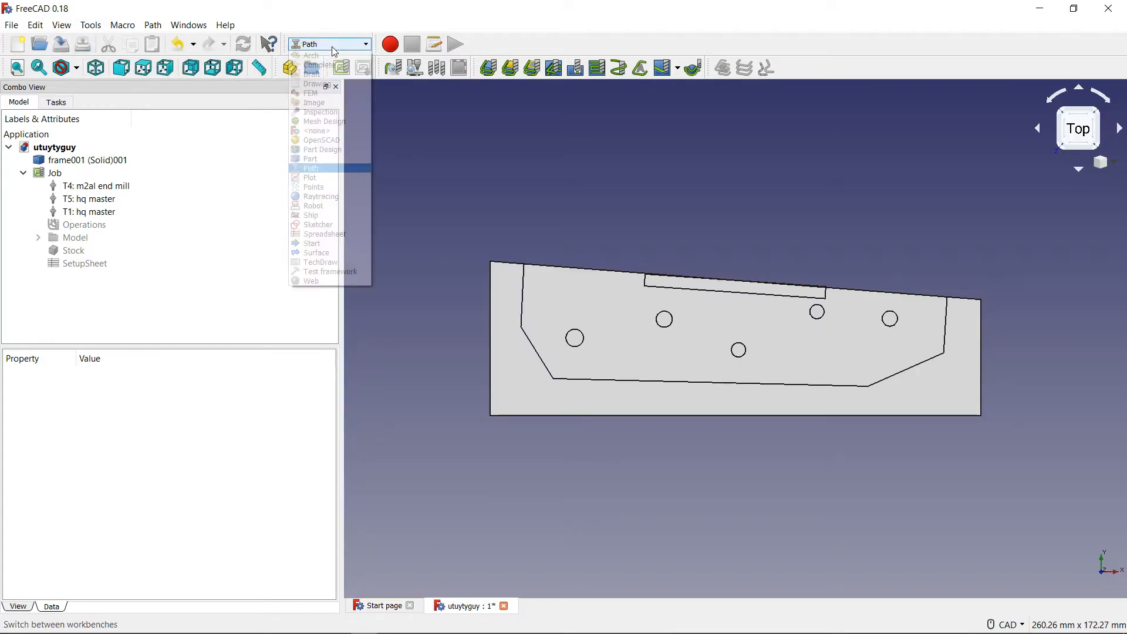
{"action": "left_click", "coordinate": [311, 167]}
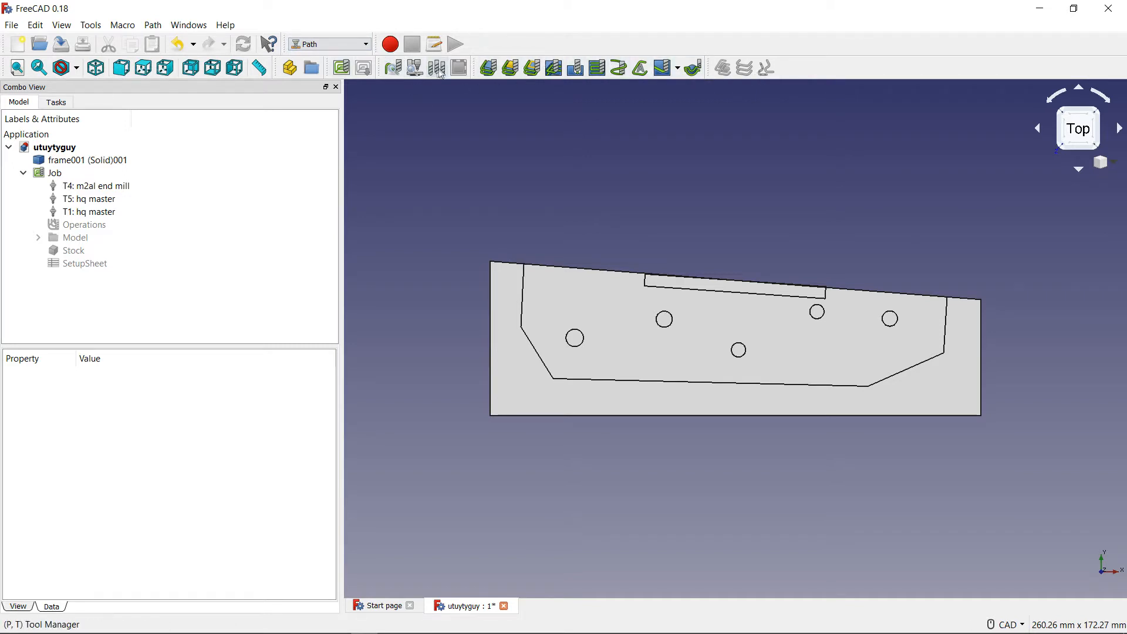
{"action": "mouse_move", "coordinate": [436, 67]}
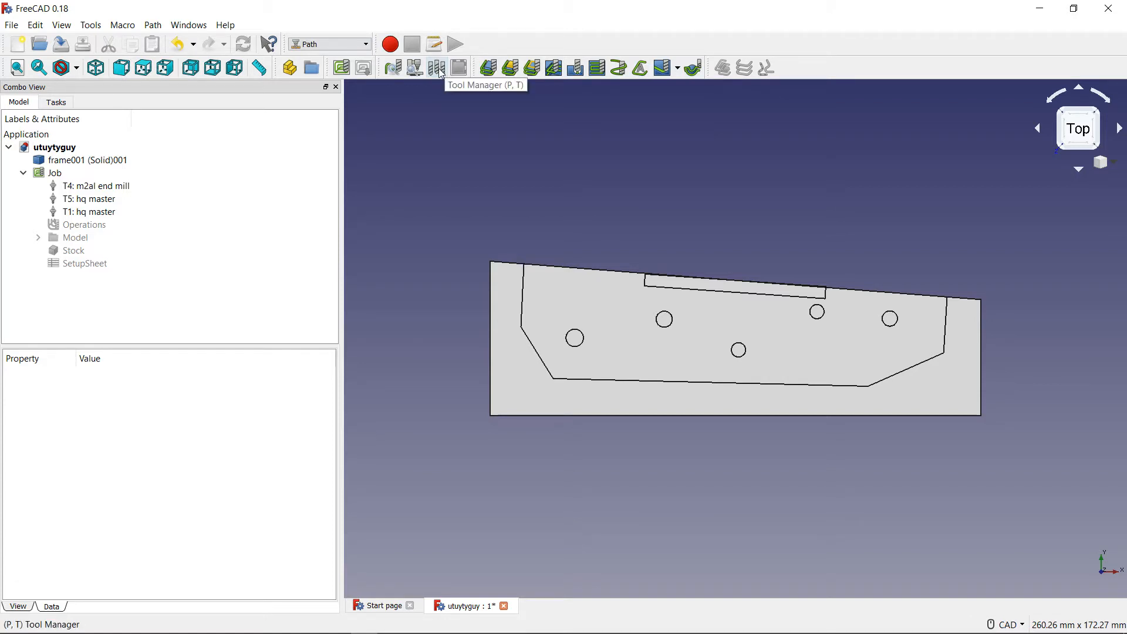
Open the Tool Library listing six tools, including hq master and m2al end mill.
{"action": "left_click", "coordinate": [438, 68]}
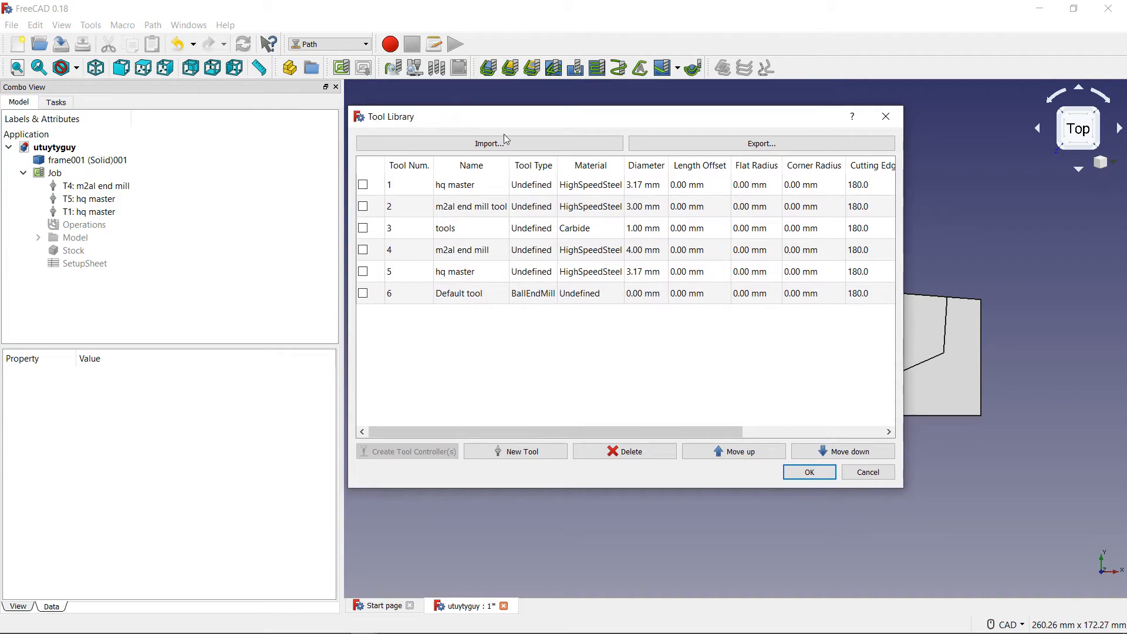
{"action": "mouse_move", "coordinate": [644, 209]}
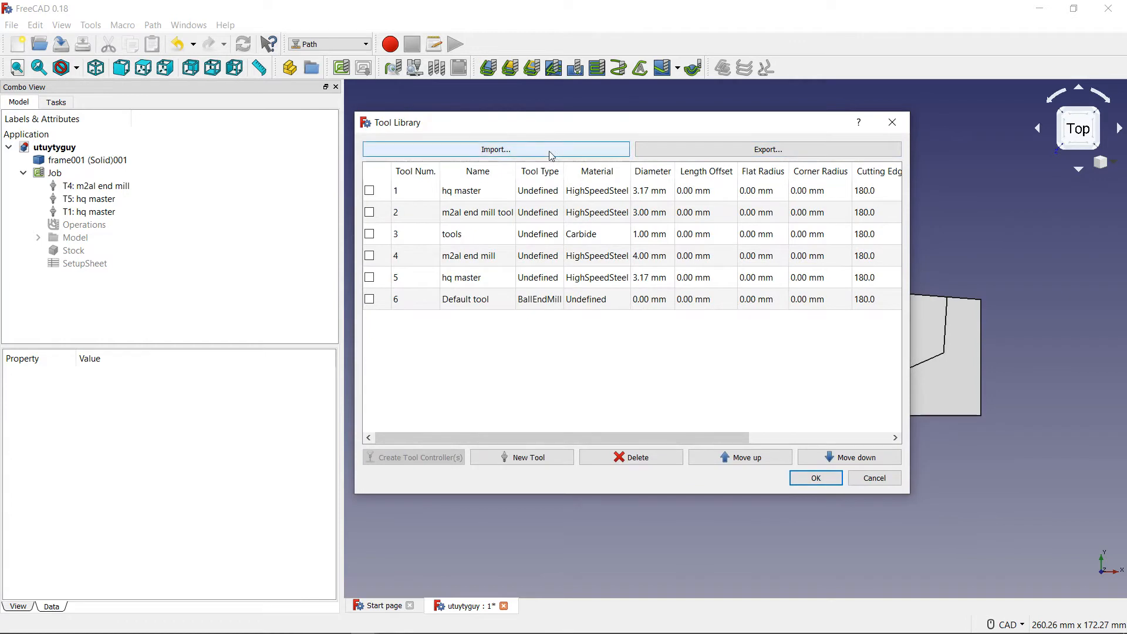
{"action": "mouse_move", "coordinate": [595, 153]}
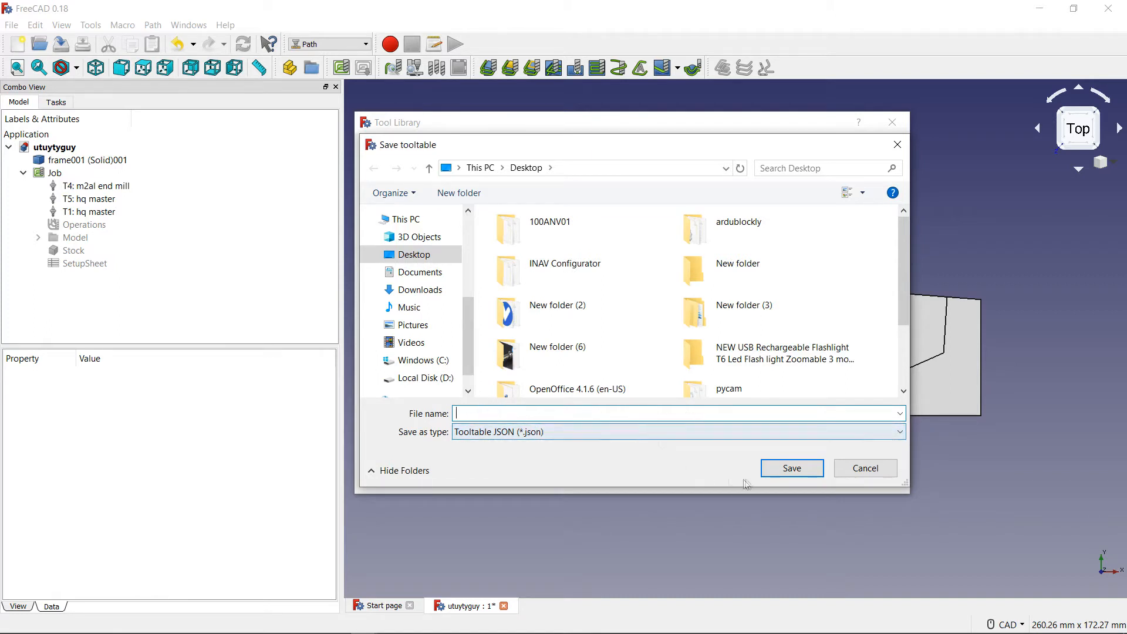
{"action": "mouse_move", "coordinate": [791, 468]}
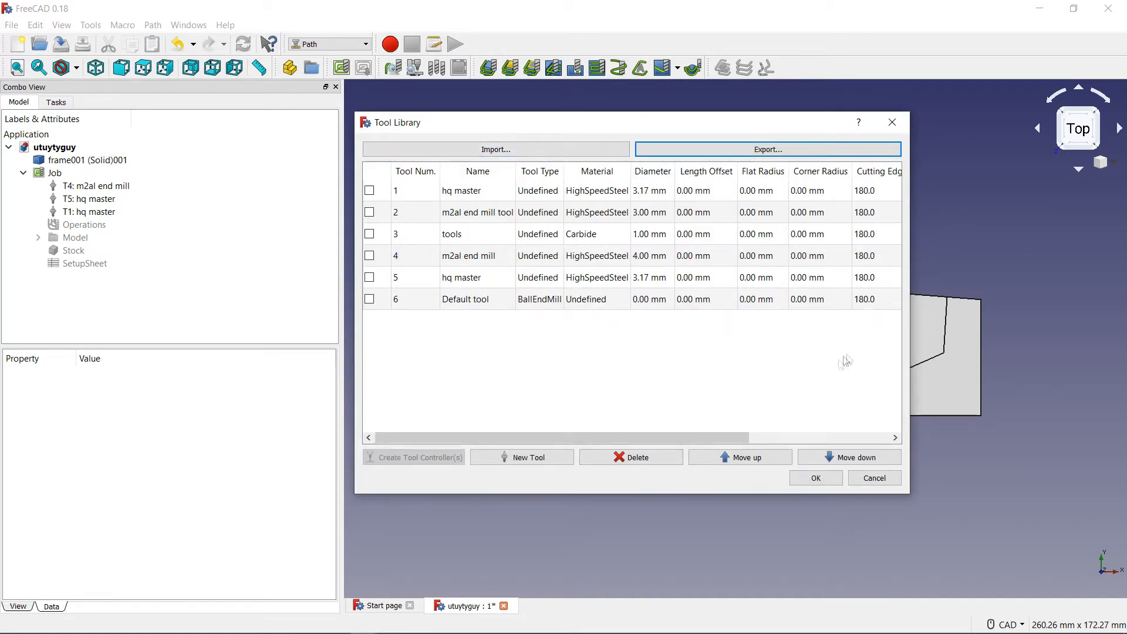
{"action": "mouse_move", "coordinate": [1002, 338]}
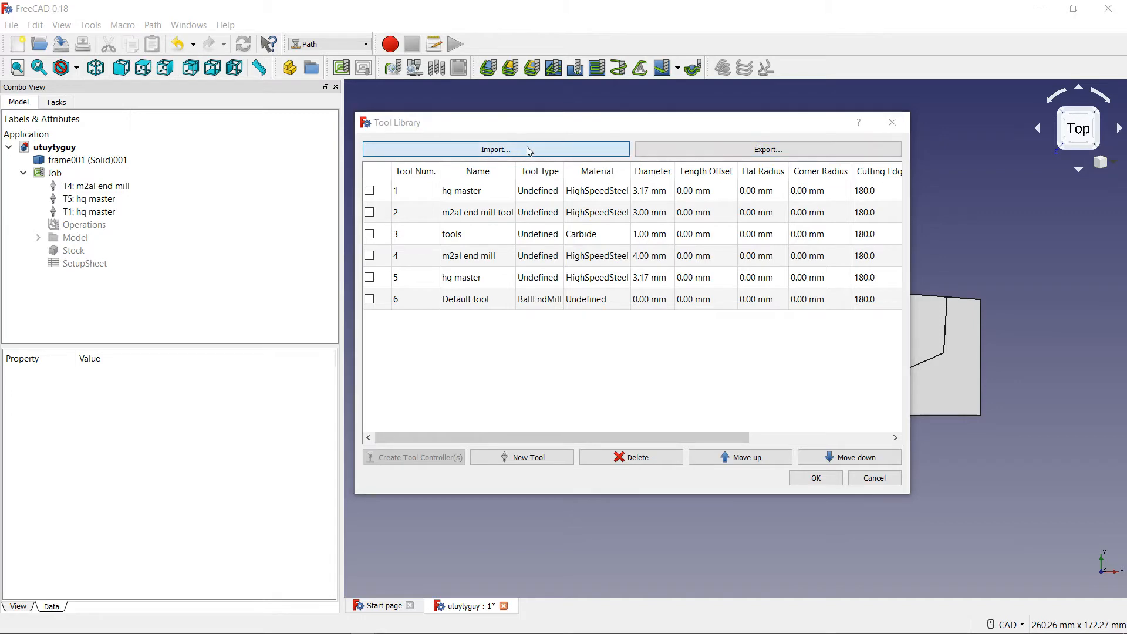
{"action": "left_click", "coordinate": [495, 149]}
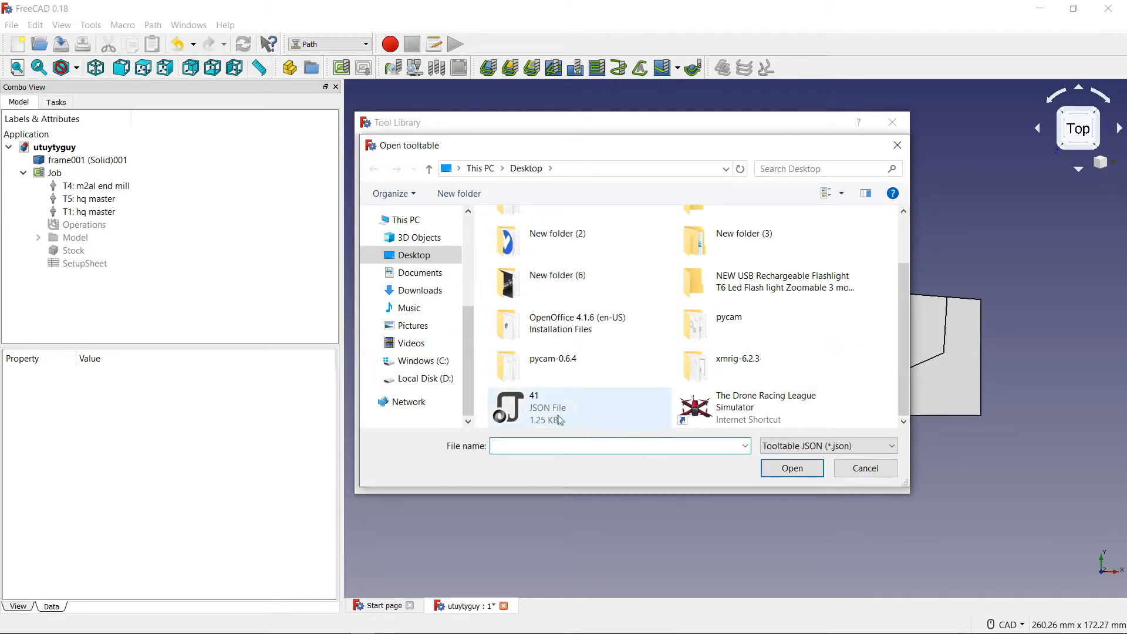
{"action": "mouse_move", "coordinate": [528, 413]}
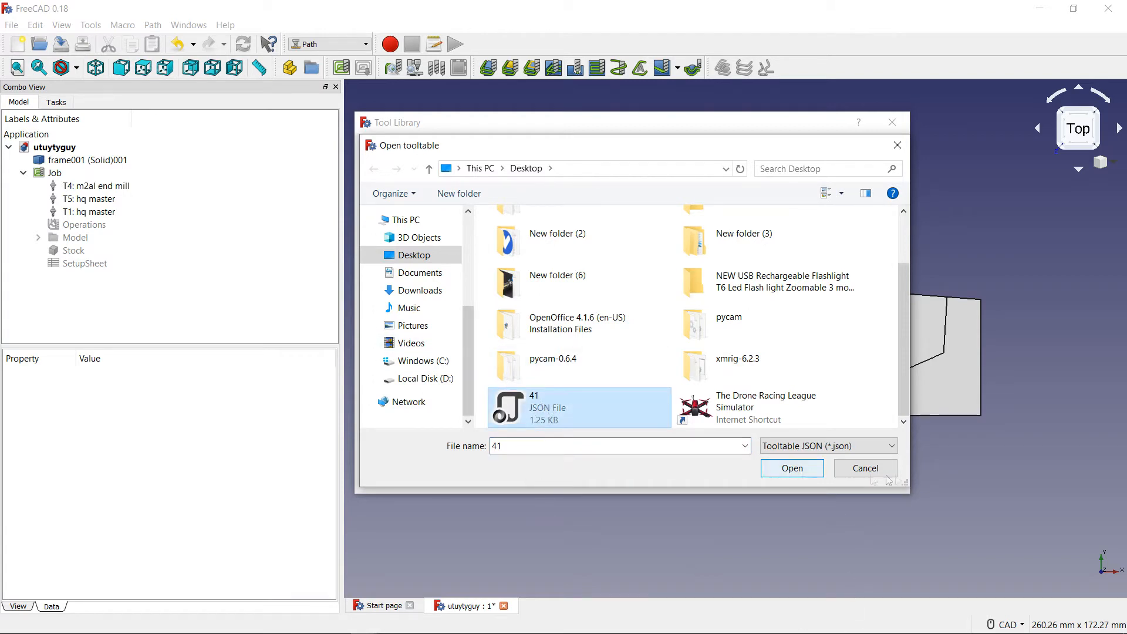
{"action": "left_click", "coordinate": [791, 467]}
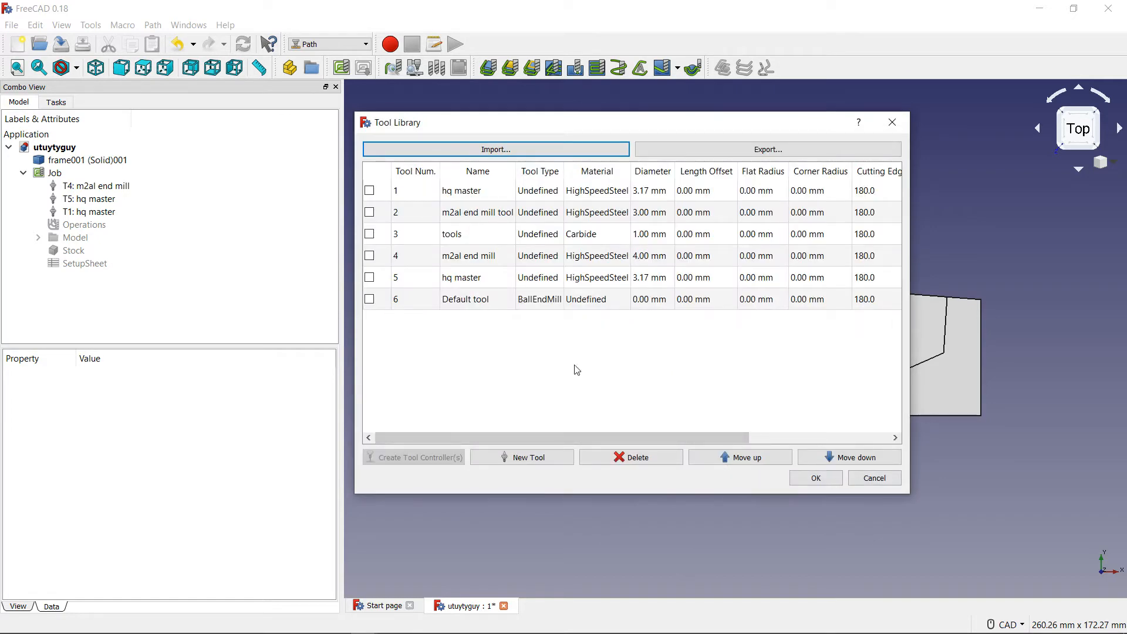
{"action": "mouse_move", "coordinate": [542, 362]}
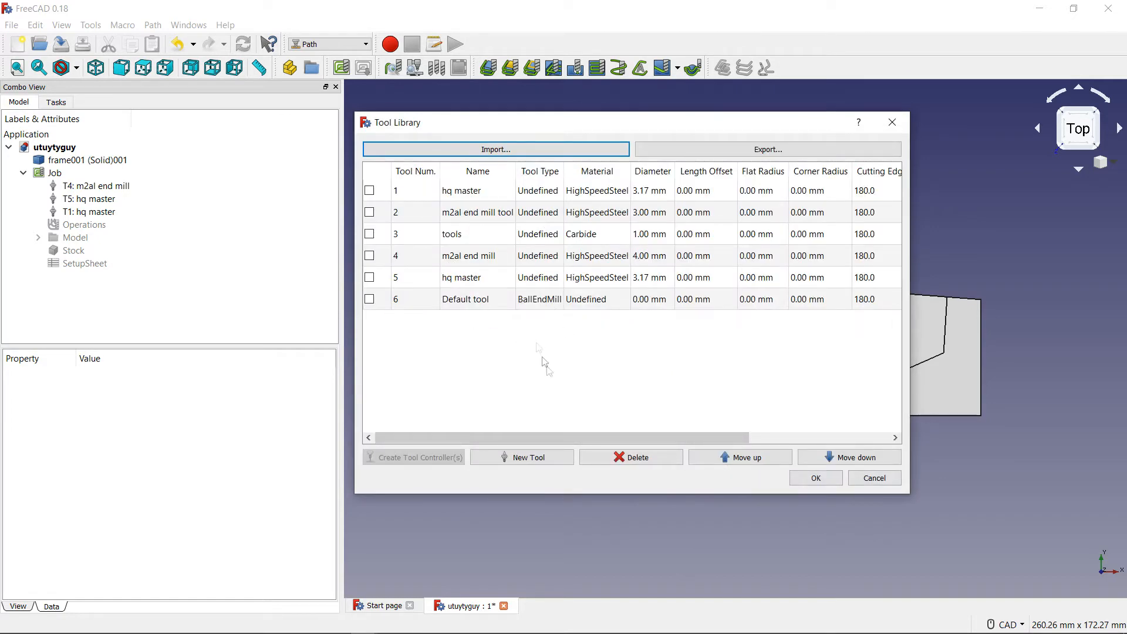
{"action": "mouse_move", "coordinate": [554, 318]}
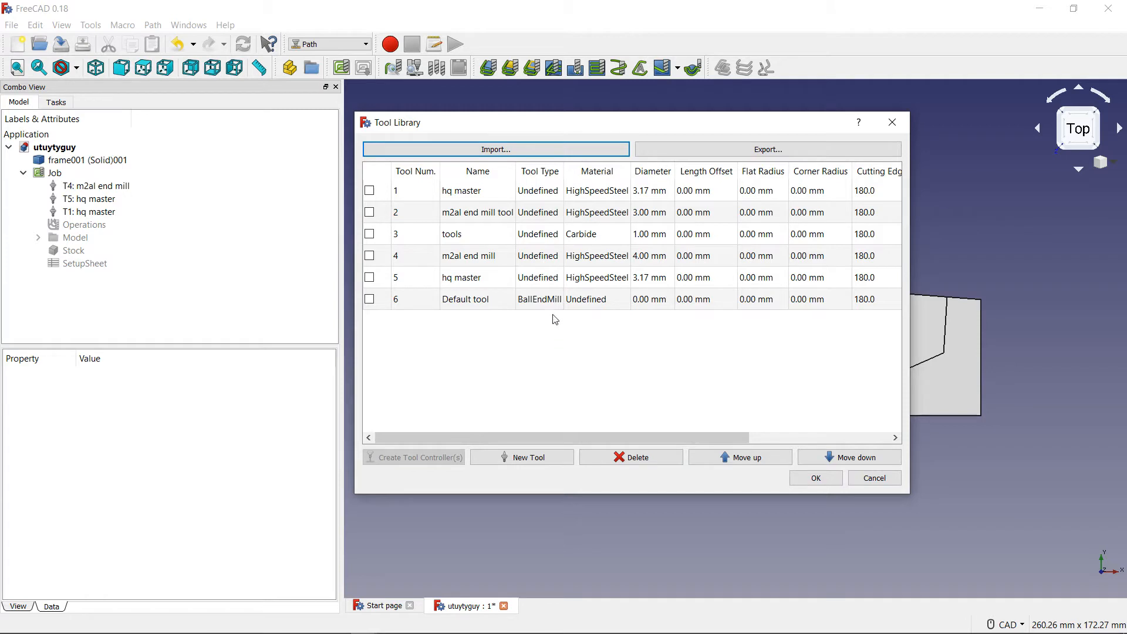
{"action": "mouse_move", "coordinate": [669, 295]}
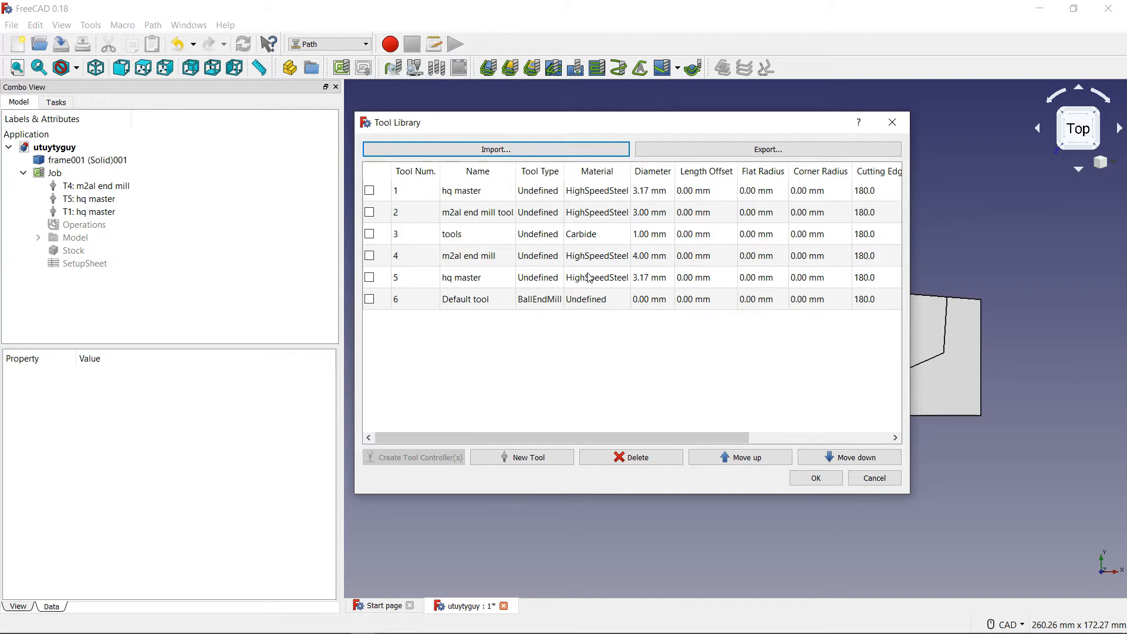
{"action": "mouse_move", "coordinate": [609, 231]}
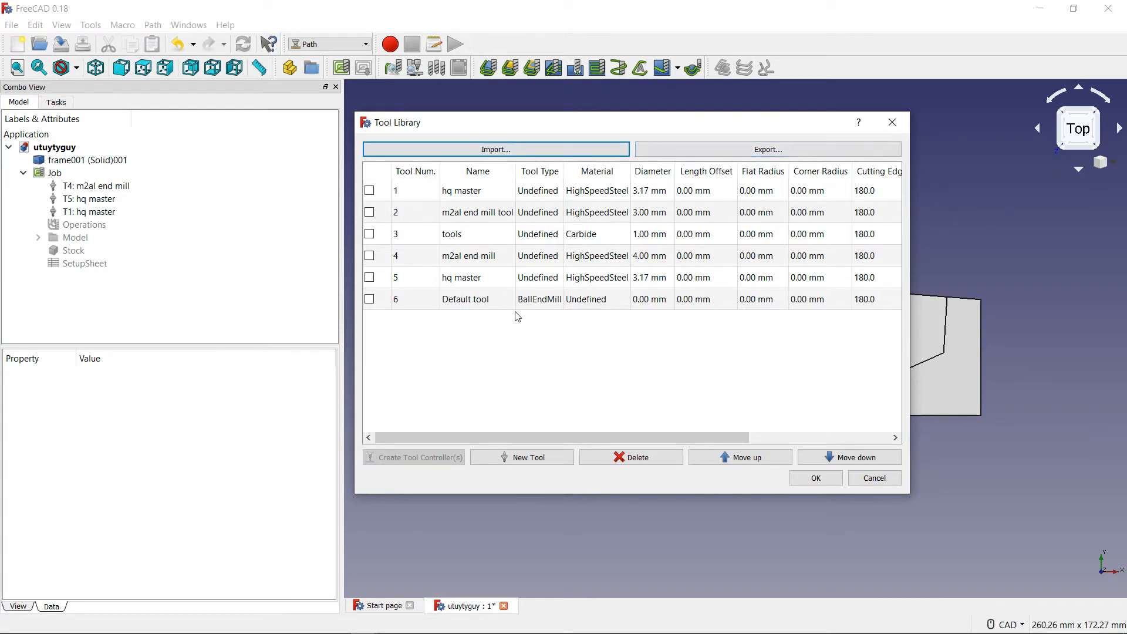
{"action": "mouse_move", "coordinate": [523, 321]}
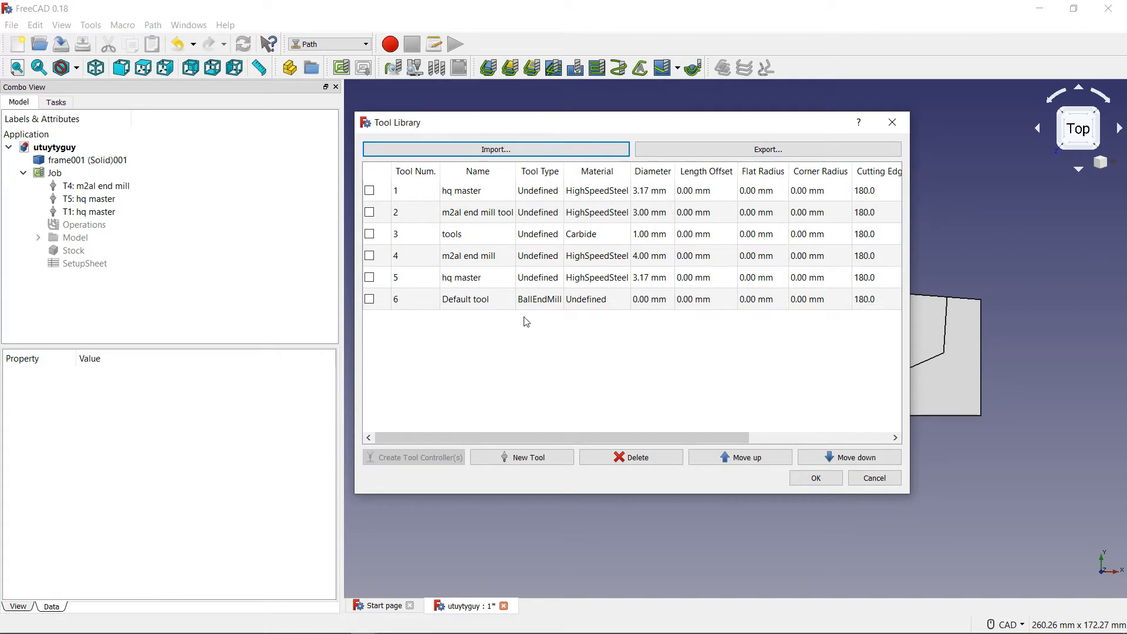
{"action": "mouse_move", "coordinate": [781, 407]}
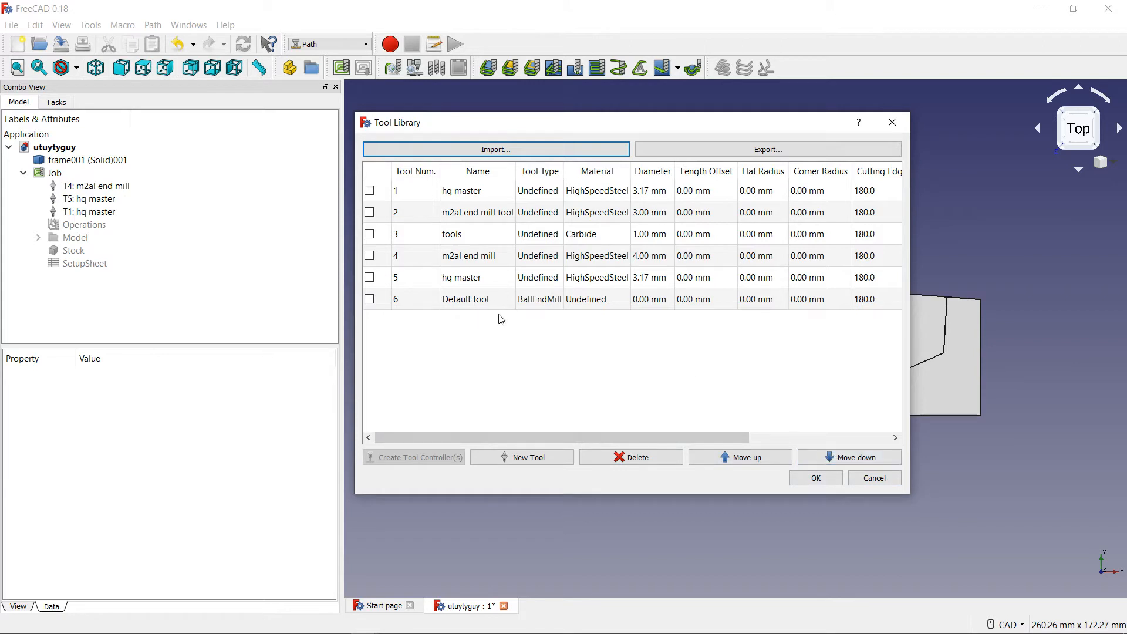
Move Default tool up to fifth place, ahead of hq master.
{"action": "left_click", "coordinate": [464, 299]}
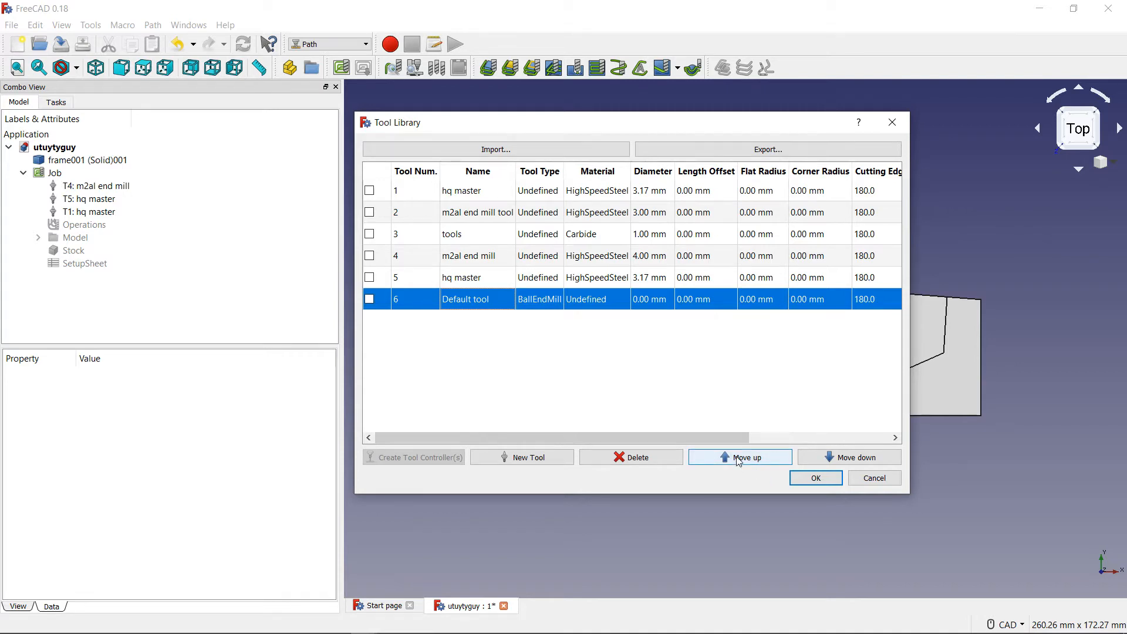
{"action": "left_click", "coordinate": [740, 457]}
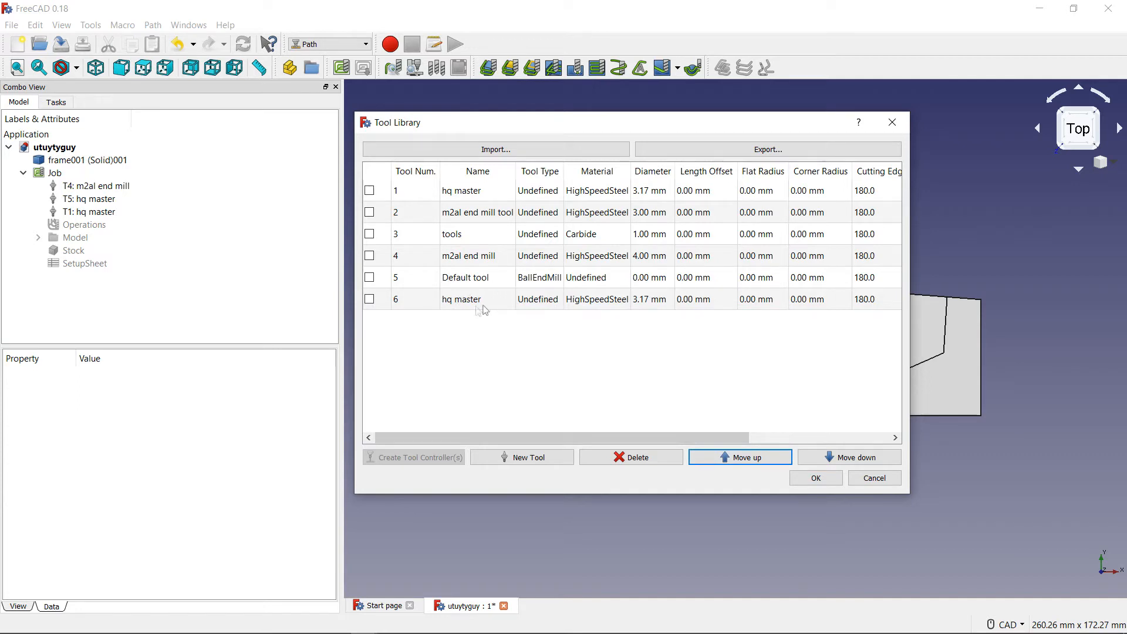
{"action": "mouse_move", "coordinate": [425, 292]}
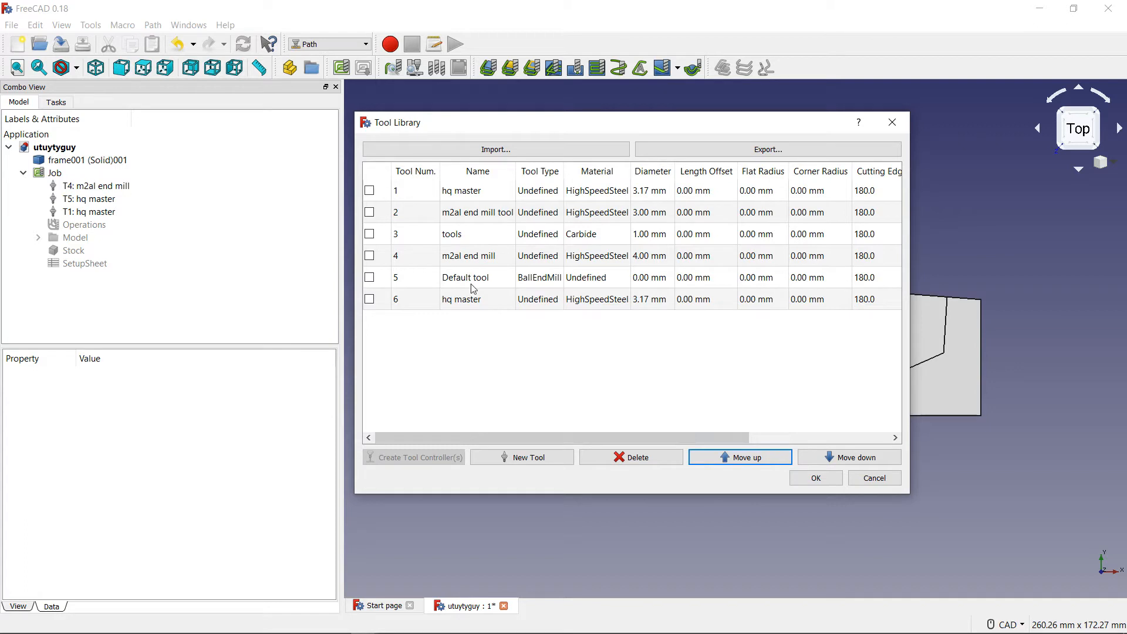
Move Default tool back down to sixth place, after hq master.
{"action": "left_click", "coordinate": [465, 278]}
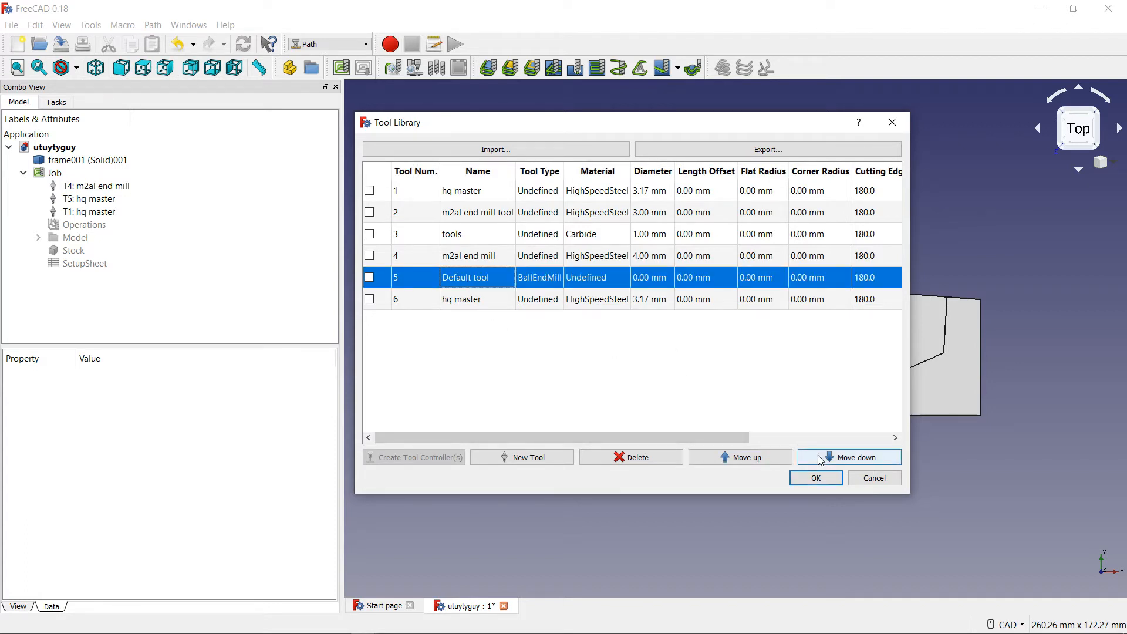
{"action": "mouse_move", "coordinate": [826, 460]}
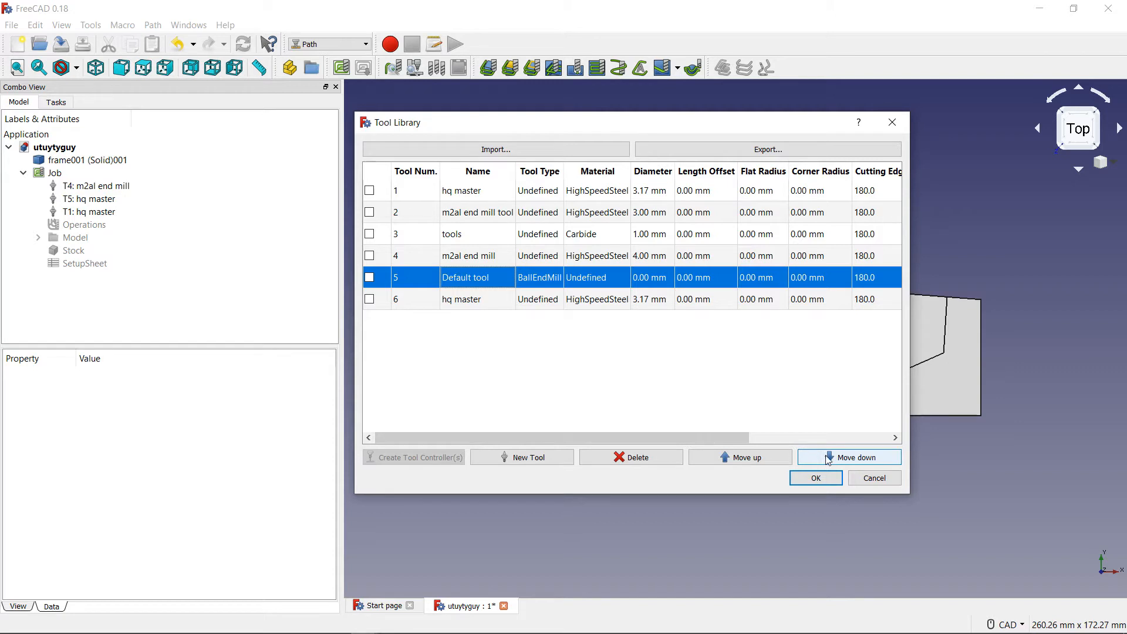
{"action": "left_click", "coordinate": [854, 457]}
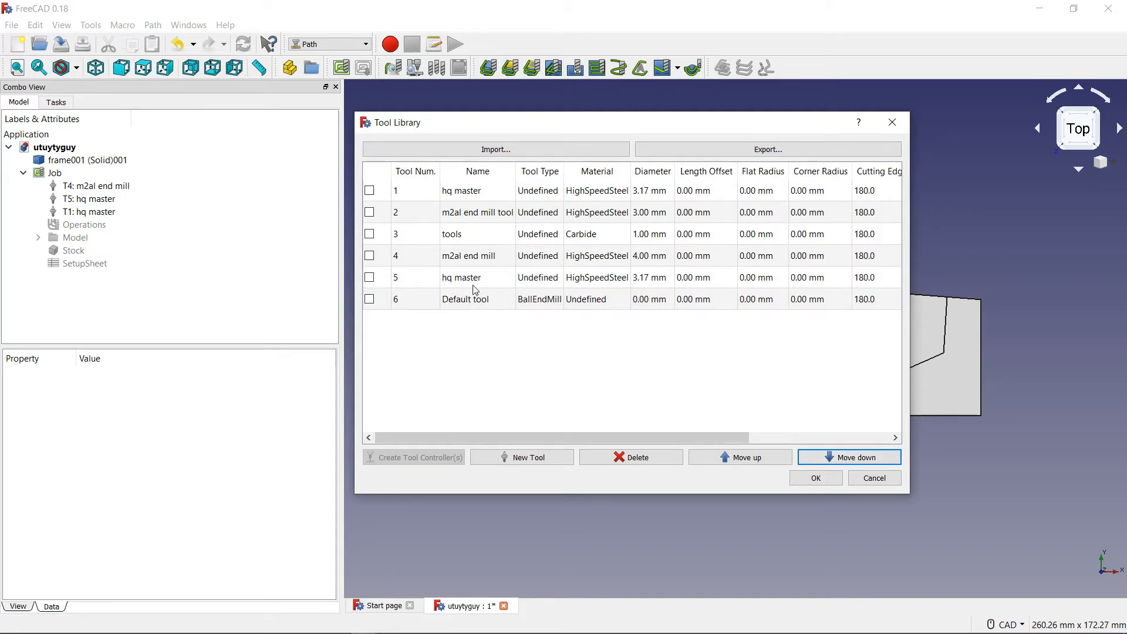
{"action": "mouse_move", "coordinate": [507, 283]}
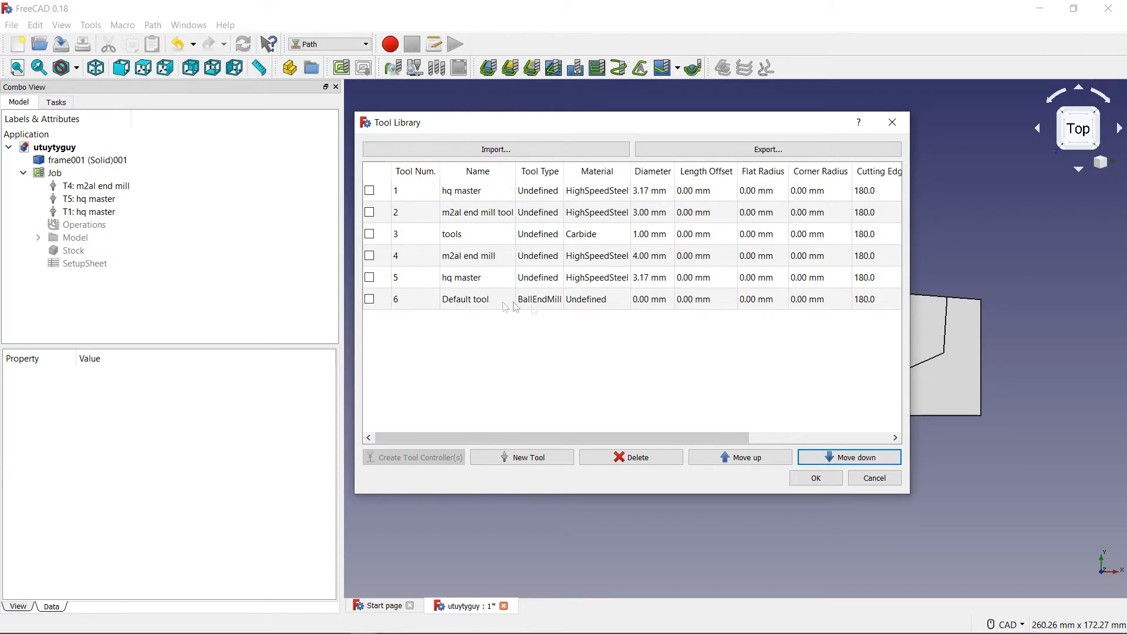
{"action": "mouse_move", "coordinate": [544, 323]}
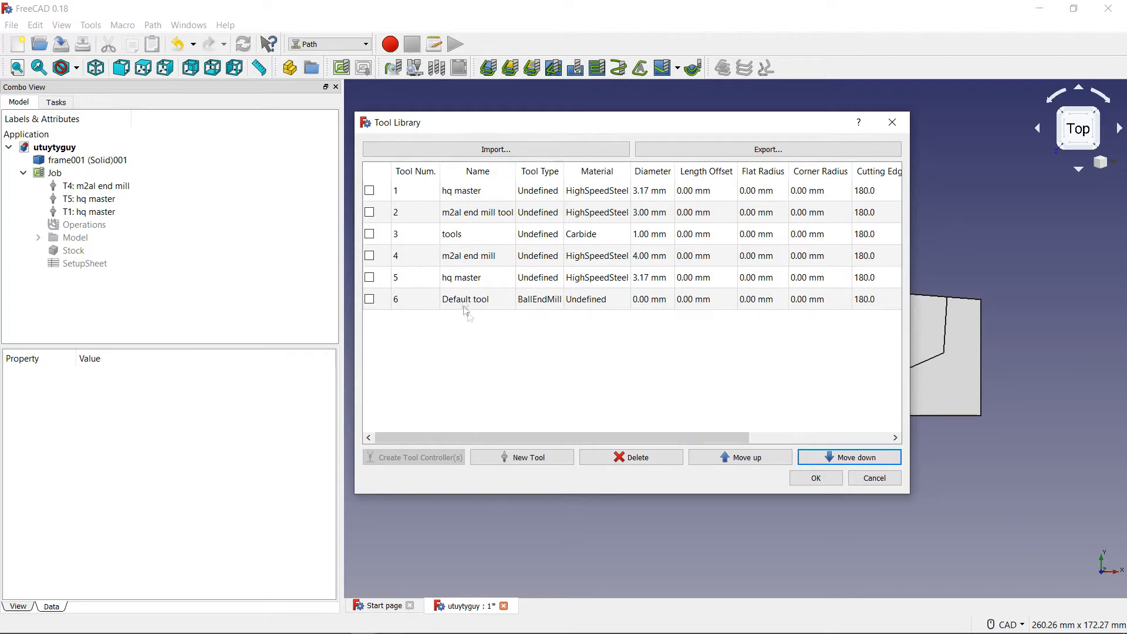
{"action": "mouse_move", "coordinate": [586, 439]}
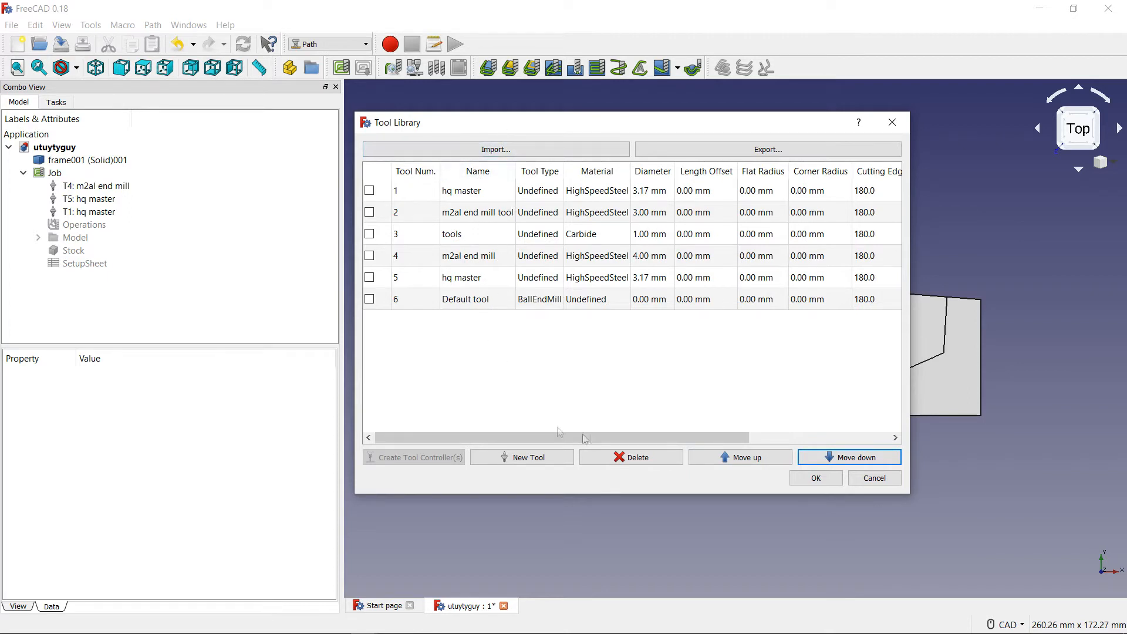
{"action": "mouse_move", "coordinate": [644, 401]}
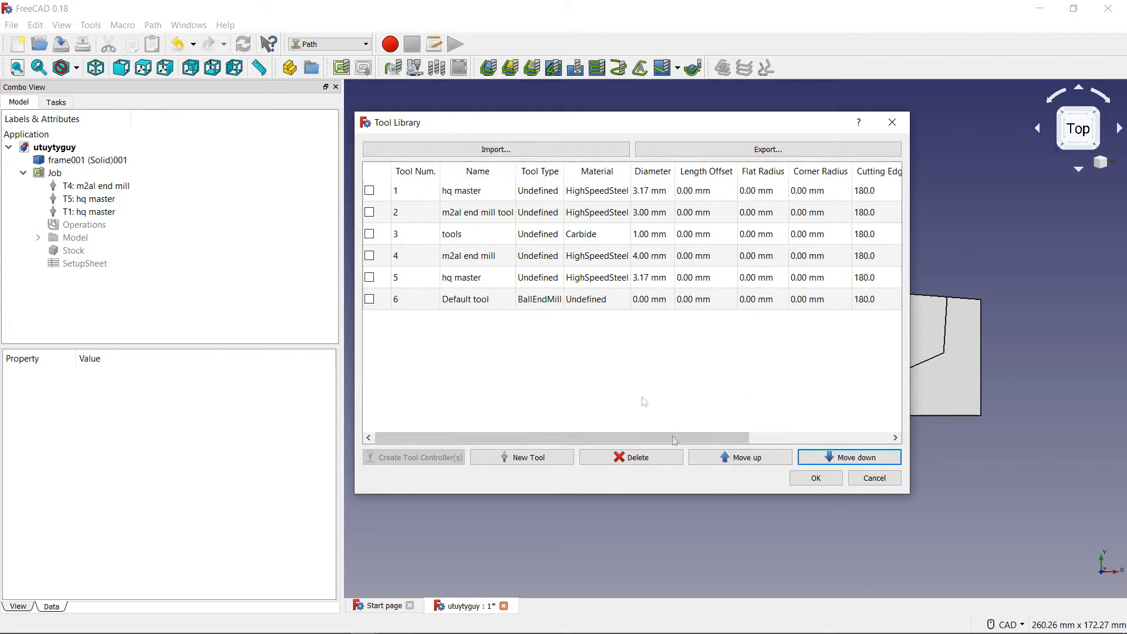
{"action": "mouse_move", "coordinate": [636, 472]}
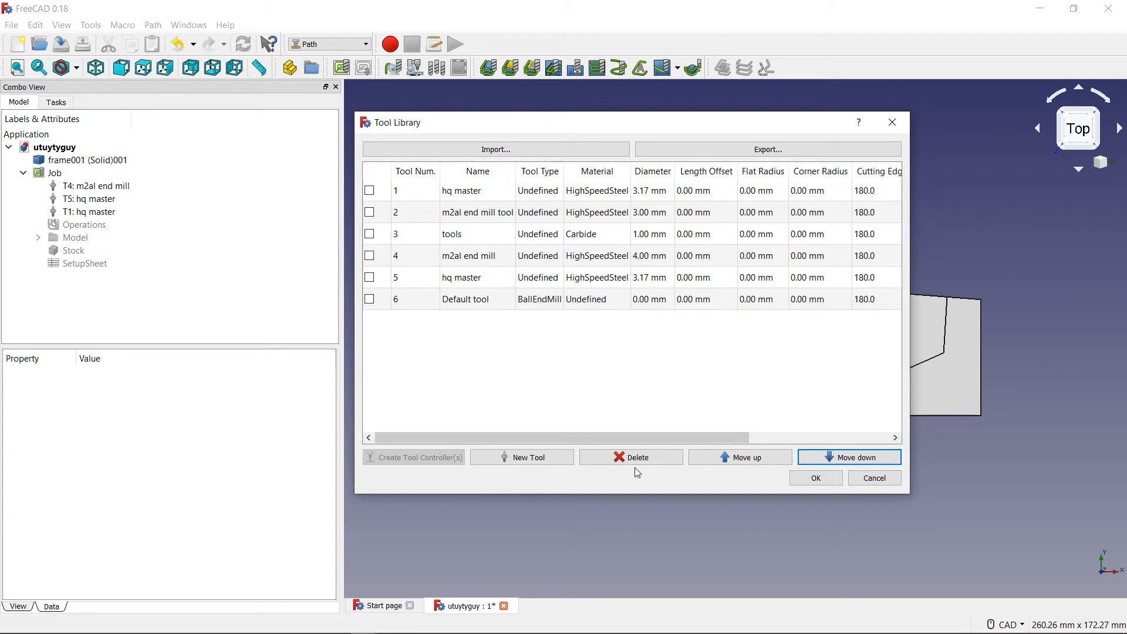
Mark and delete Default tool, leaving five tools ending with hq master.
{"action": "left_click", "coordinate": [464, 299]}
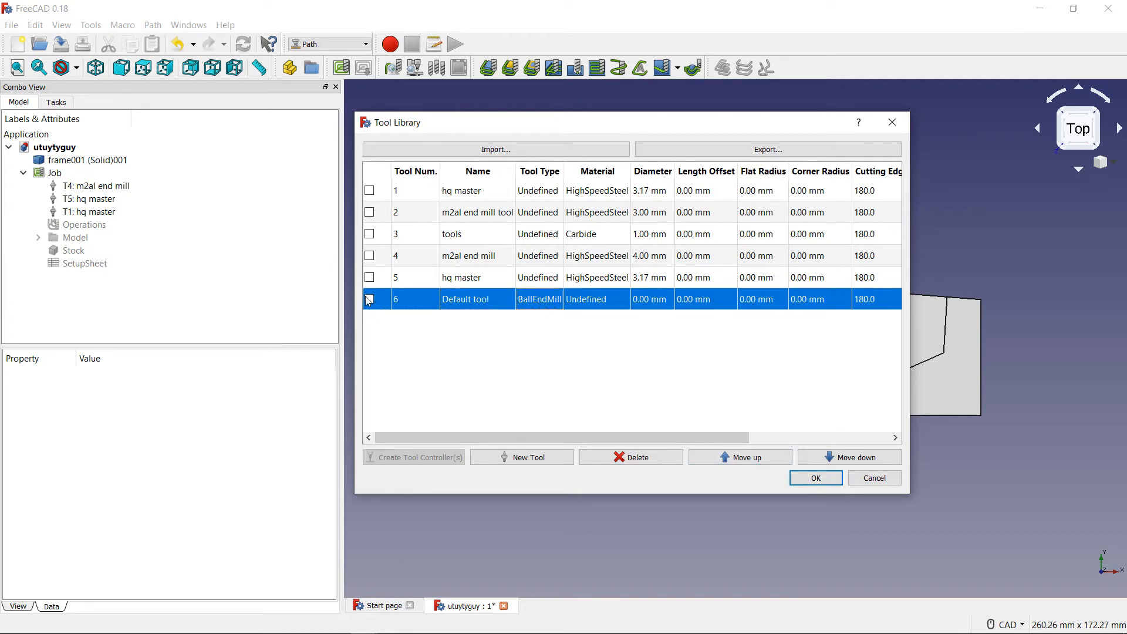
{"action": "left_click", "coordinate": [369, 298]}
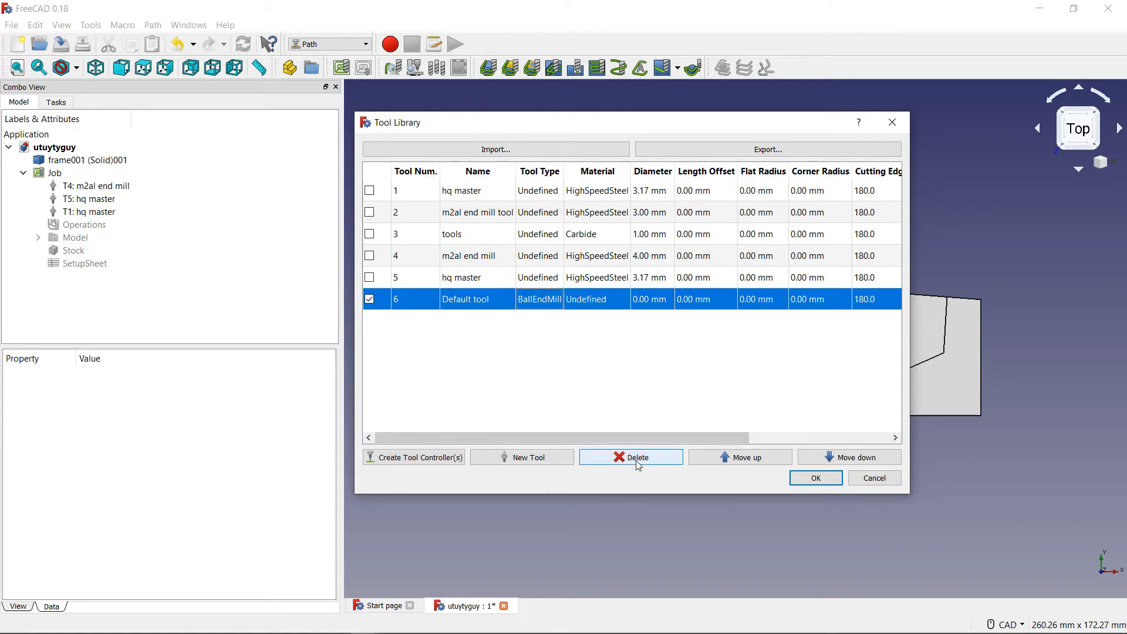
{"action": "left_click", "coordinate": [630, 456]}
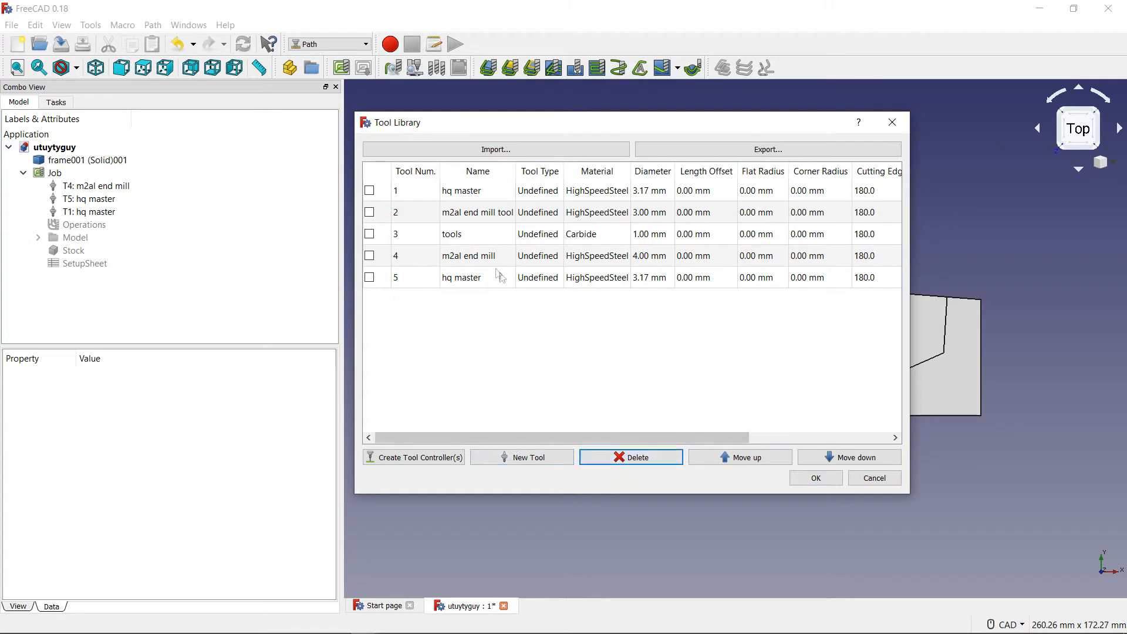
{"action": "mouse_move", "coordinate": [534, 329]}
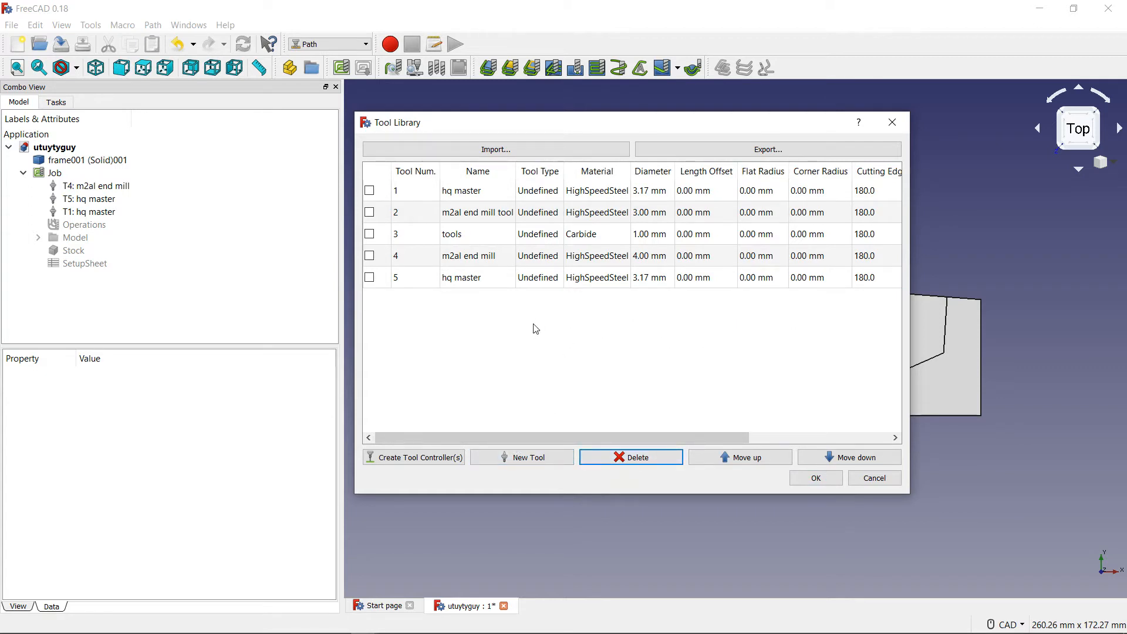
{"action": "mouse_move", "coordinate": [467, 329]}
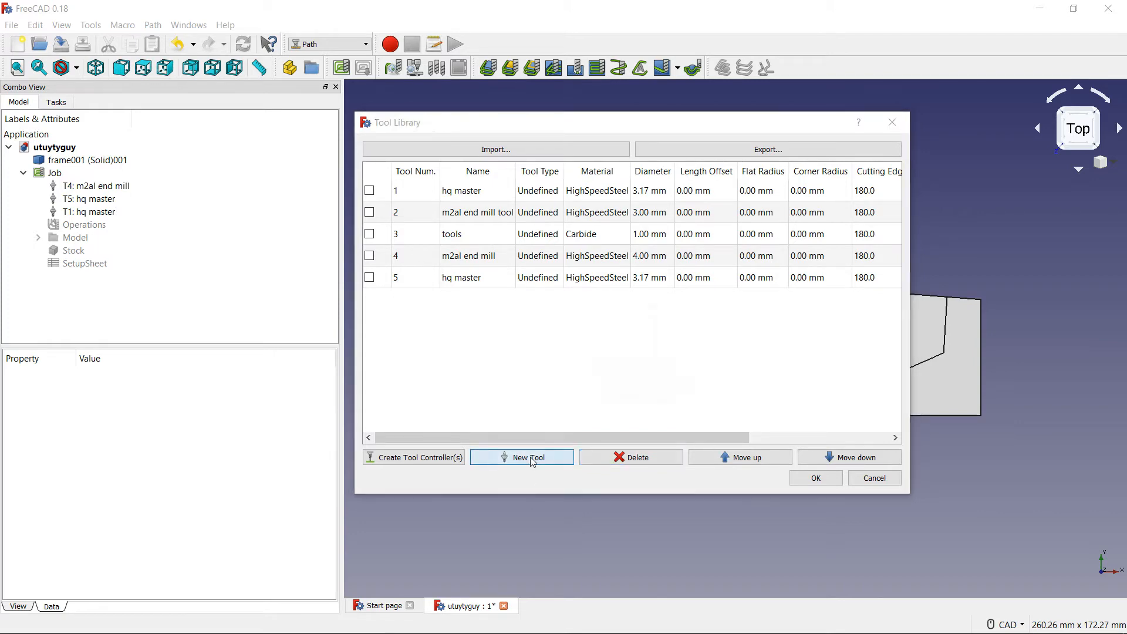
Open the Tool Editor for a new carbide EndMill named Default tool.
{"action": "left_click", "coordinate": [521, 457]}
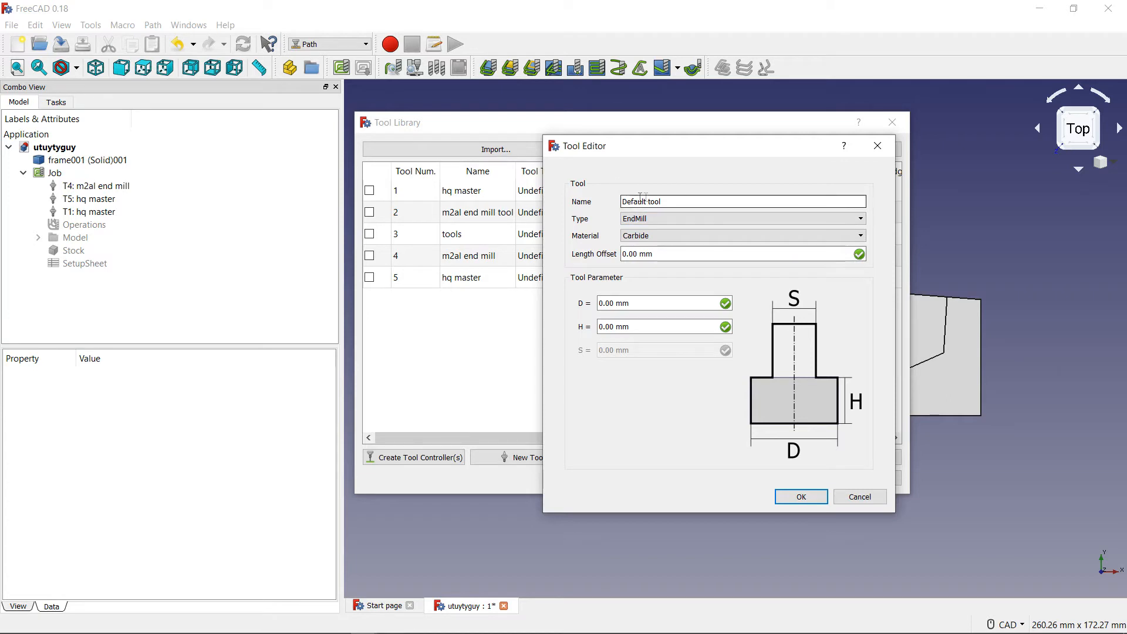
{"action": "left_click", "coordinate": [661, 201]}
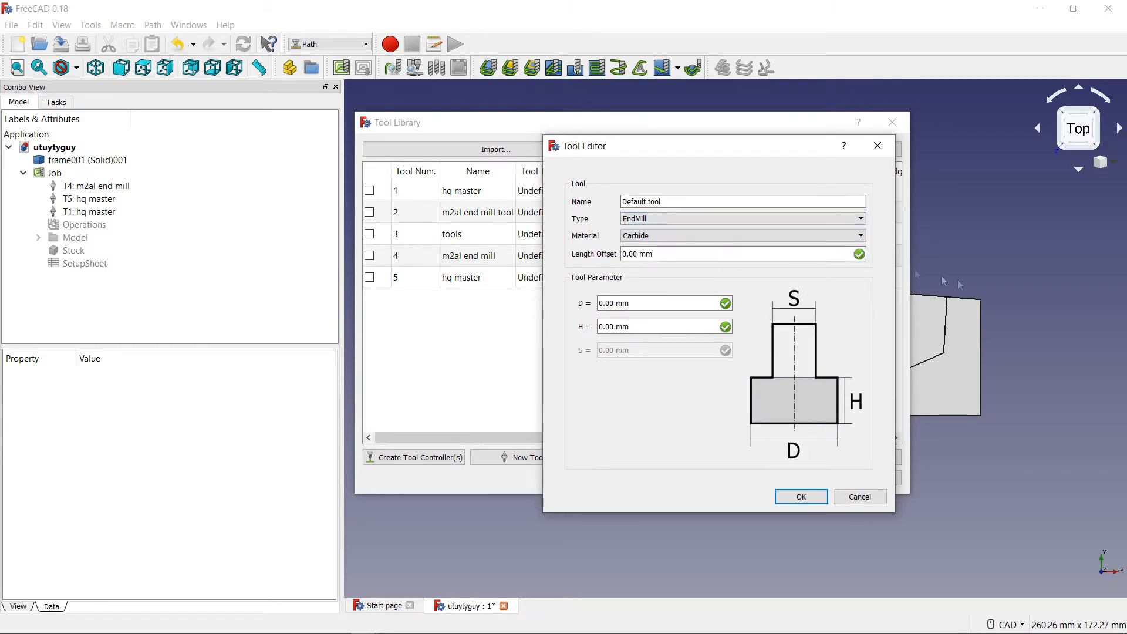
Try Drill, CounterBore, FlyCutter and BallEndMill types, then settle on EndMill.
{"action": "left_click", "coordinate": [740, 218]}
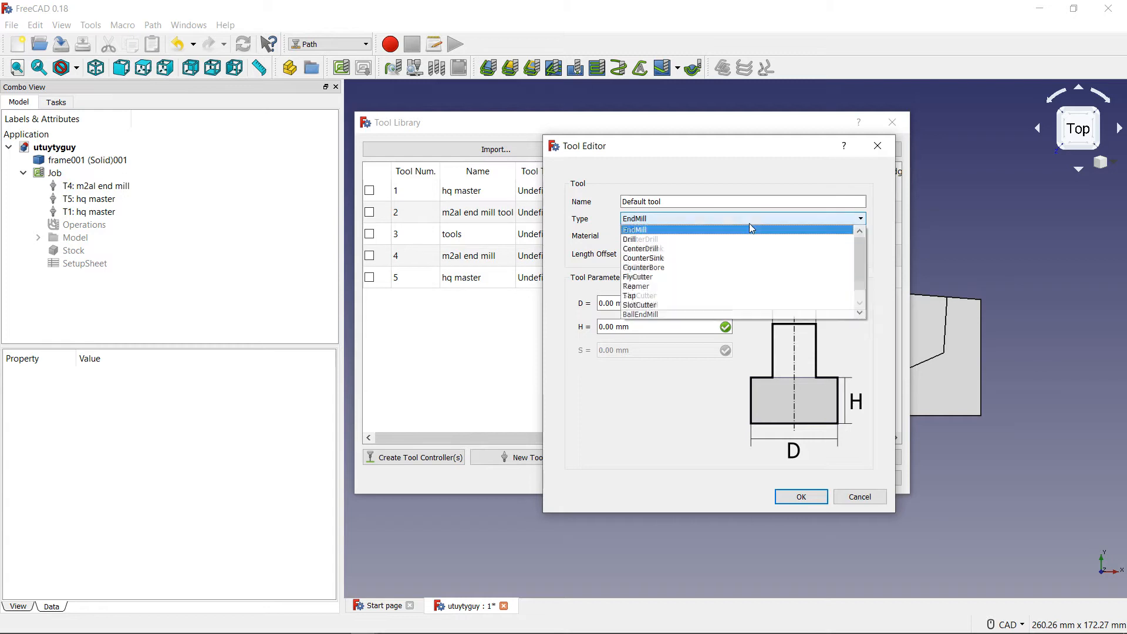
{"action": "mouse_move", "coordinate": [736, 239]}
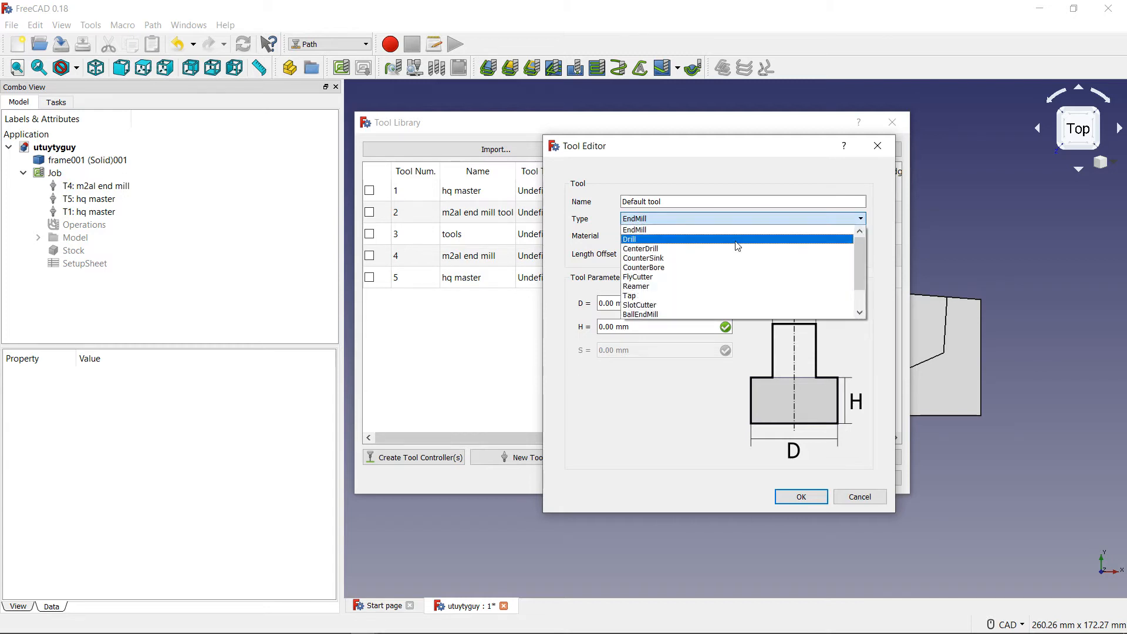
{"action": "left_click", "coordinate": [628, 239]}
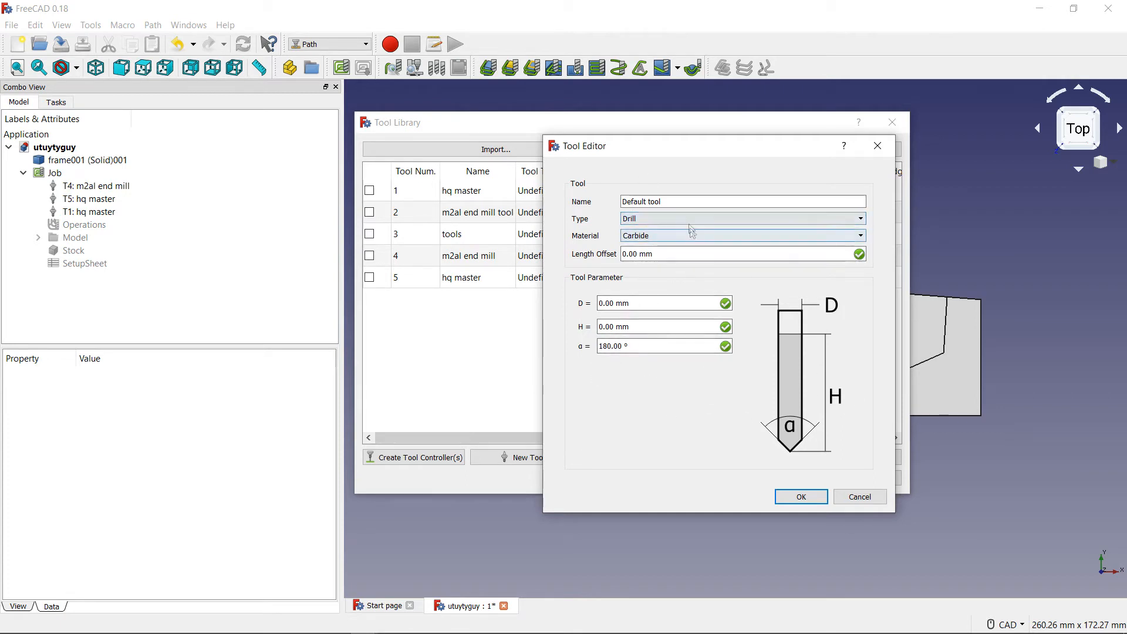
{"action": "left_click", "coordinate": [740, 218]}
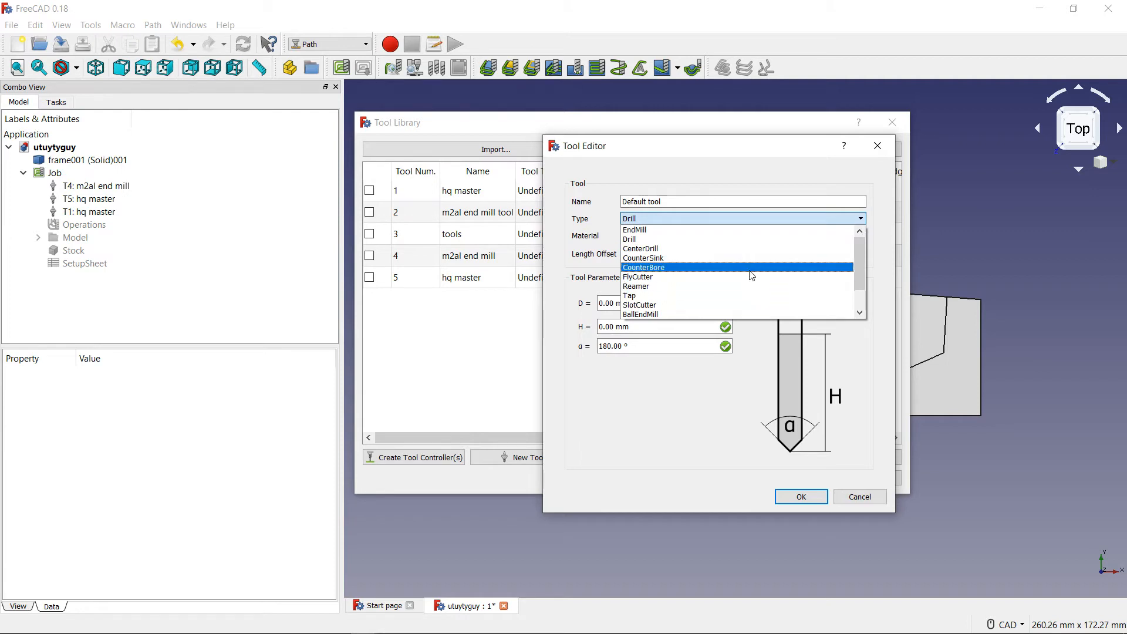
{"action": "left_click", "coordinate": [643, 268]}
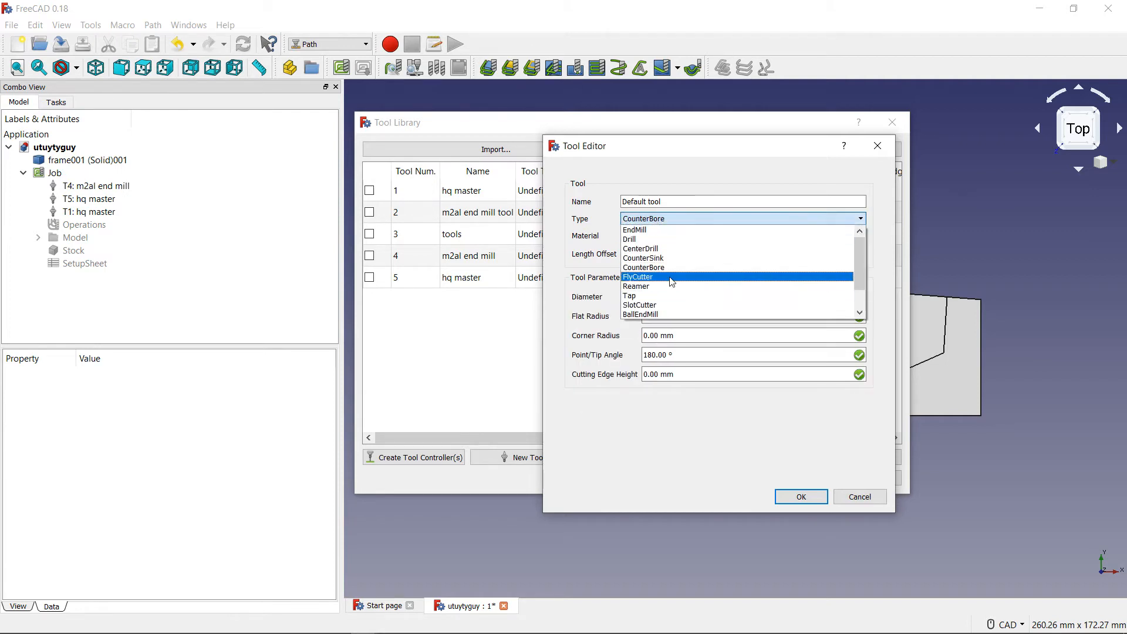
{"action": "left_click", "coordinate": [637, 277]}
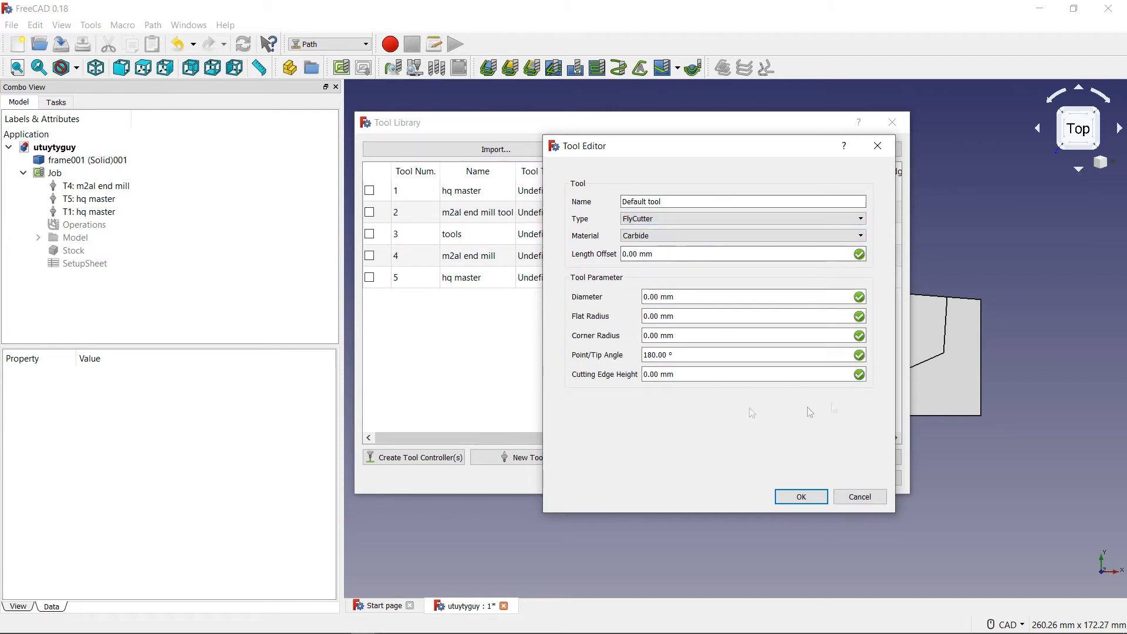
{"action": "mouse_move", "coordinate": [589, 302]}
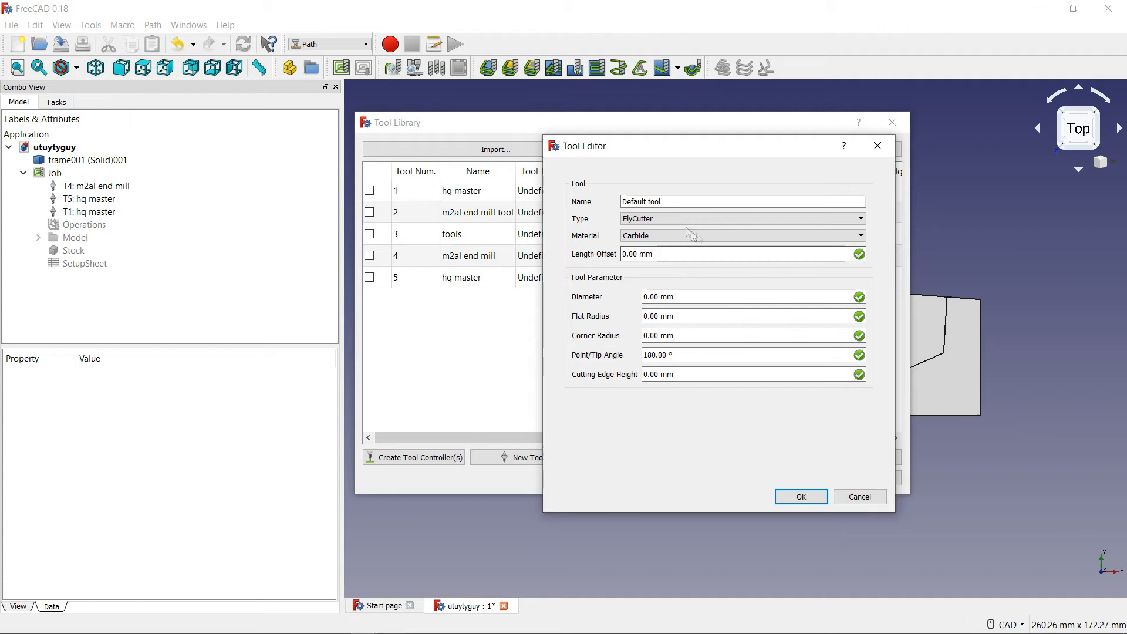
{"action": "left_click", "coordinate": [742, 219]}
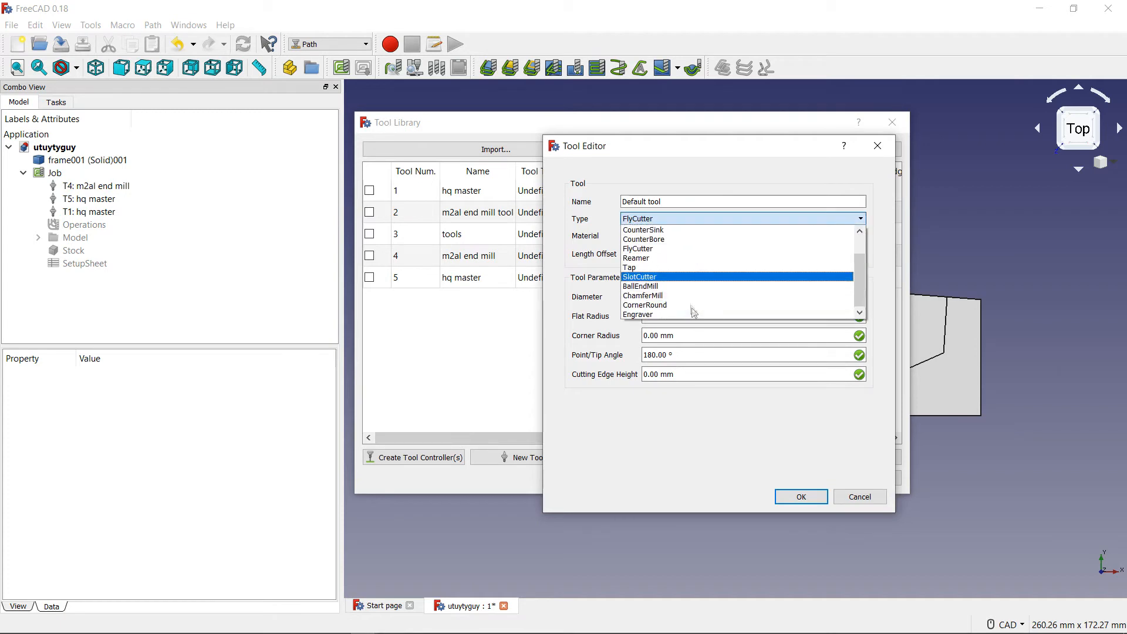
{"action": "left_click", "coordinate": [639, 286]}
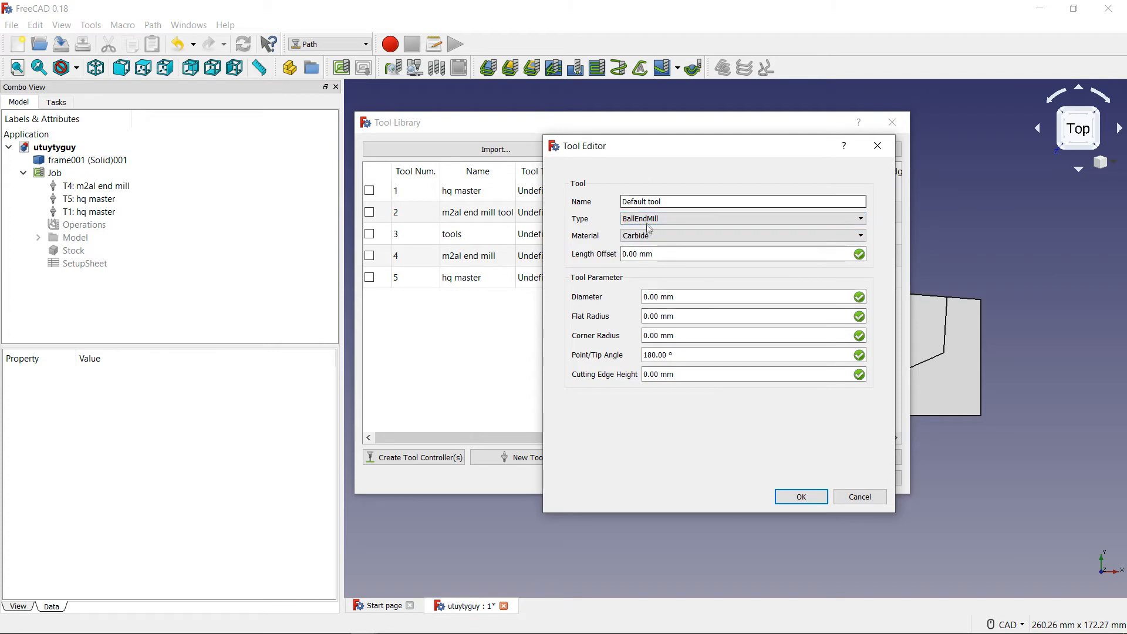
{"action": "left_click", "coordinate": [741, 219]}
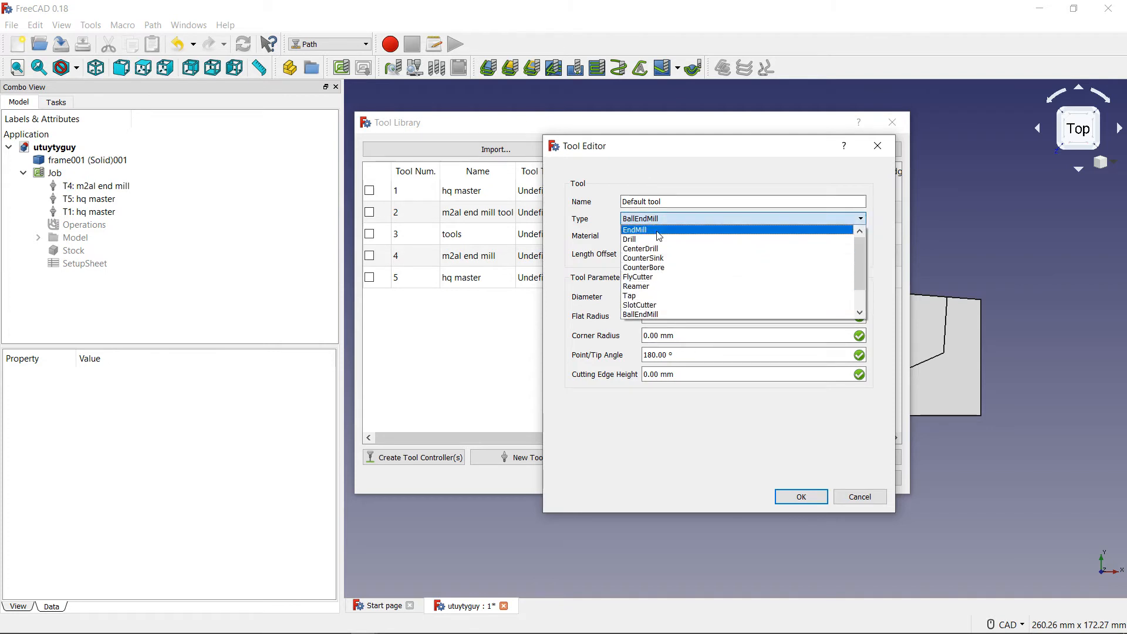
{"action": "left_click", "coordinate": [634, 229]}
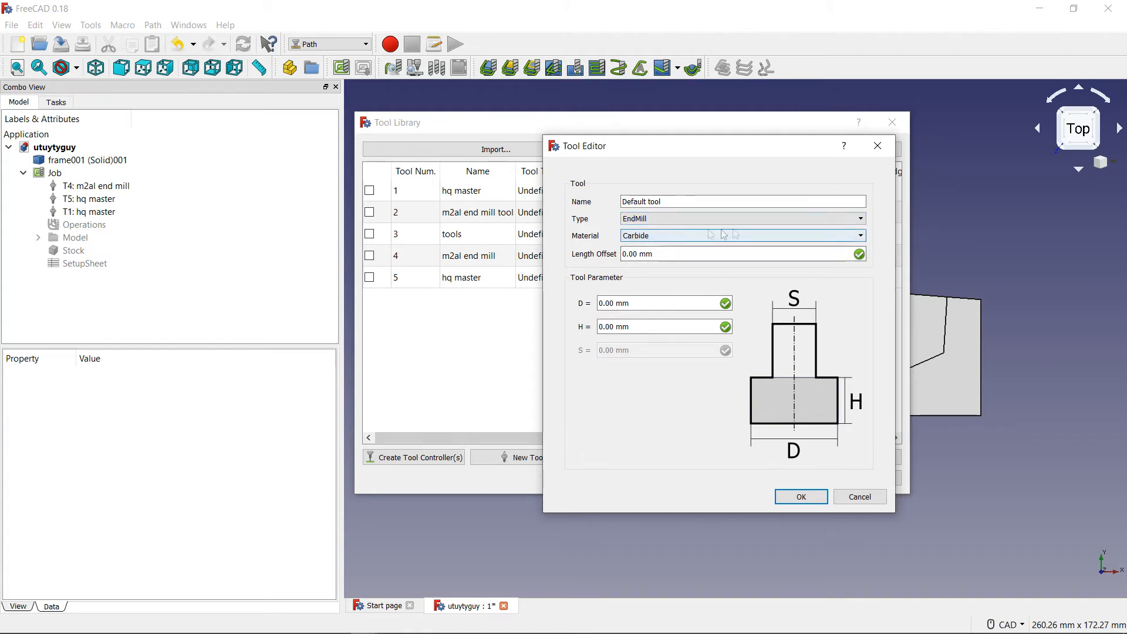
{"action": "left_click", "coordinate": [740, 235]}
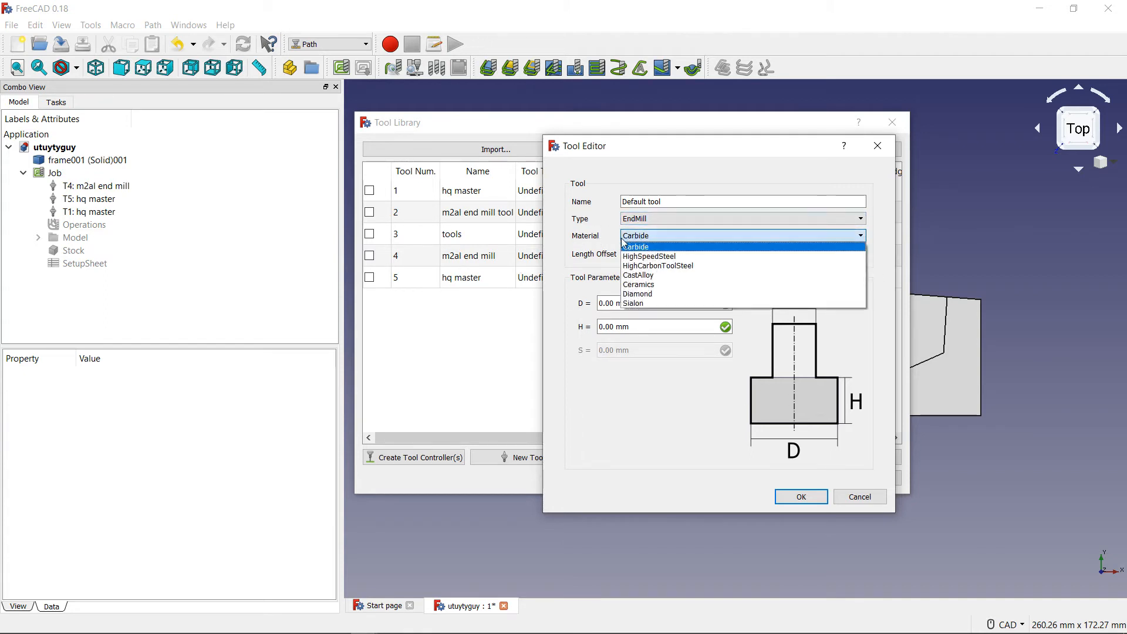
{"action": "mouse_move", "coordinate": [649, 256]}
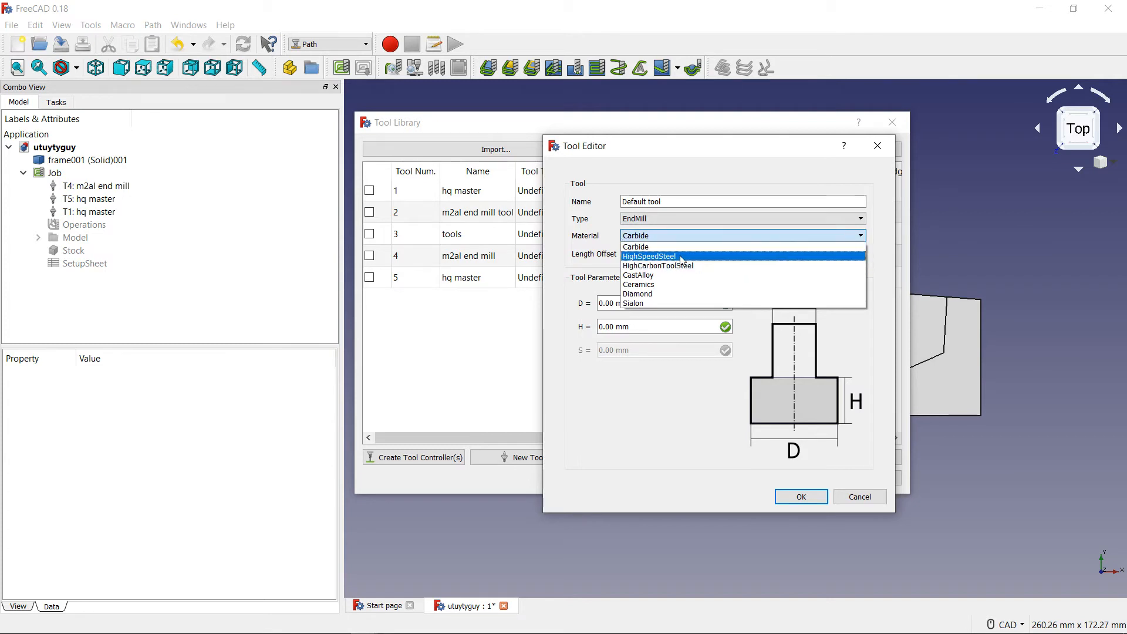
{"action": "mouse_move", "coordinate": [691, 303]}
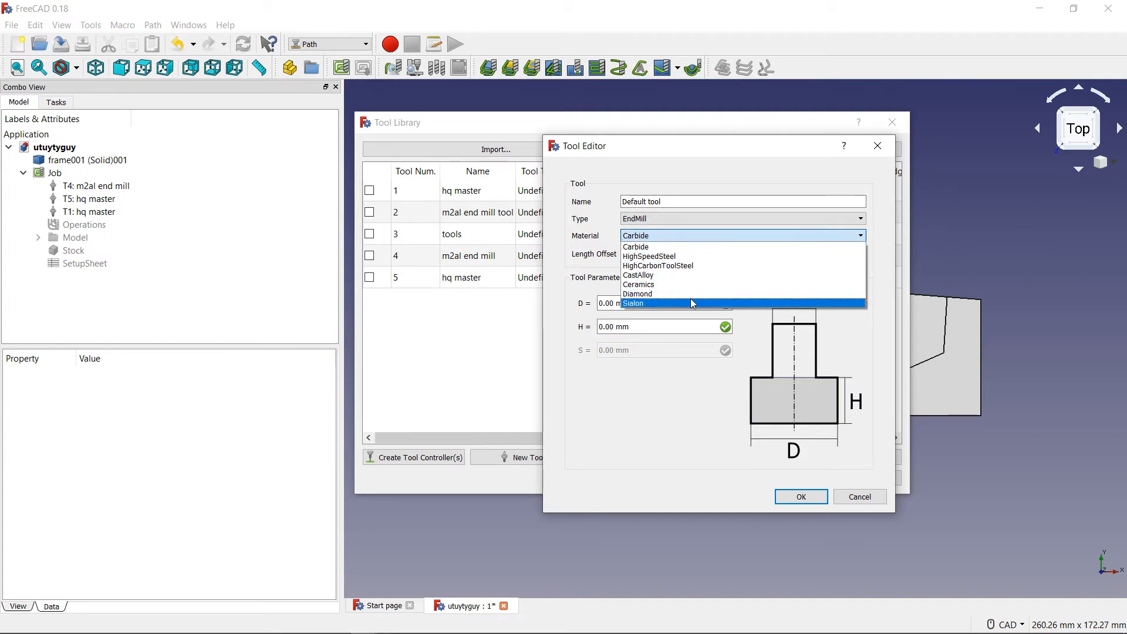
{"action": "mouse_move", "coordinate": [661, 247]}
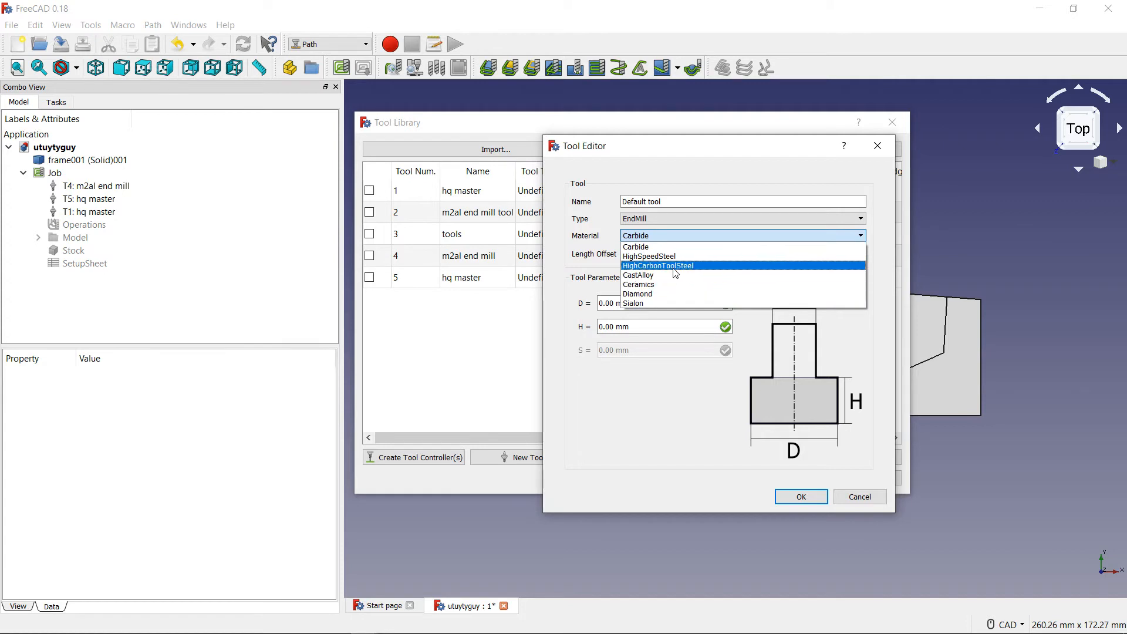
{"action": "mouse_move", "coordinate": [659, 298]}
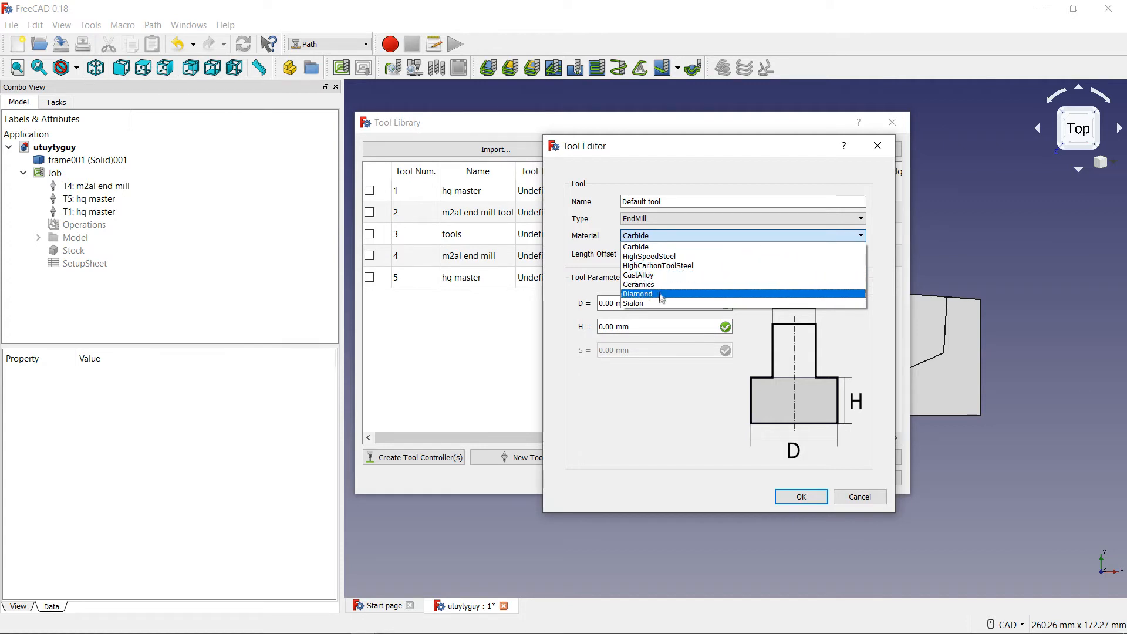
{"action": "mouse_move", "coordinate": [678, 246]}
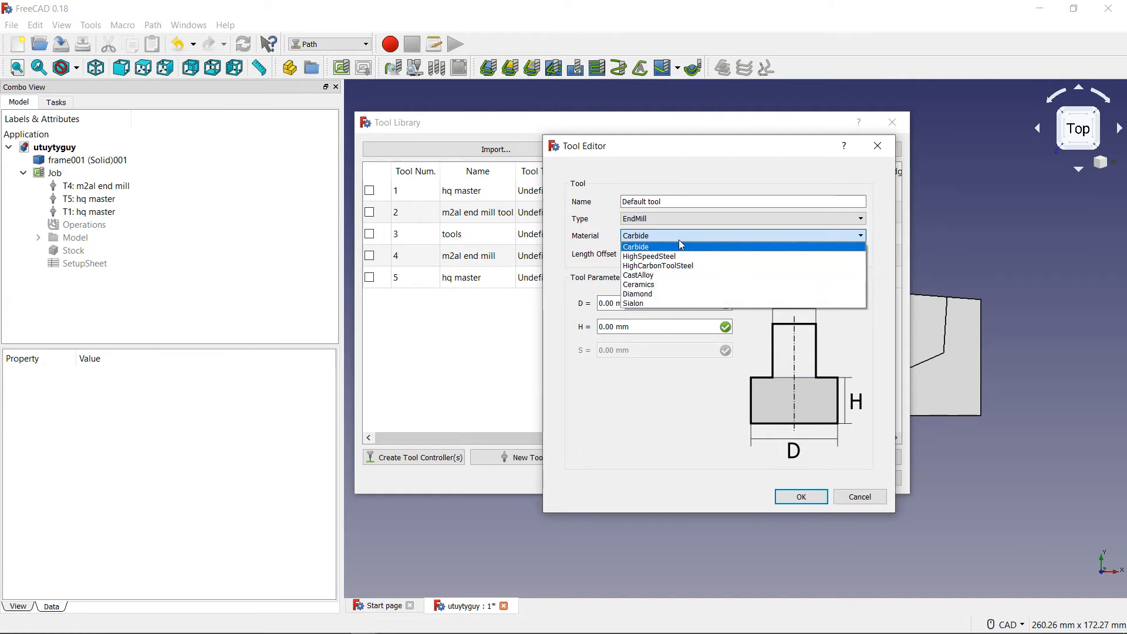
{"action": "left_click", "coordinate": [635, 246]}
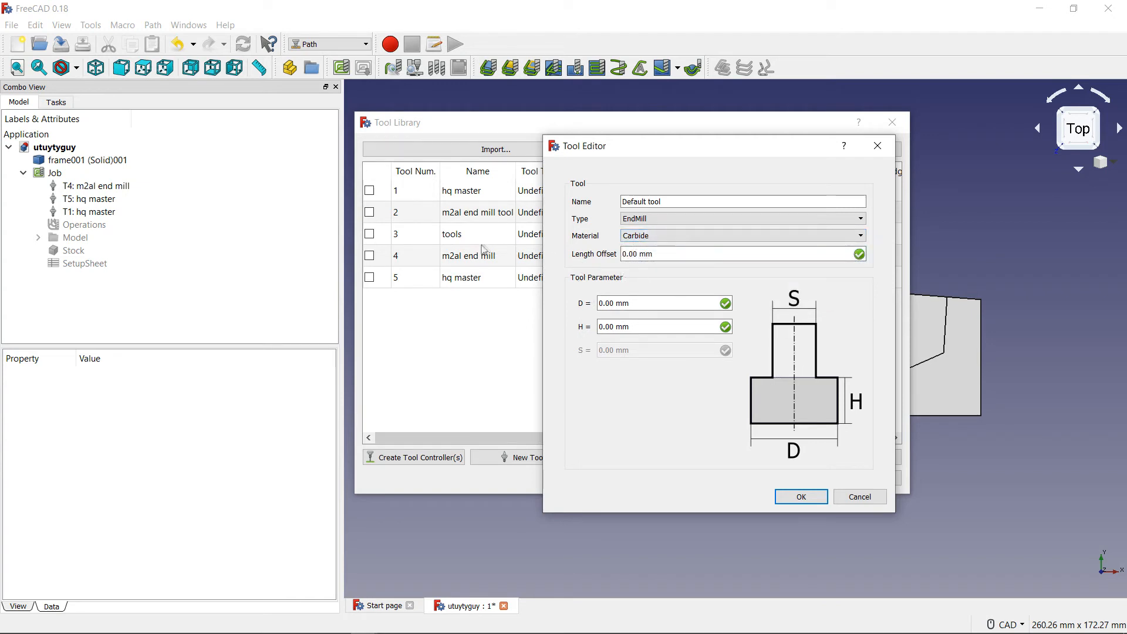
{"action": "mouse_move", "coordinate": [589, 254]}
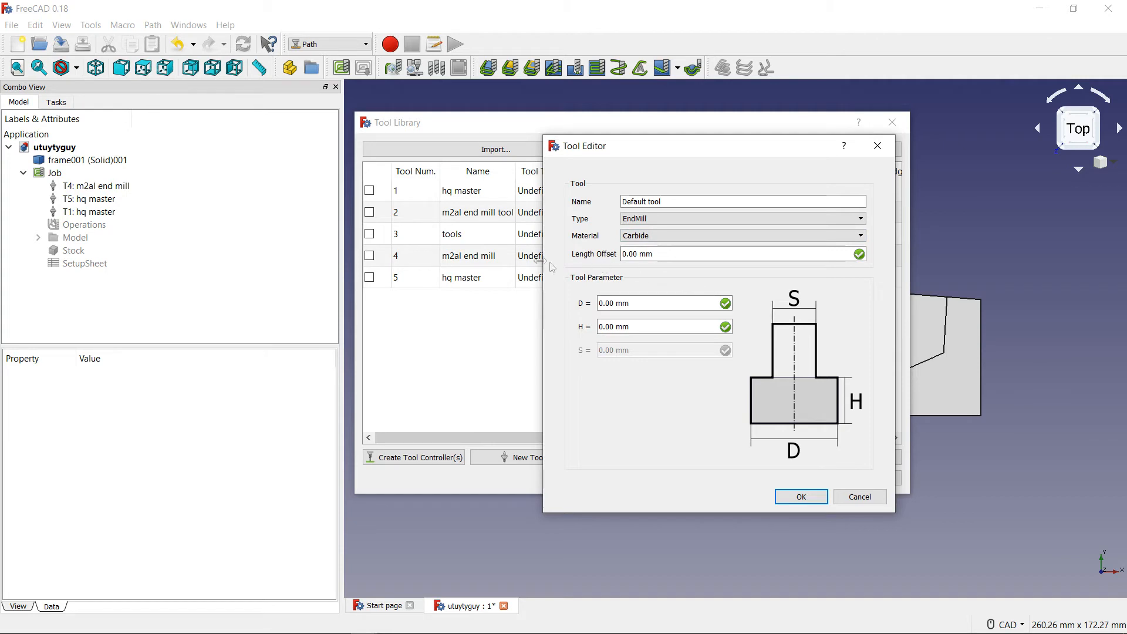
Select the D field, then set the tool type to Tap after trying Drill.
{"action": "left_click", "coordinate": [655, 303]}
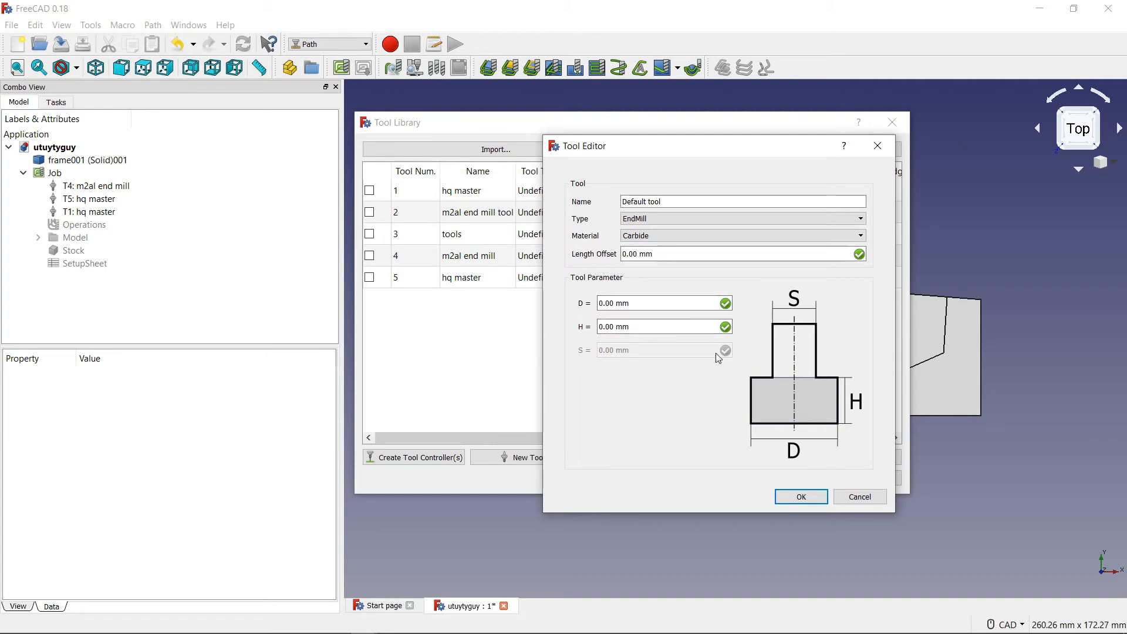
{"action": "mouse_move", "coordinate": [691, 358]}
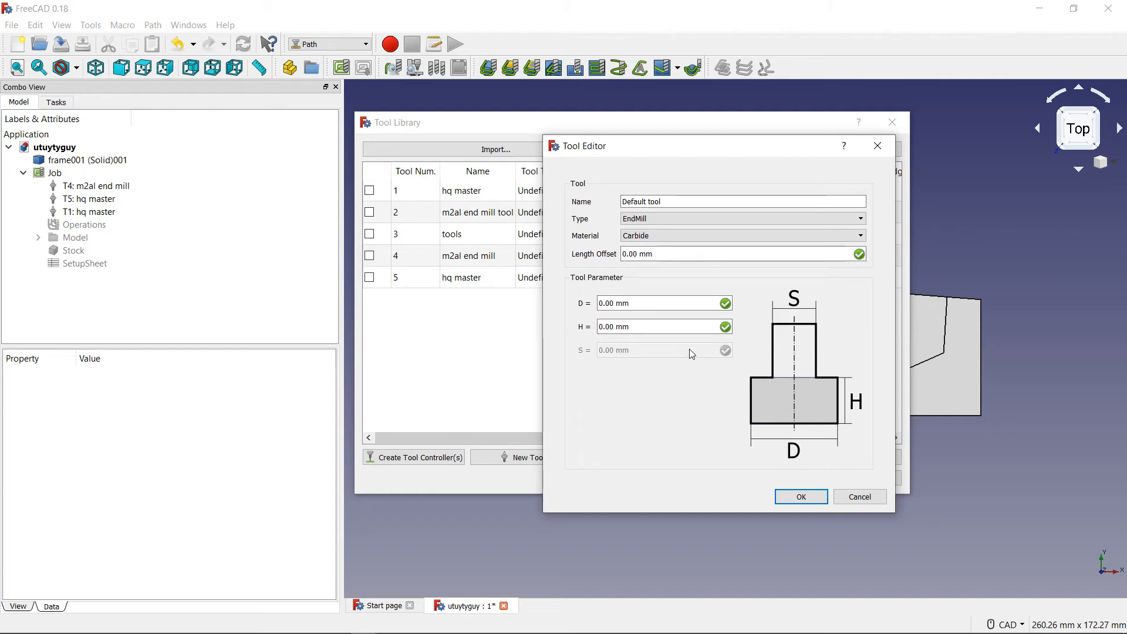
{"action": "mouse_move", "coordinate": [604, 285]}
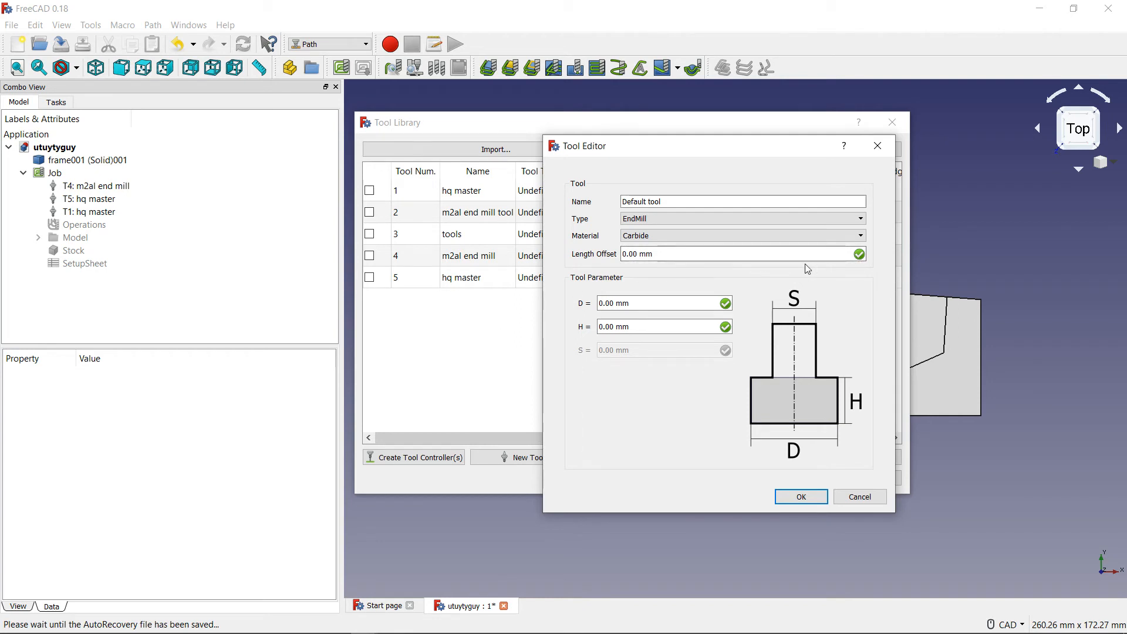
{"action": "mouse_move", "coordinate": [717, 279]}
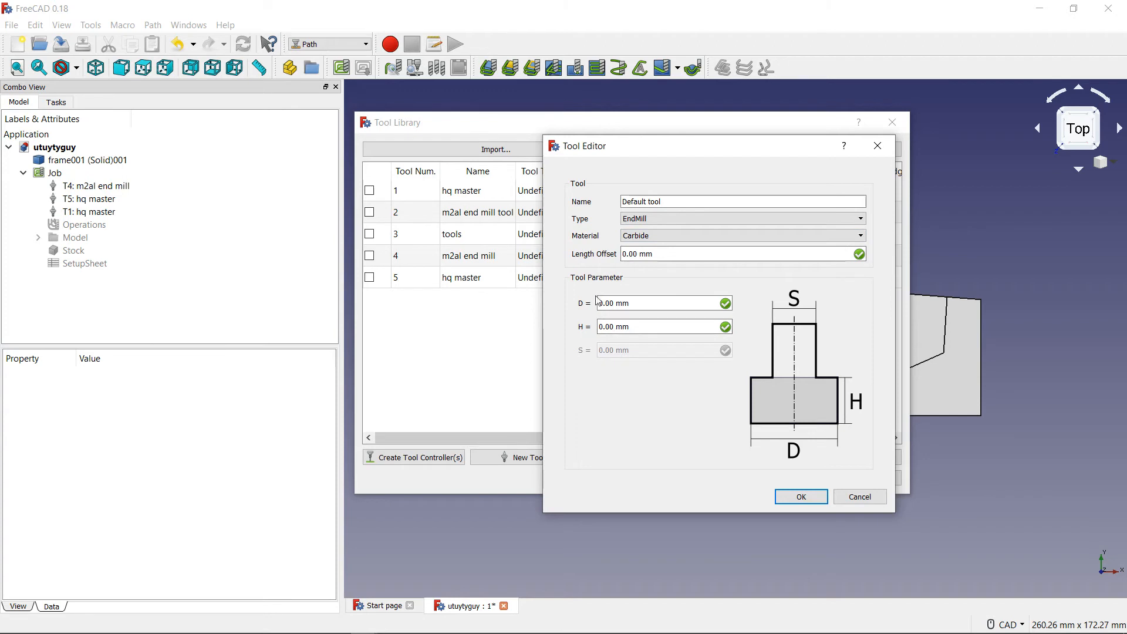
{"action": "left_click", "coordinate": [653, 302]}
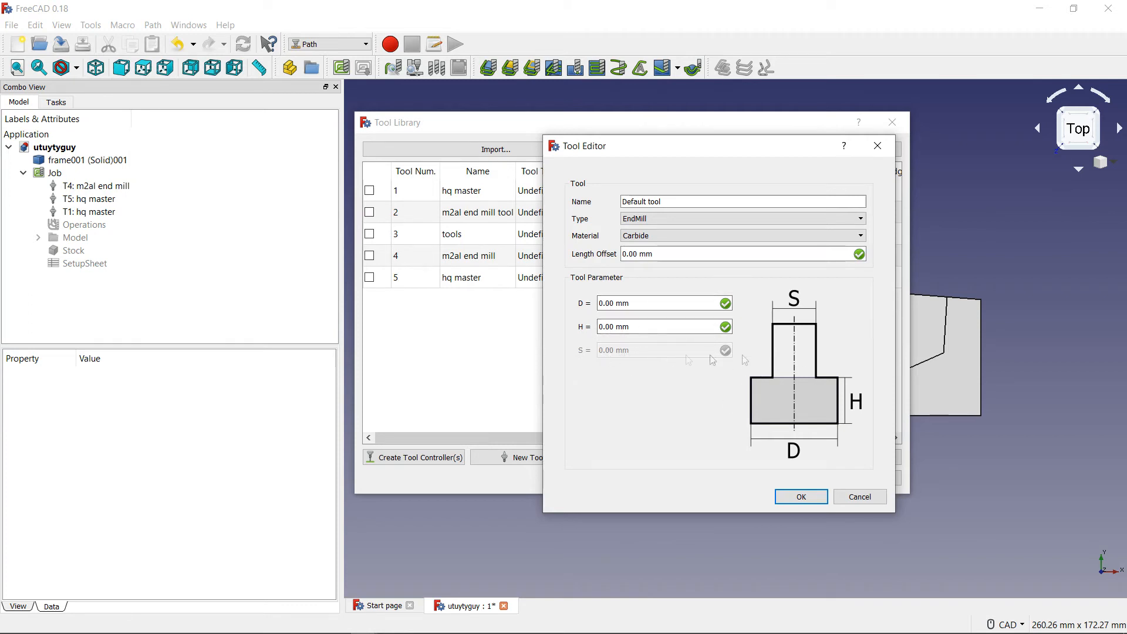
{"action": "left_click", "coordinate": [742, 219]}
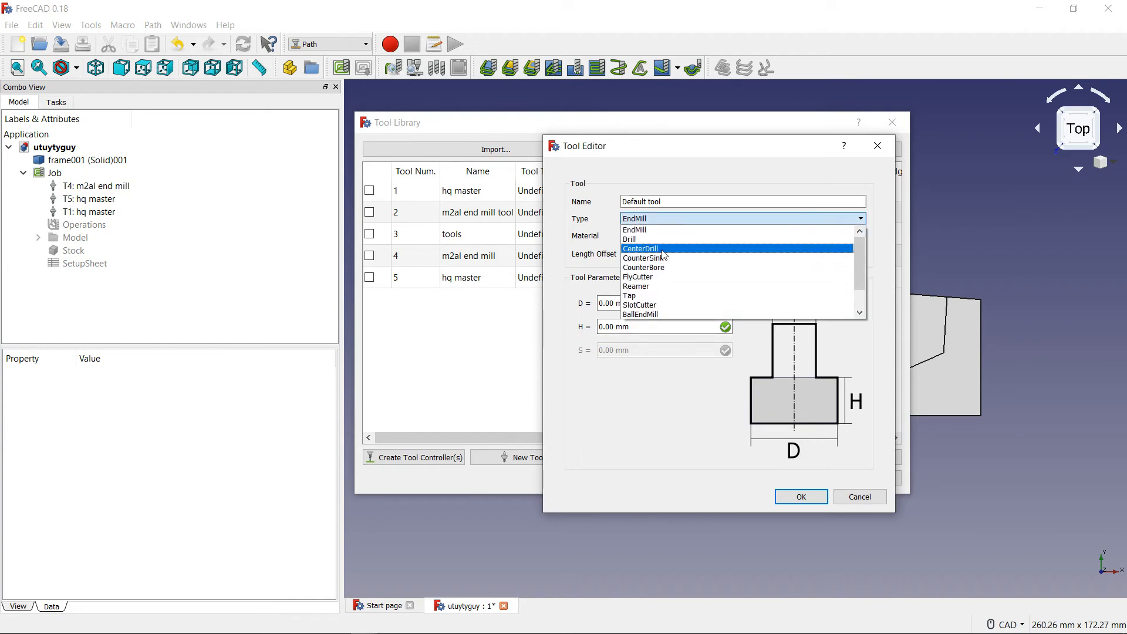
{"action": "mouse_move", "coordinate": [643, 239]}
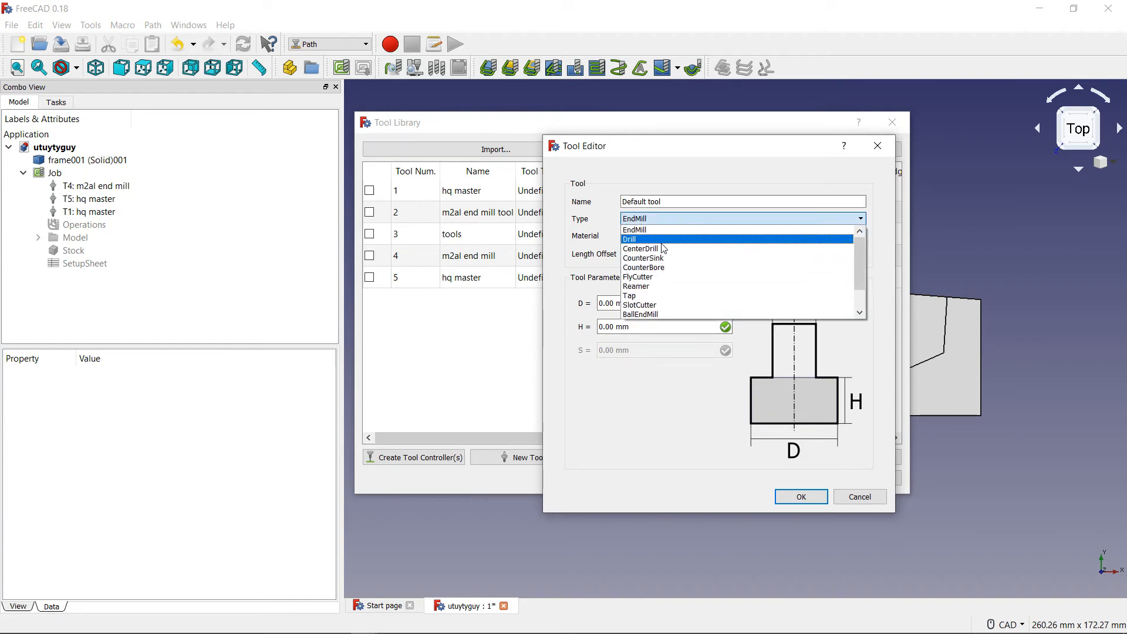
{"action": "left_click", "coordinate": [630, 239]}
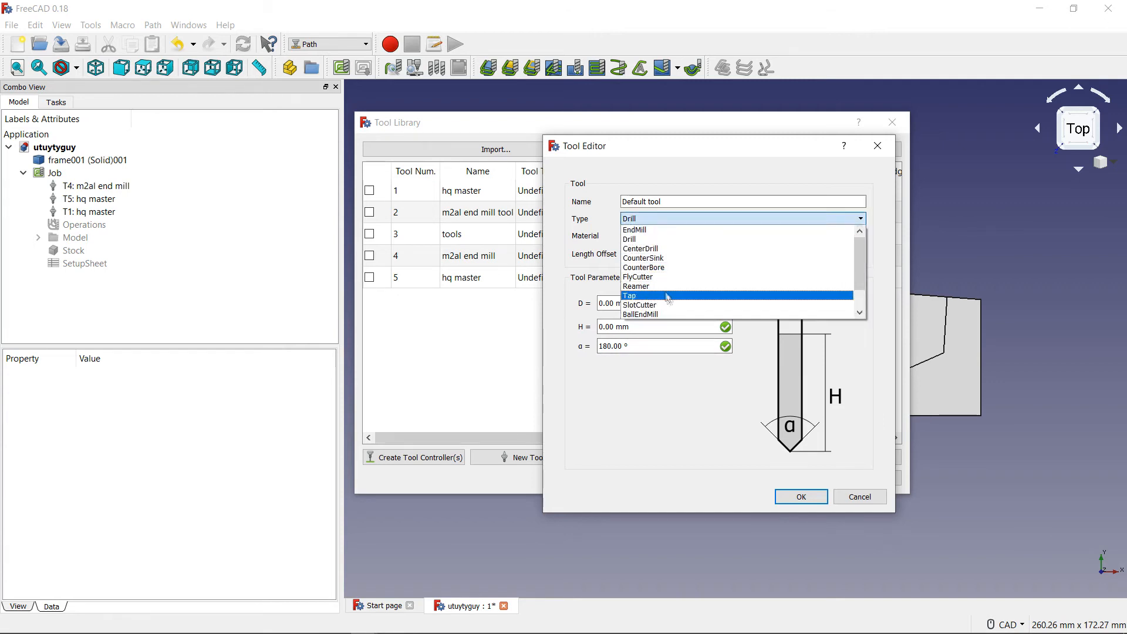
{"action": "left_click", "coordinate": [628, 295]}
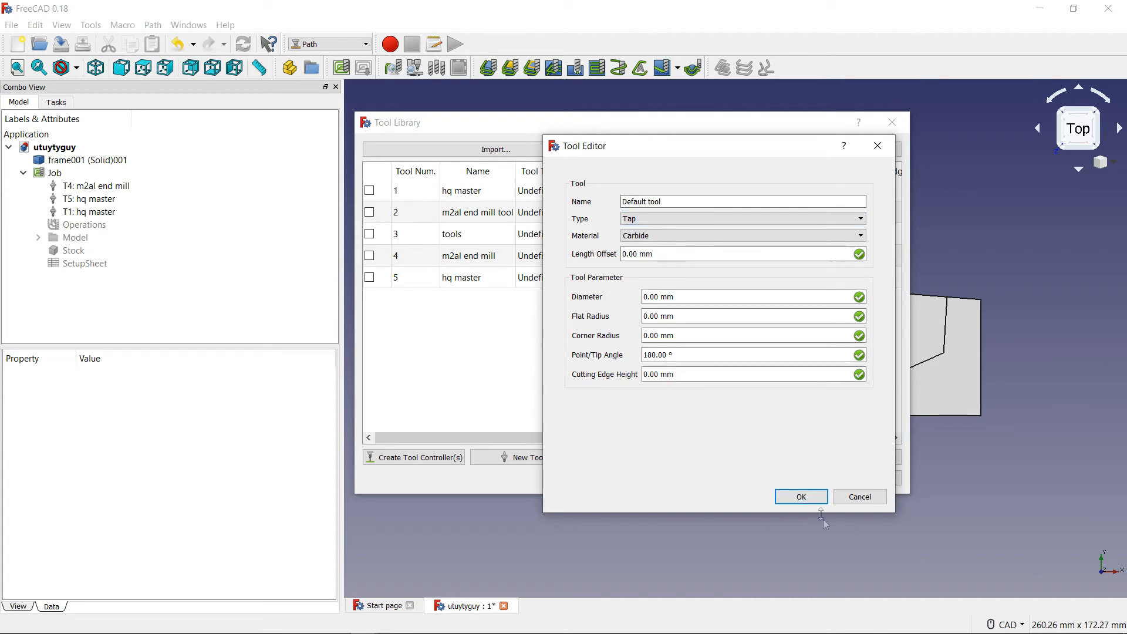
Save the Tap as tool 6, tick it, and close the Tool Library.
{"action": "left_click", "coordinate": [800, 496]}
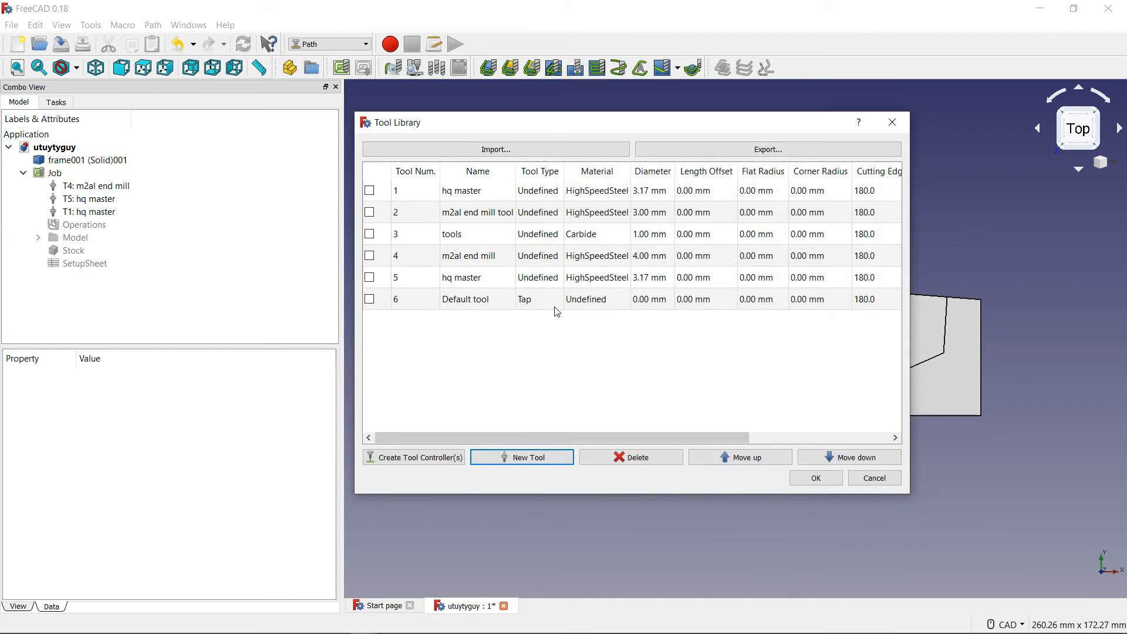
{"action": "mouse_move", "coordinate": [535, 342]}
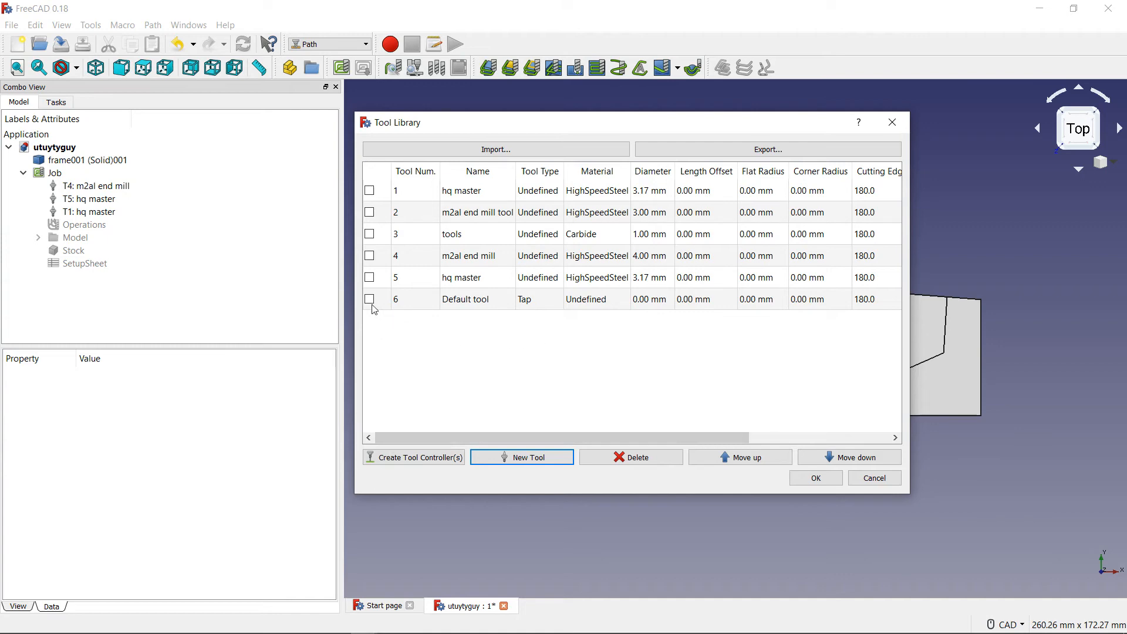
{"action": "left_click", "coordinate": [369, 298]}
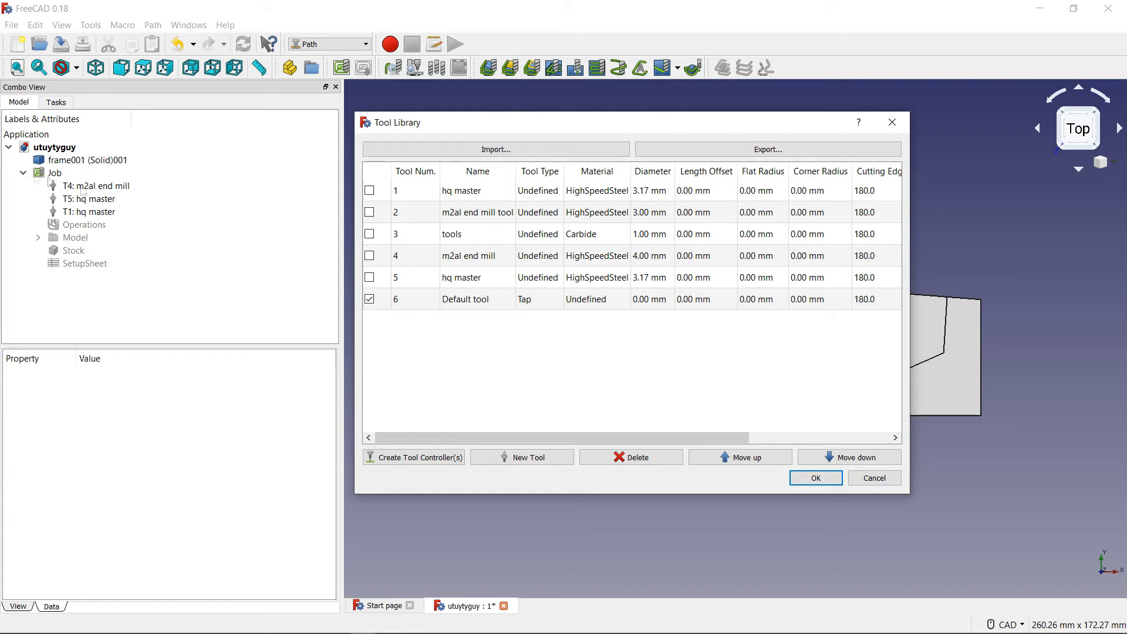
{"action": "left_click", "coordinate": [813, 477]}
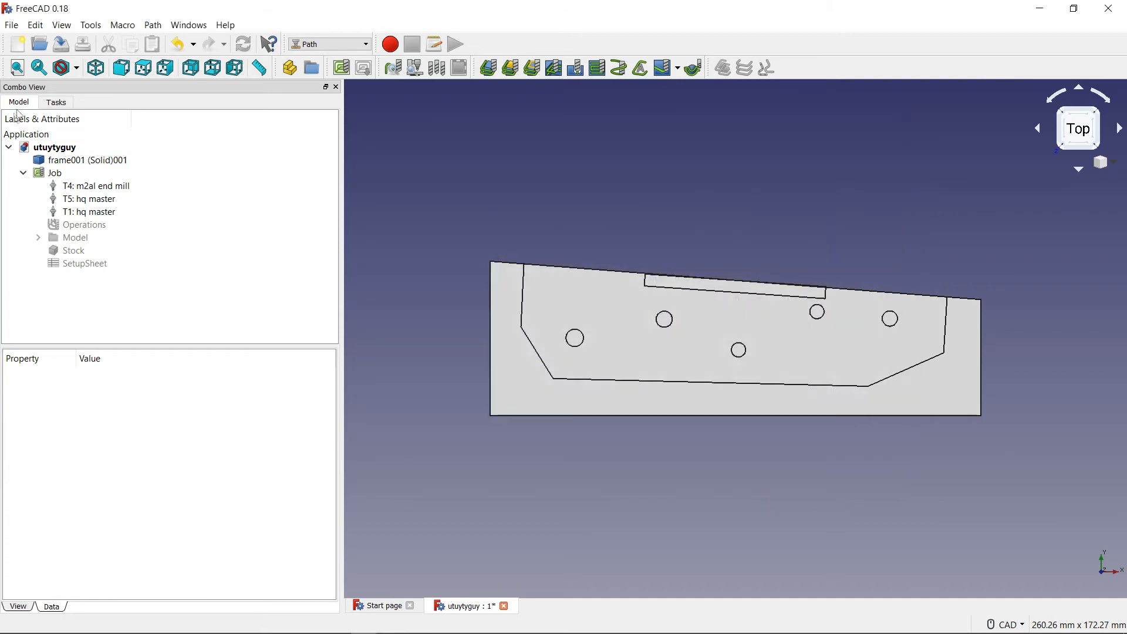
Open Job Edit's tools list (T1, T4, T5) and bring up the Tool Library via Add.
{"action": "double_click", "coordinate": [54, 173]}
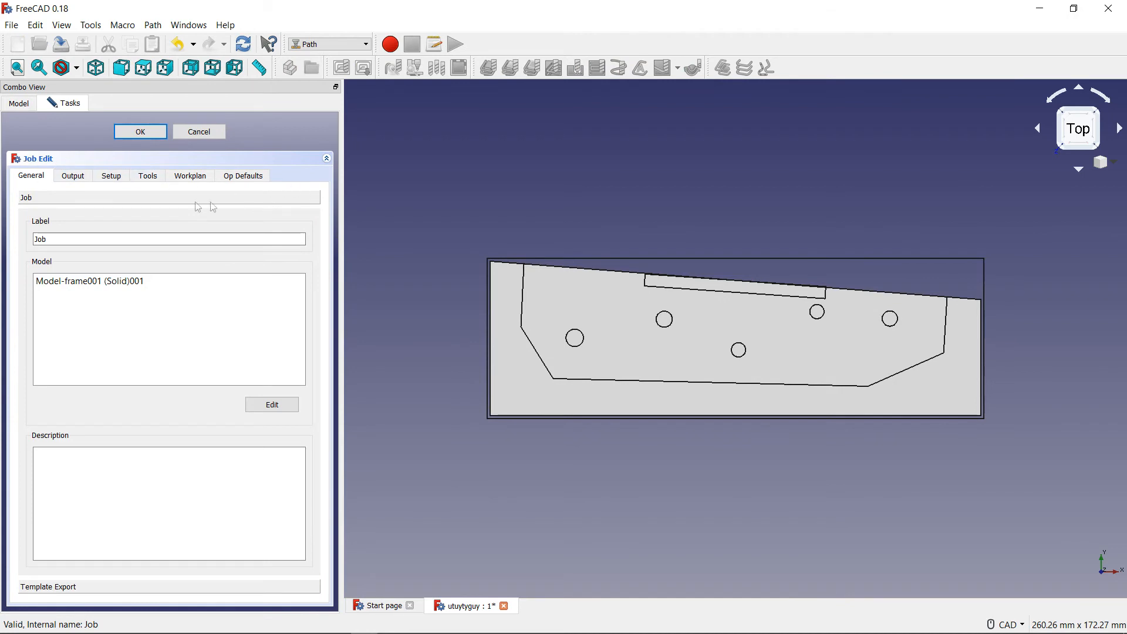
{"action": "left_click", "coordinate": [148, 175]}
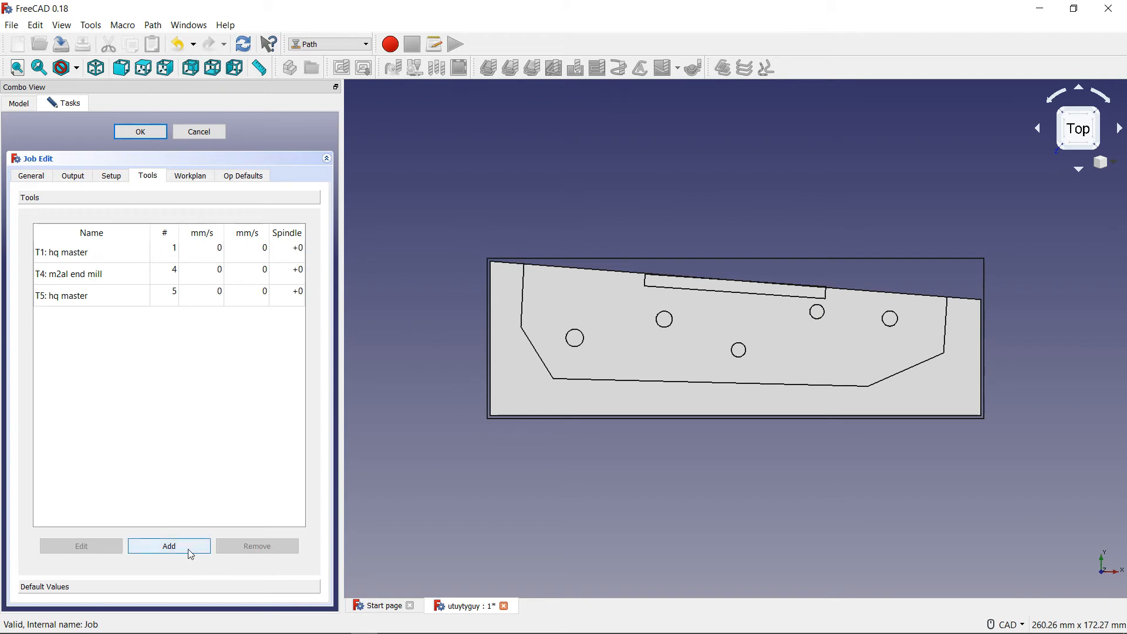
{"action": "left_click", "coordinate": [169, 545]}
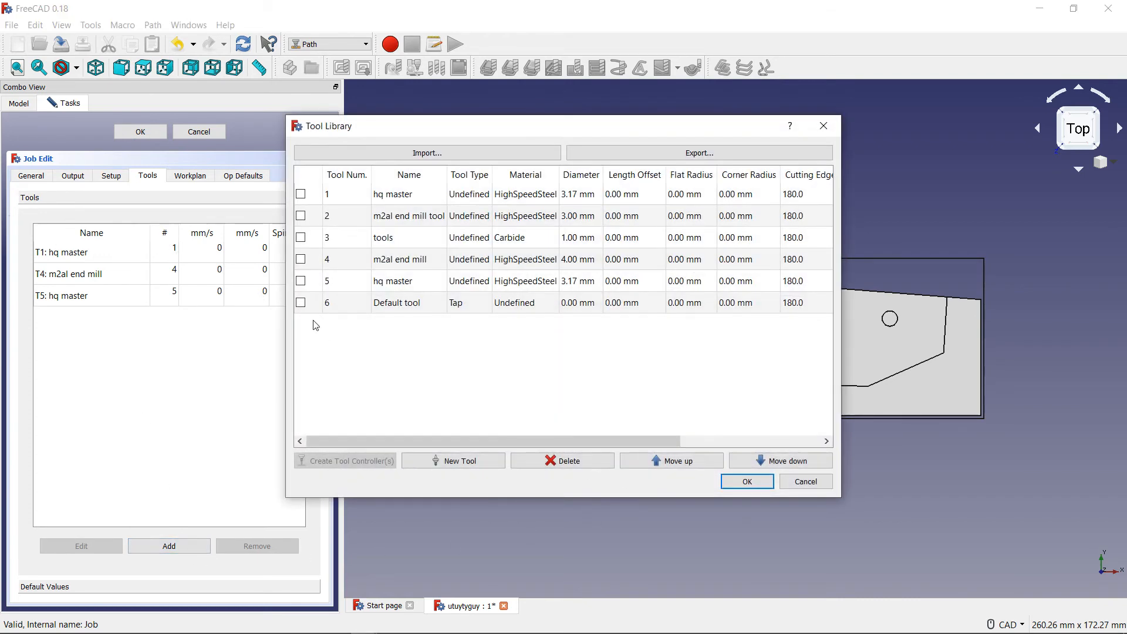
Create a T6 tool controller from the Tap-type Default tool and close the Tool Library.
{"action": "left_click", "coordinate": [301, 301]}
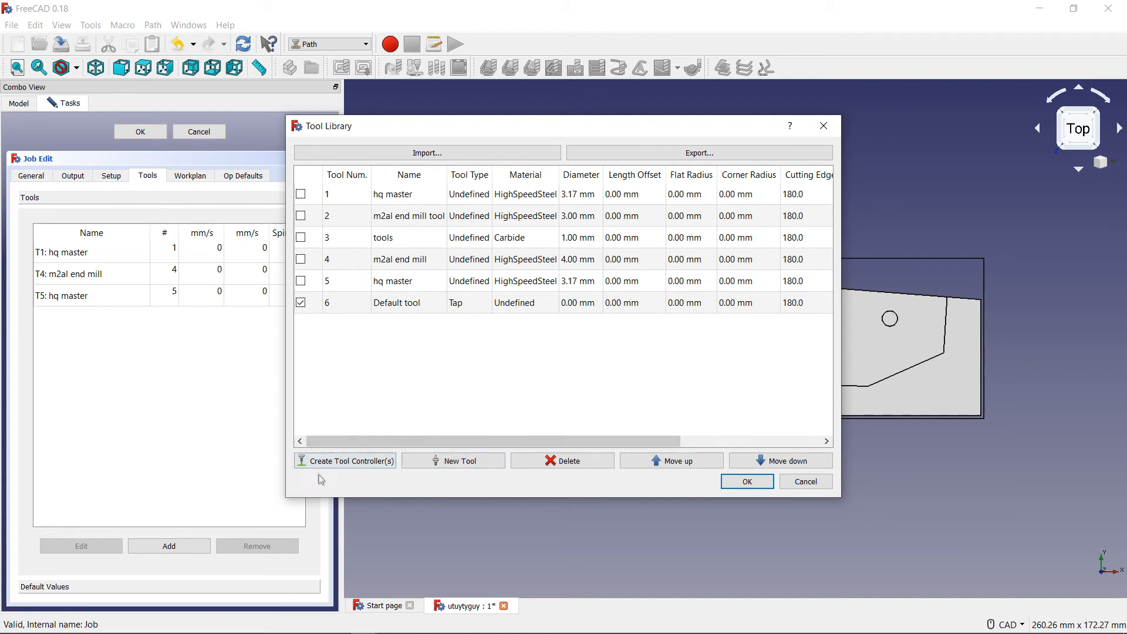
{"action": "mouse_move", "coordinate": [345, 460]}
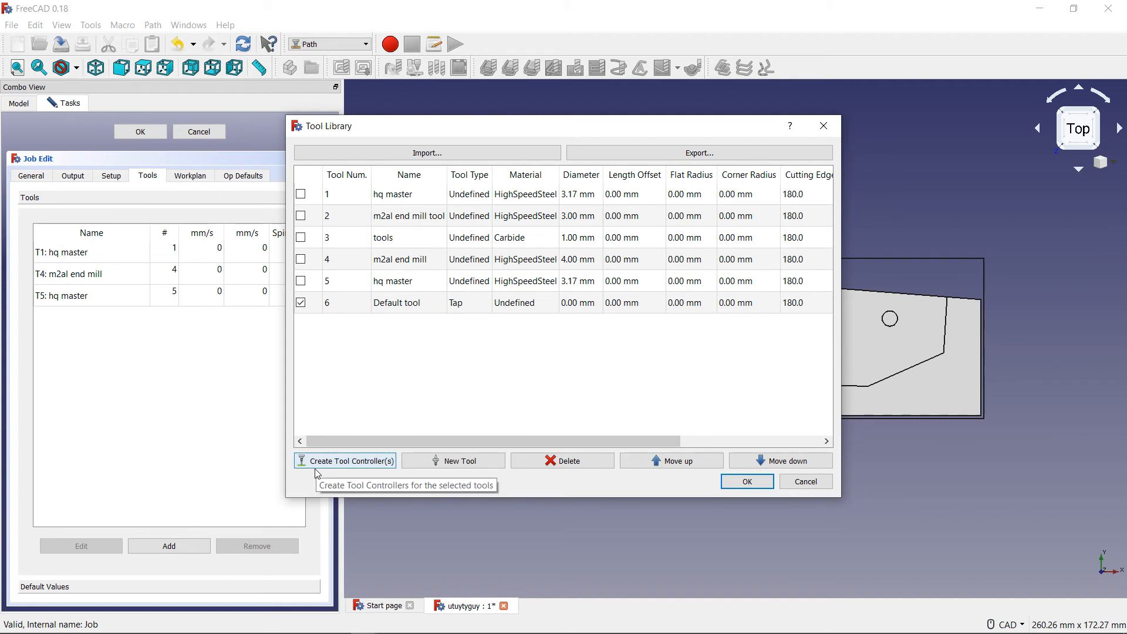
{"action": "left_click", "coordinate": [344, 461]}
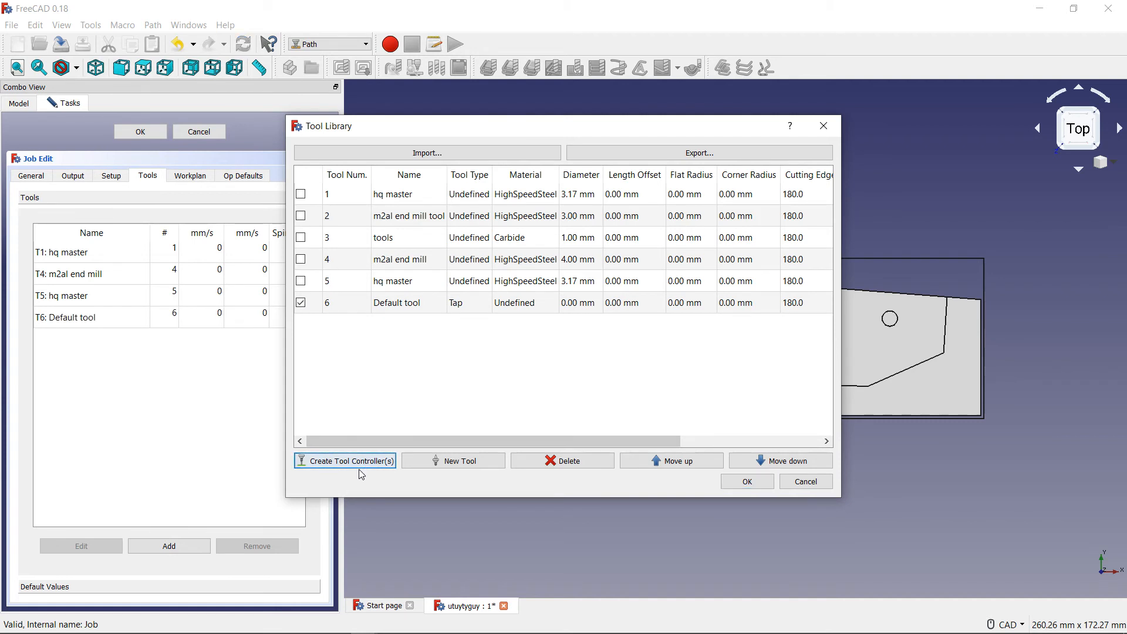
{"action": "left_click", "coordinate": [344, 460]}
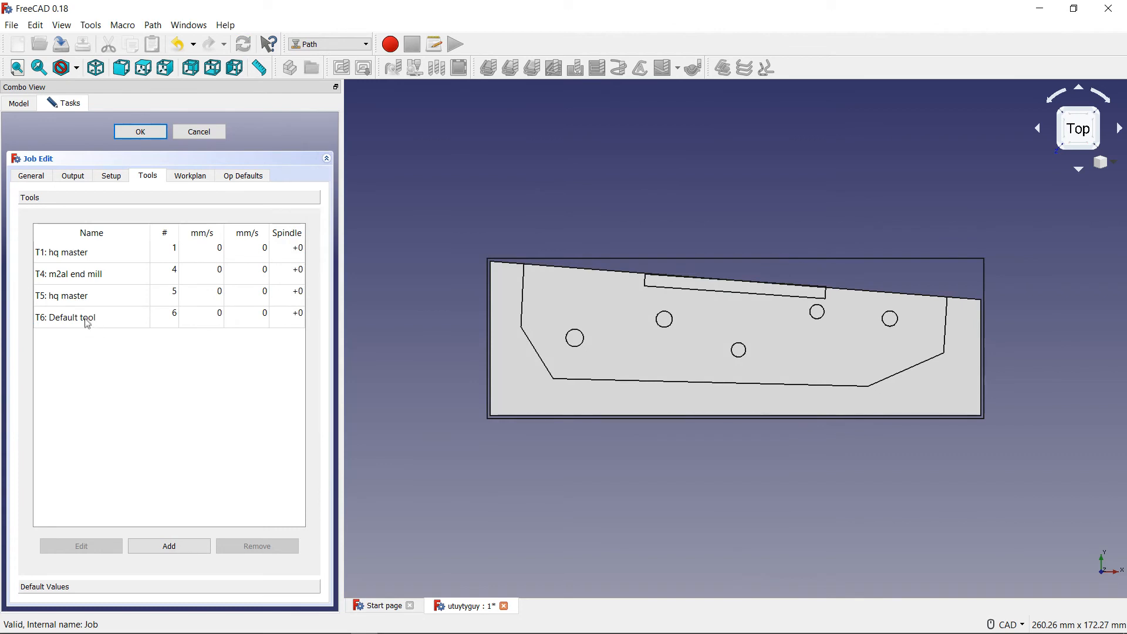
{"action": "mouse_move", "coordinate": [257, 215]}
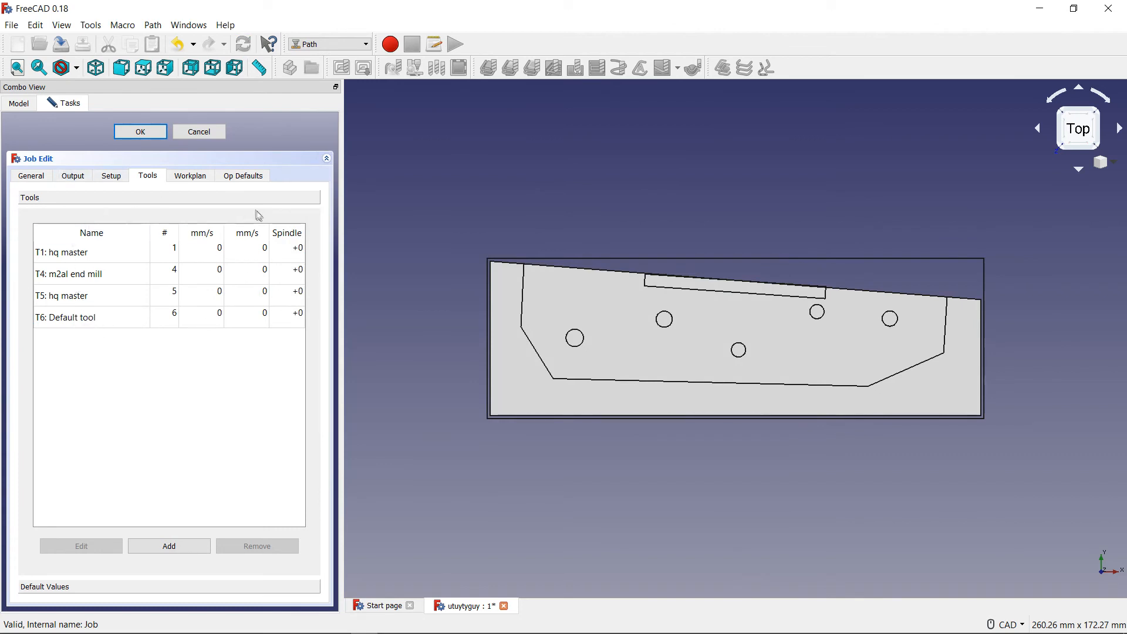
{"action": "mouse_move", "coordinate": [90, 356]}
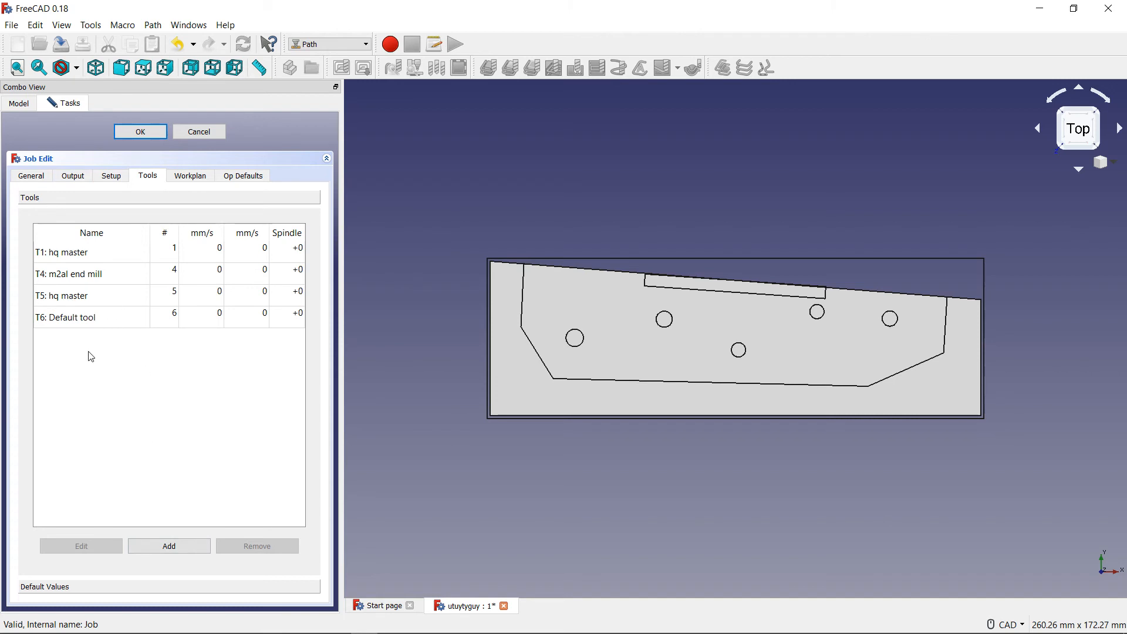
Delete the T6 Default tool controller, then select T5 hq master.
{"action": "left_click", "coordinate": [64, 317]}
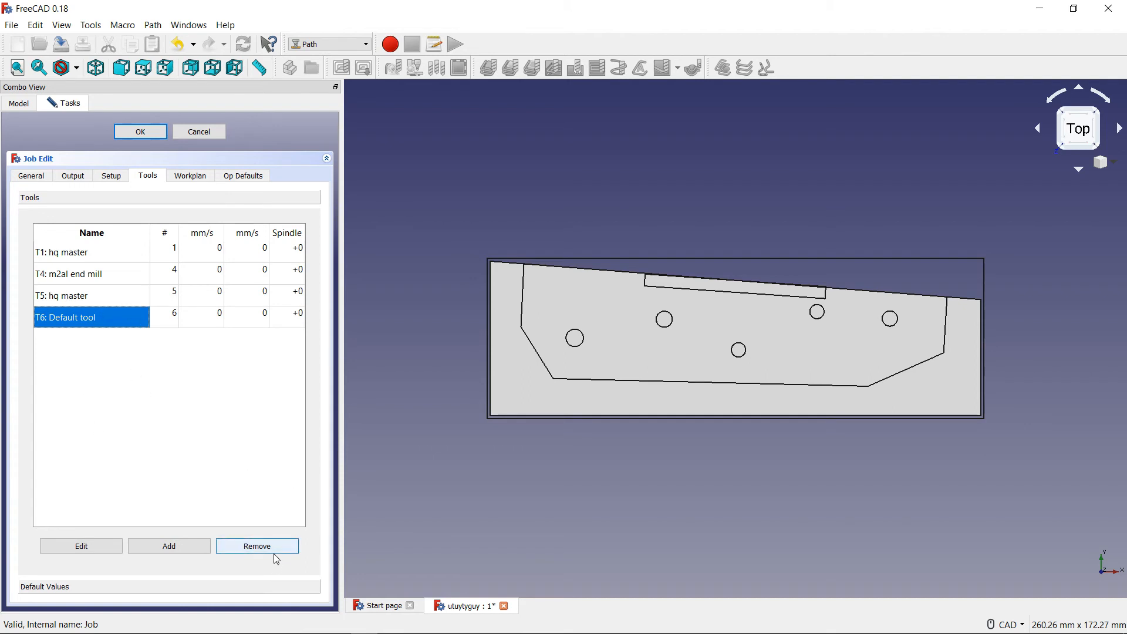
{"action": "left_click", "coordinate": [257, 545]}
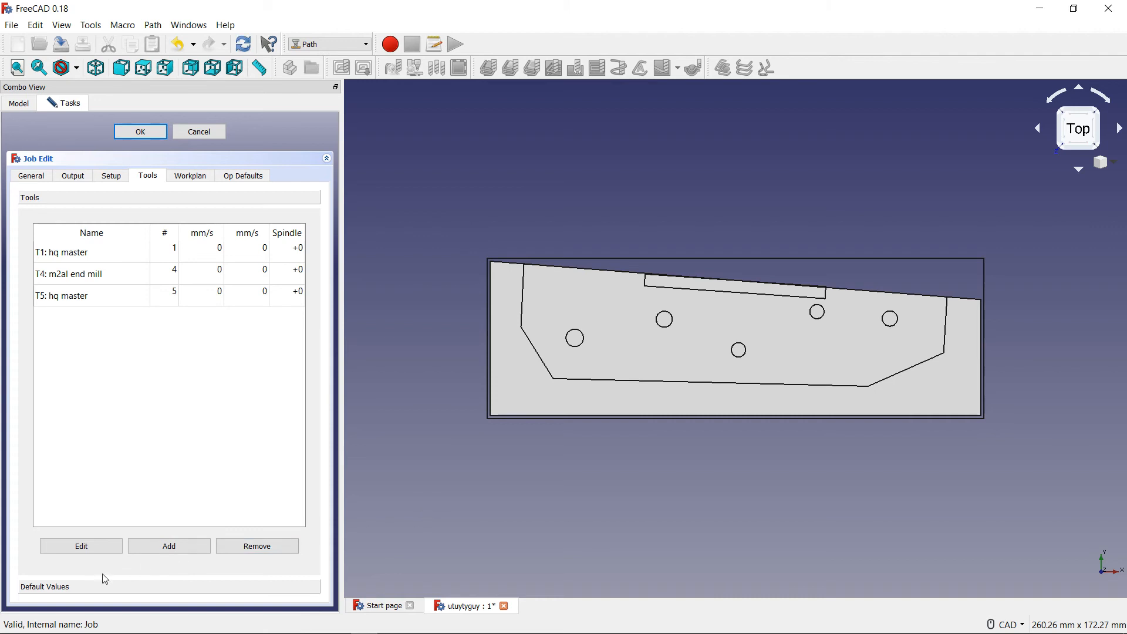
{"action": "left_click", "coordinate": [71, 295]}
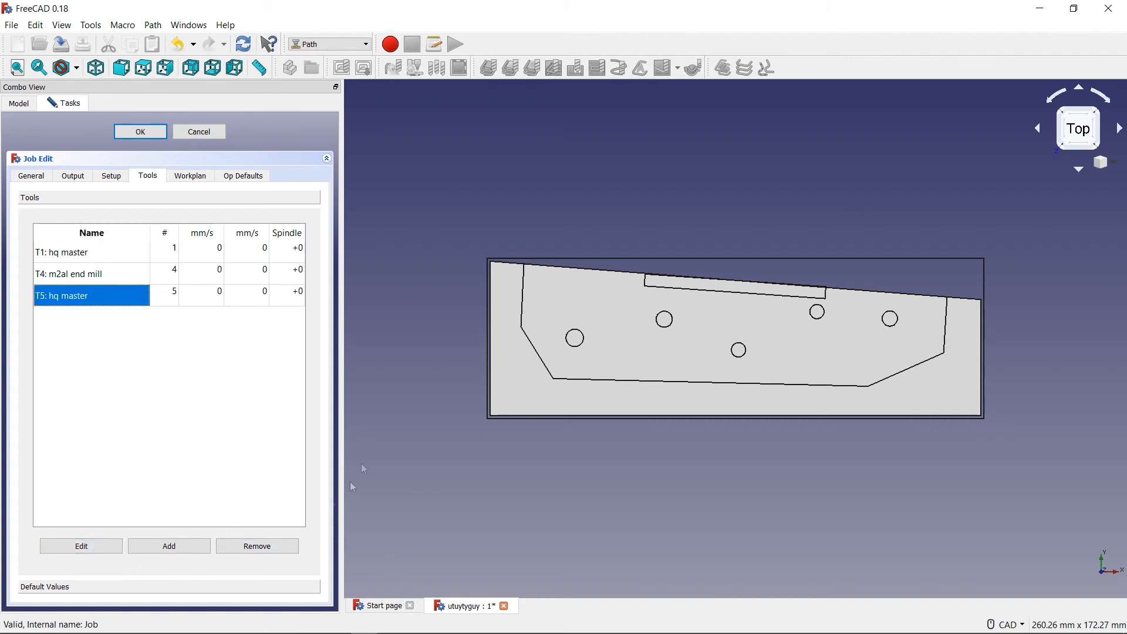
{"action": "mouse_move", "coordinate": [307, 313]}
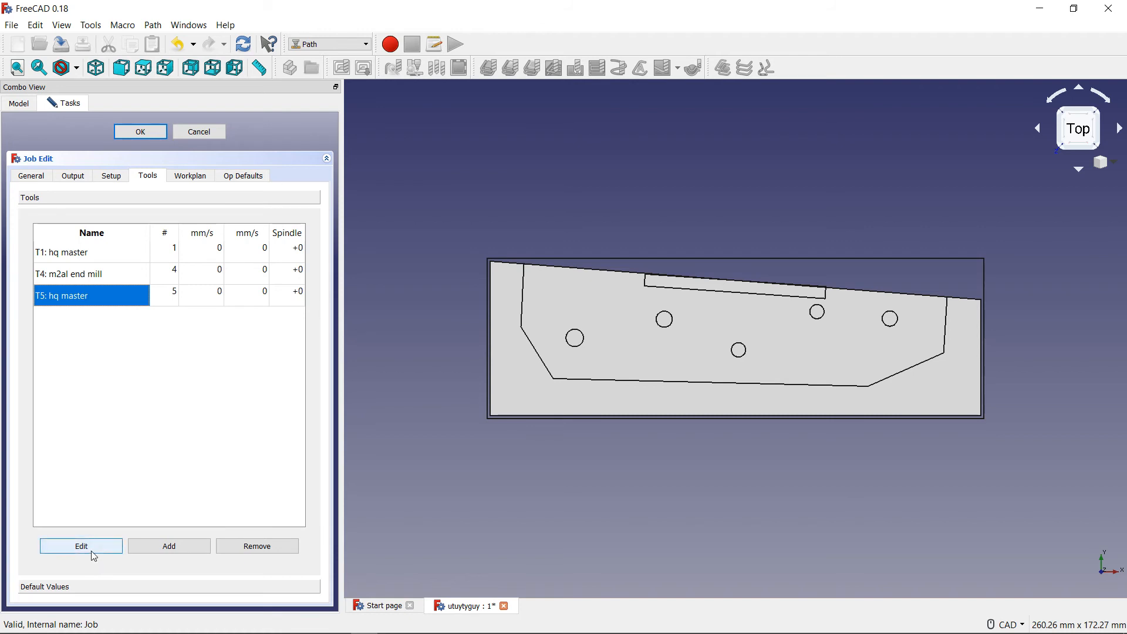
Inspect T5 hq master's tool details (3.17 mm HighSpeedSteel EndMill) and accept.
{"action": "left_click", "coordinate": [80, 546]}
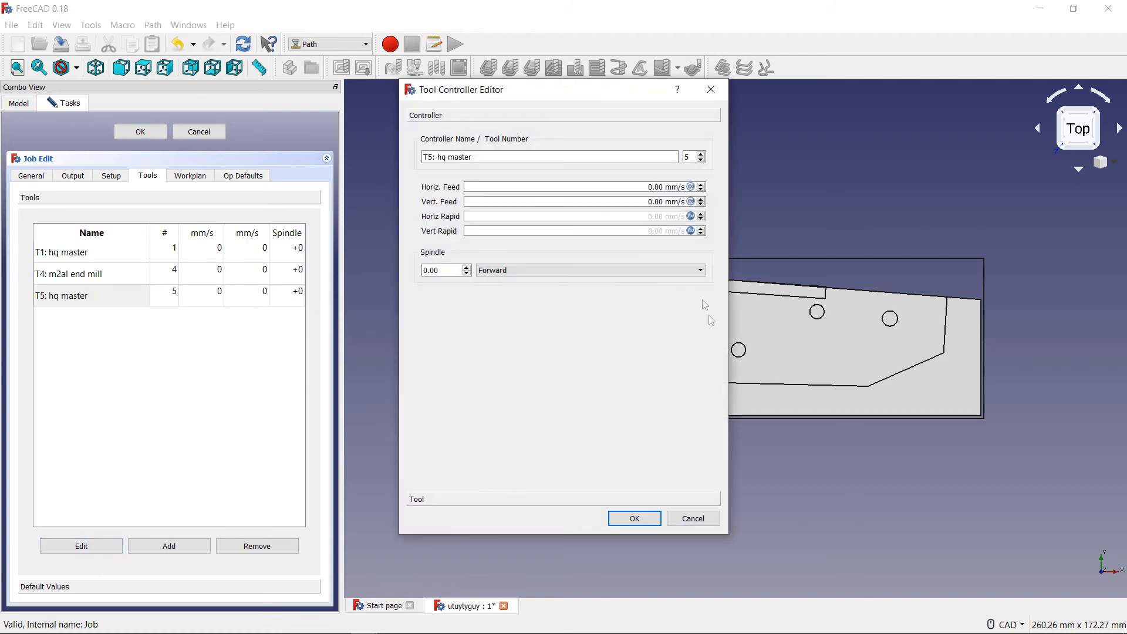
{"action": "mouse_move", "coordinate": [657, 252]}
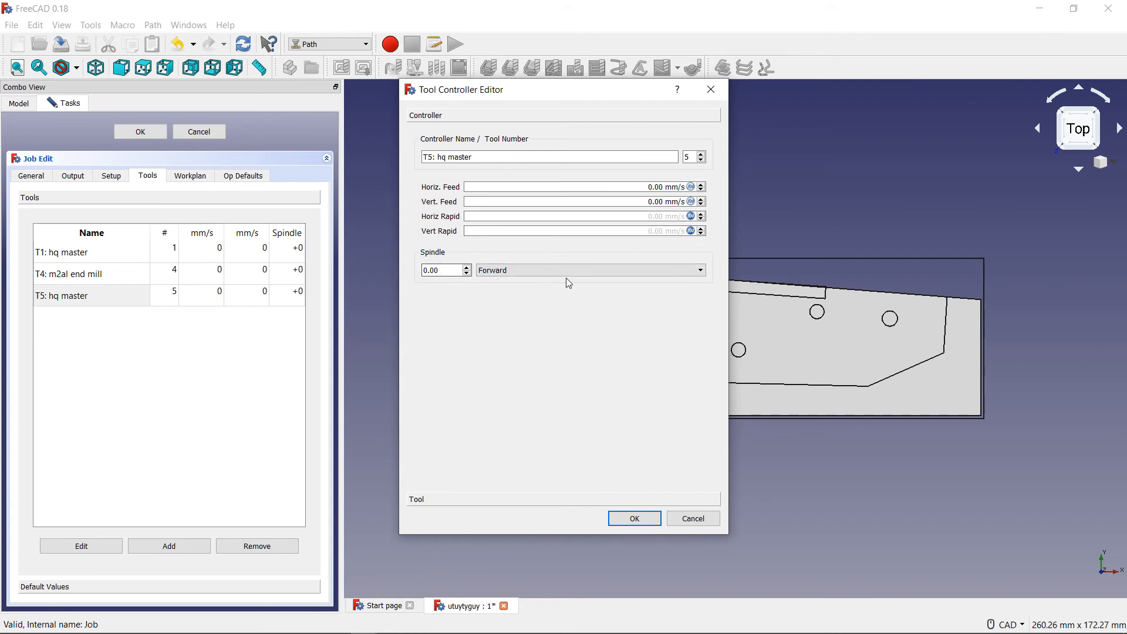
{"action": "left_click", "coordinate": [589, 269]}
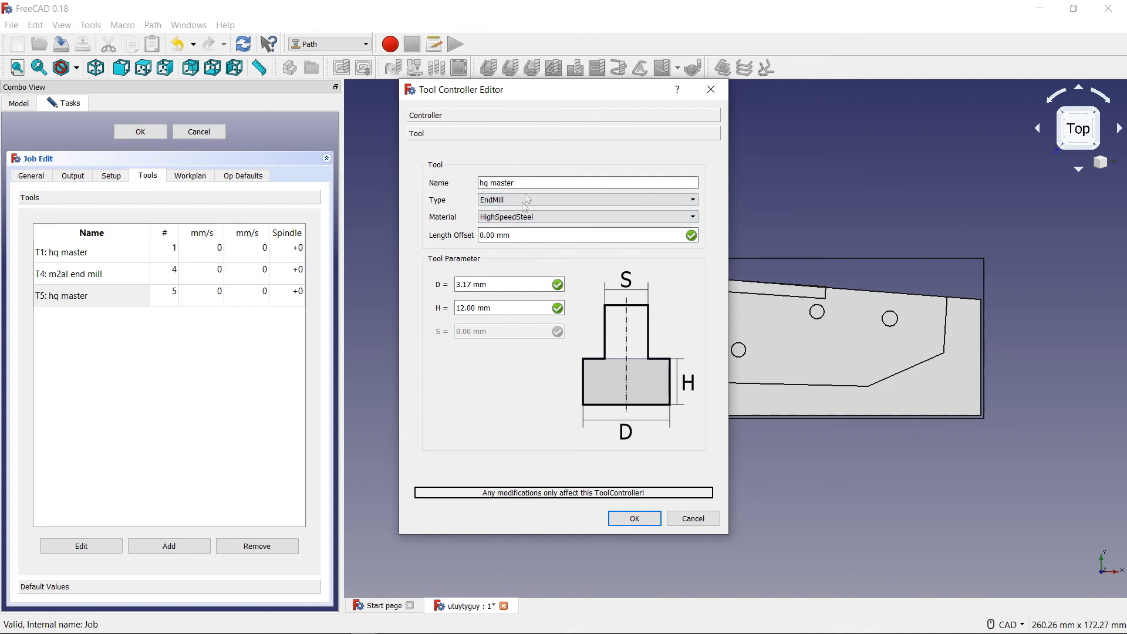
{"action": "mouse_move", "coordinate": [643, 163]}
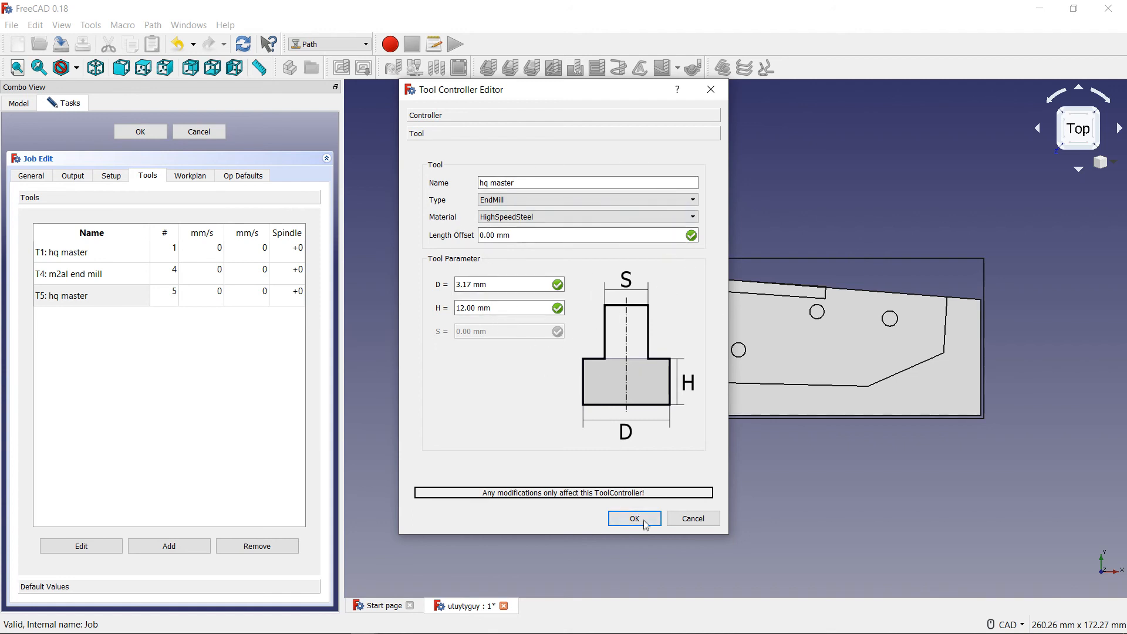
{"action": "left_click", "coordinate": [633, 518]}
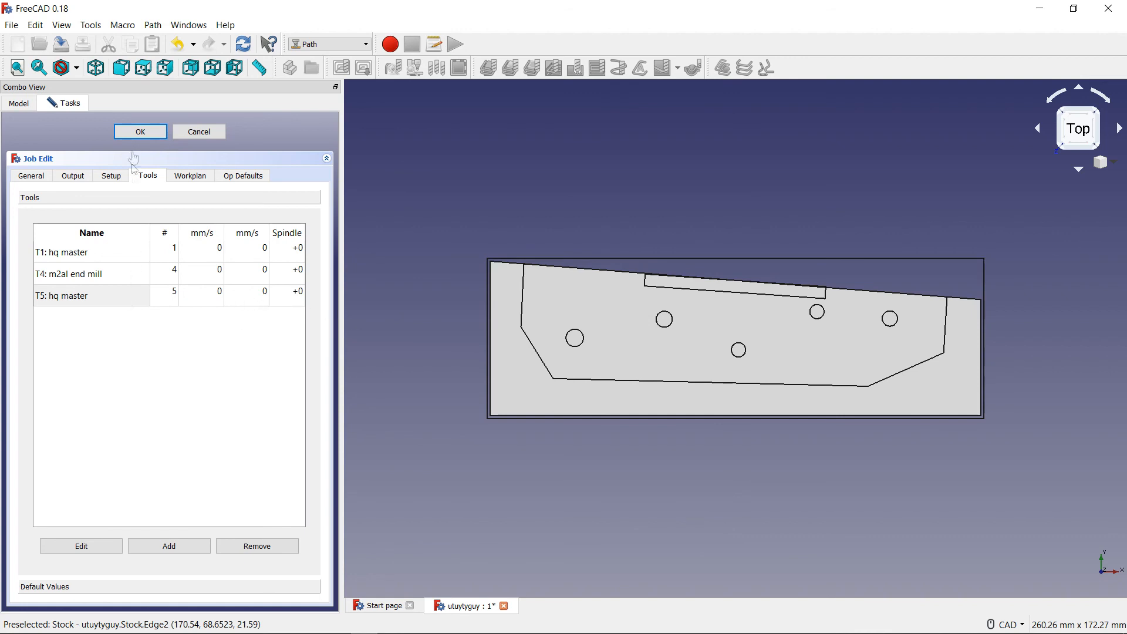
{"action": "mouse_move", "coordinate": [234, 294]}
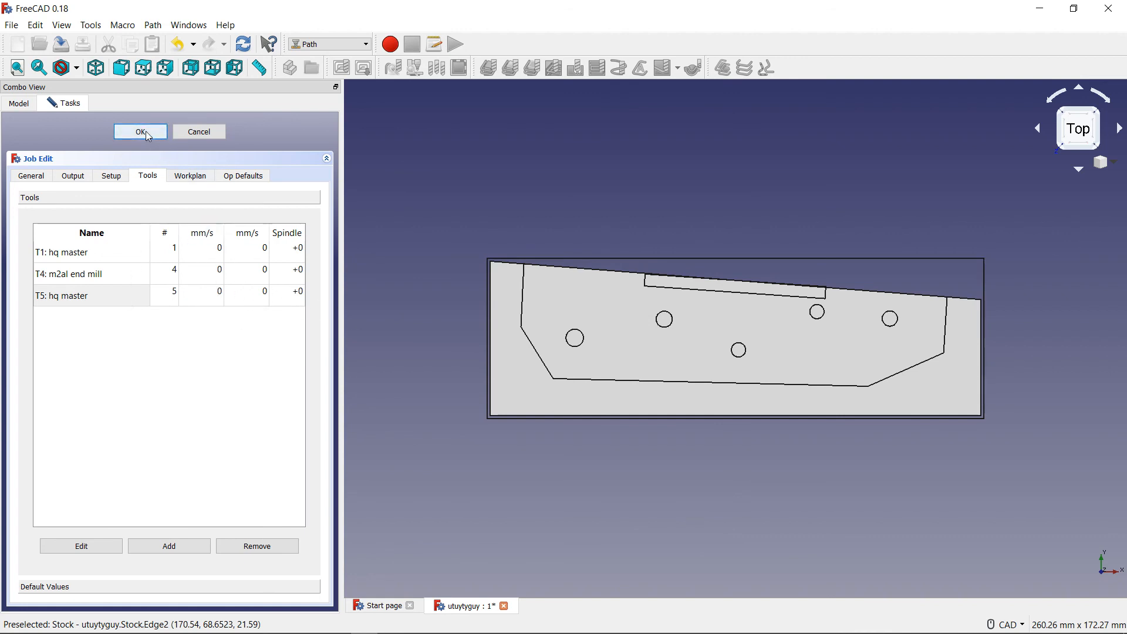
Accept the Job Edit panel, leaving T4, T5 and T1 in the tree.
{"action": "left_click", "coordinate": [140, 132]}
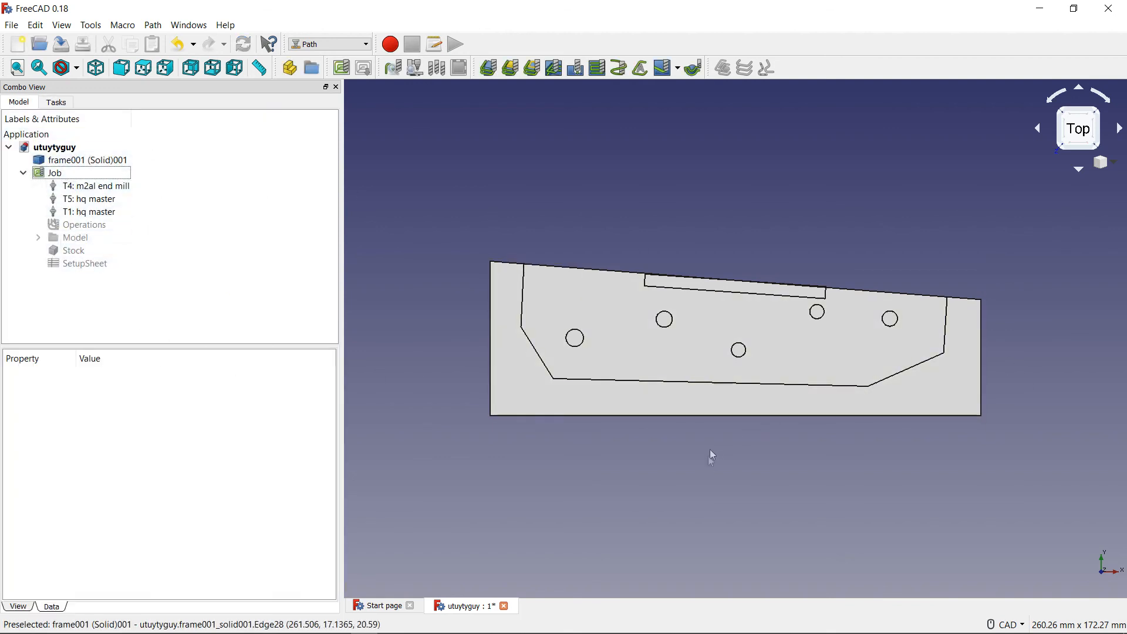
{"action": "mouse_move", "coordinate": [714, 439]}
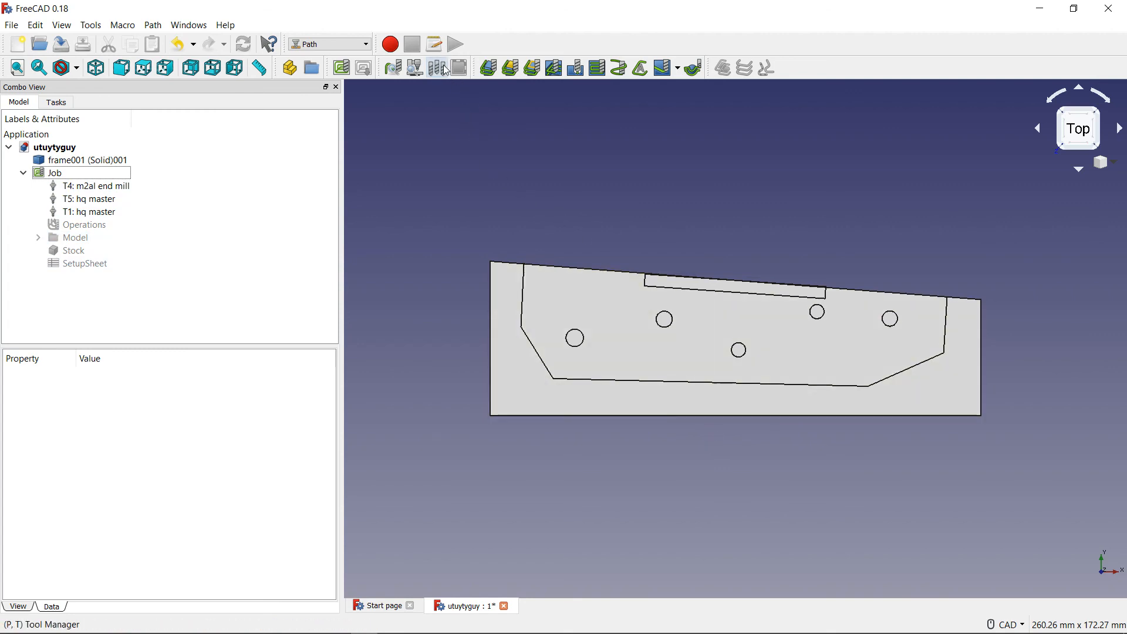
Open the Tool Manager to view the six stored tools.
{"action": "left_click", "coordinate": [438, 67]}
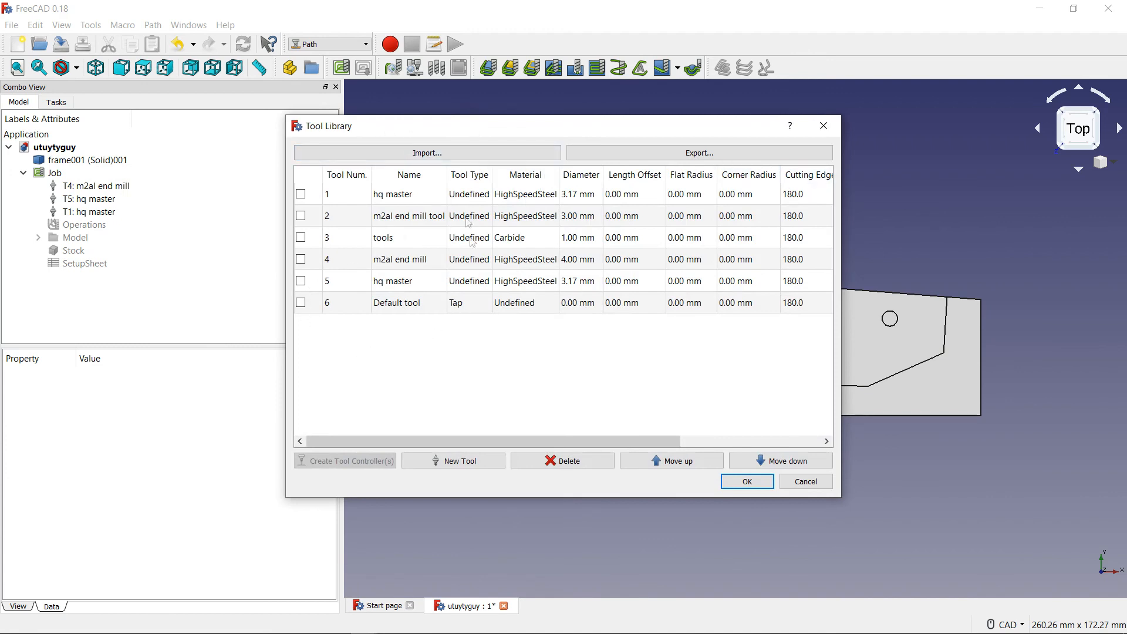
{"action": "mouse_move", "coordinate": [690, 325]}
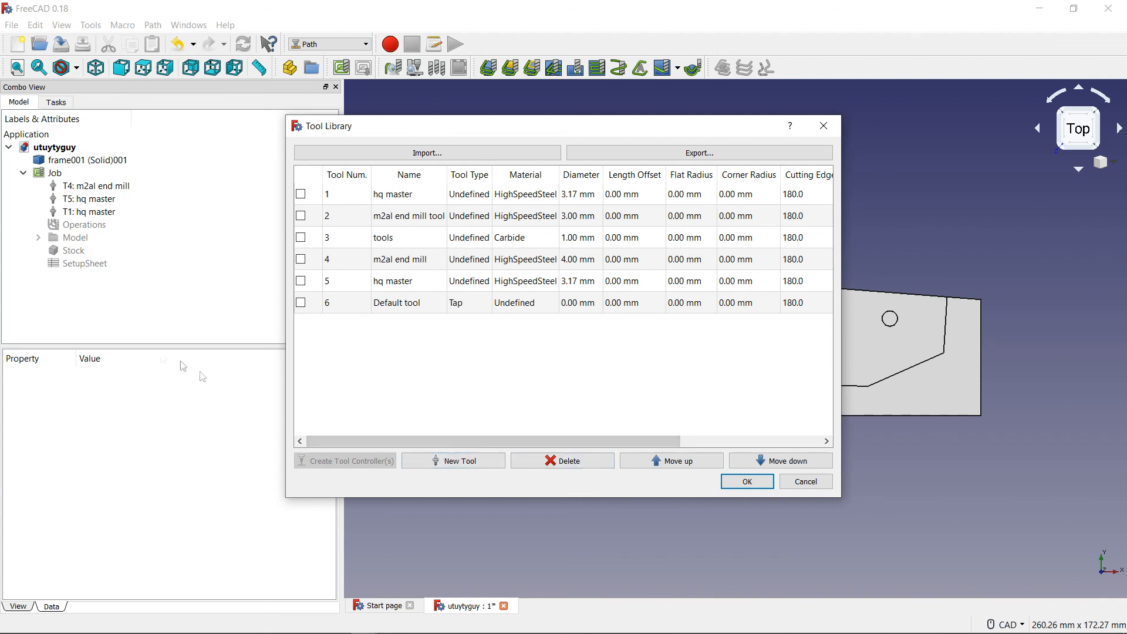
{"action": "mouse_move", "coordinate": [674, 328]}
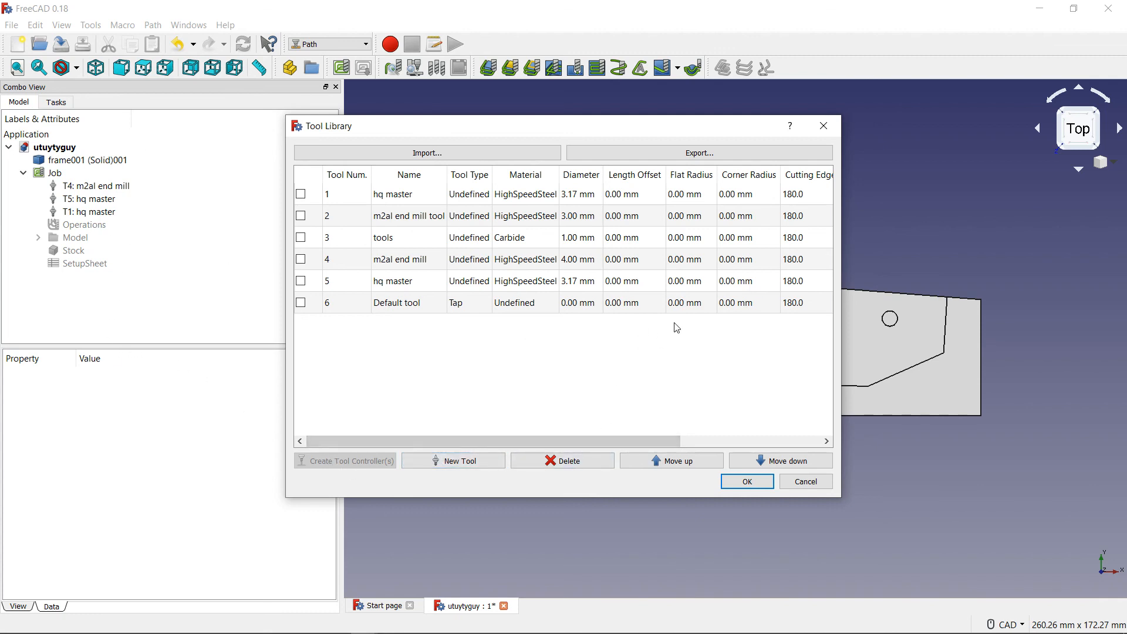